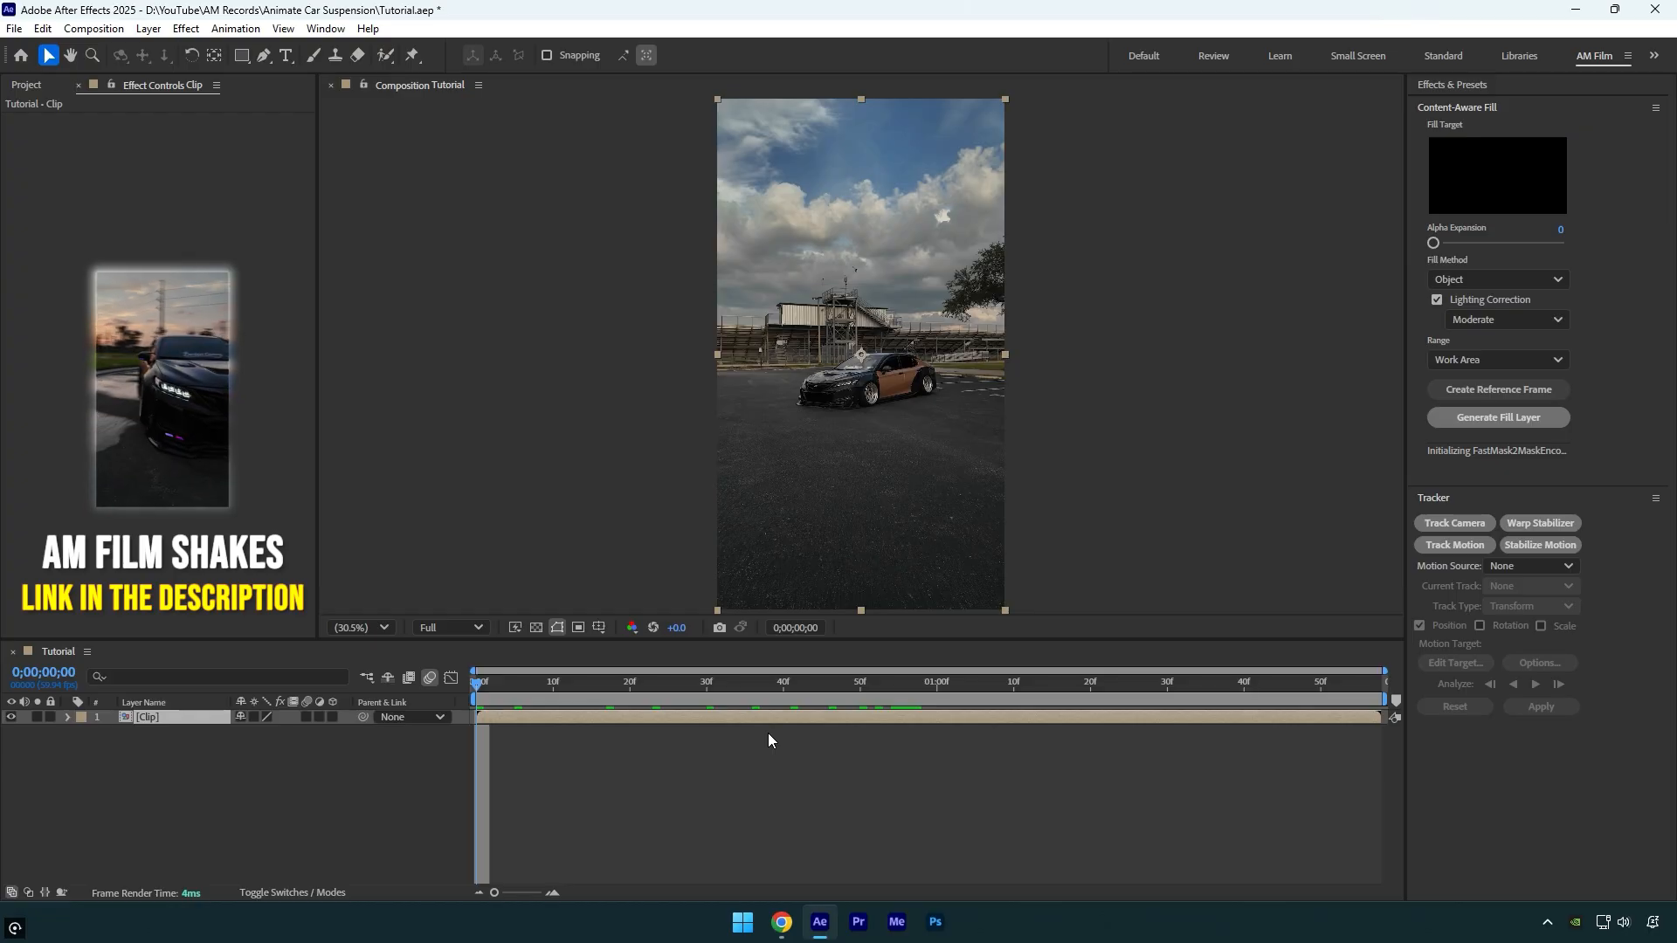
Step: Duplicate the clip as Car body, roto-brush the car out, and solo it to check
key(ctrl+d)
text(Car body)
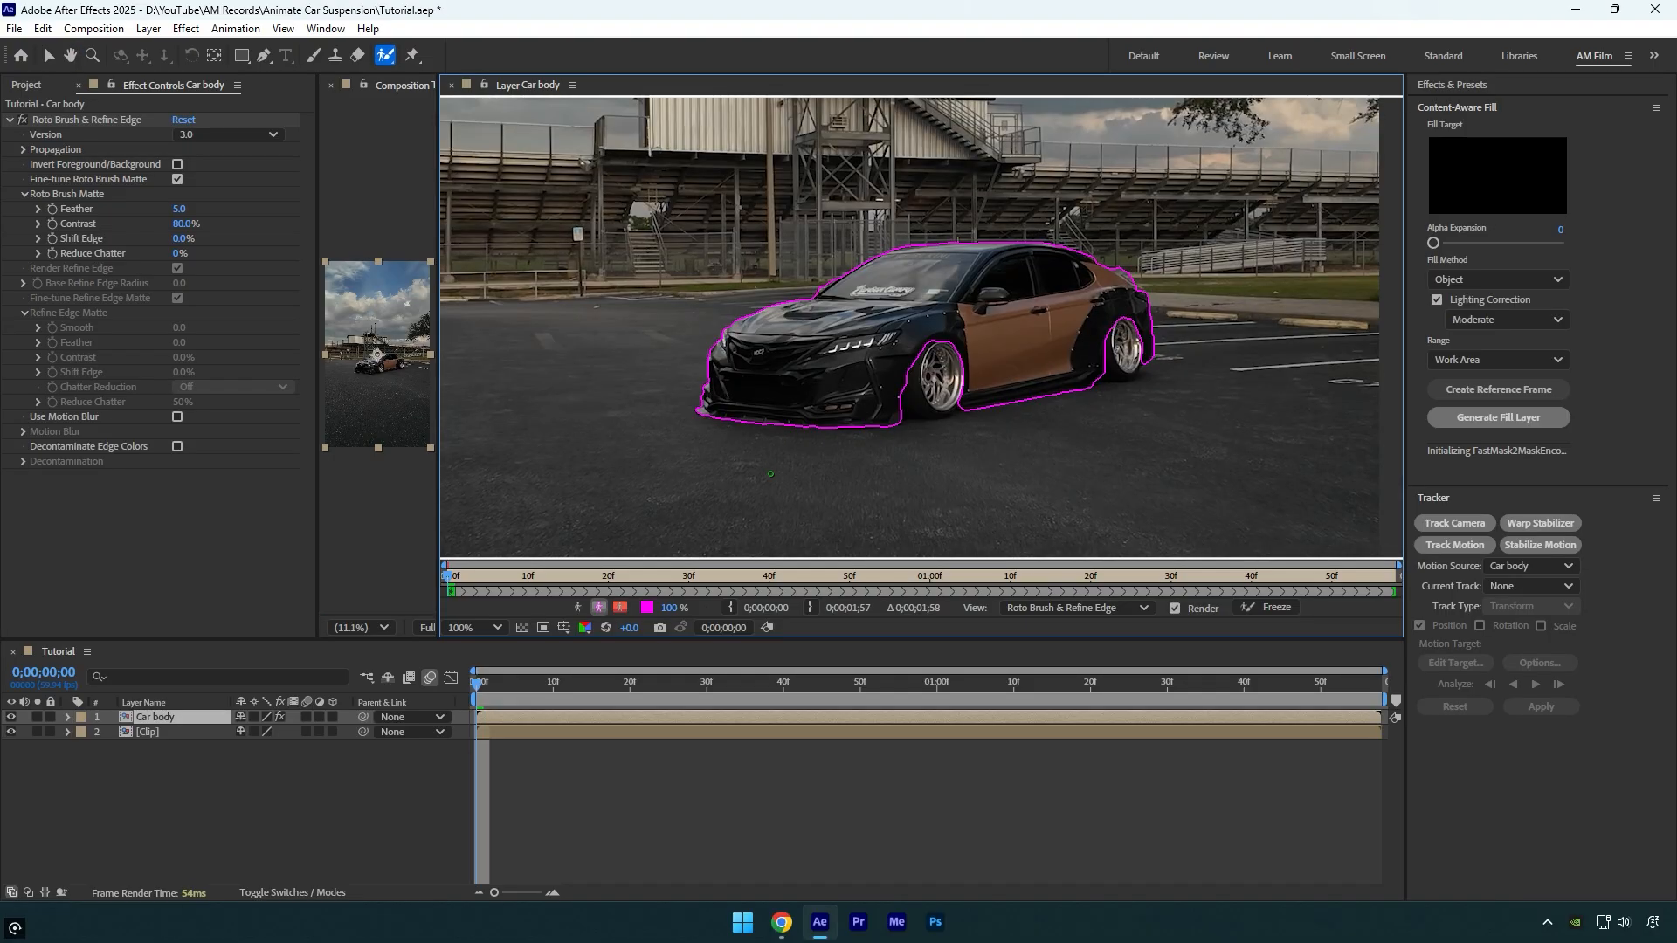
click(1275, 608)
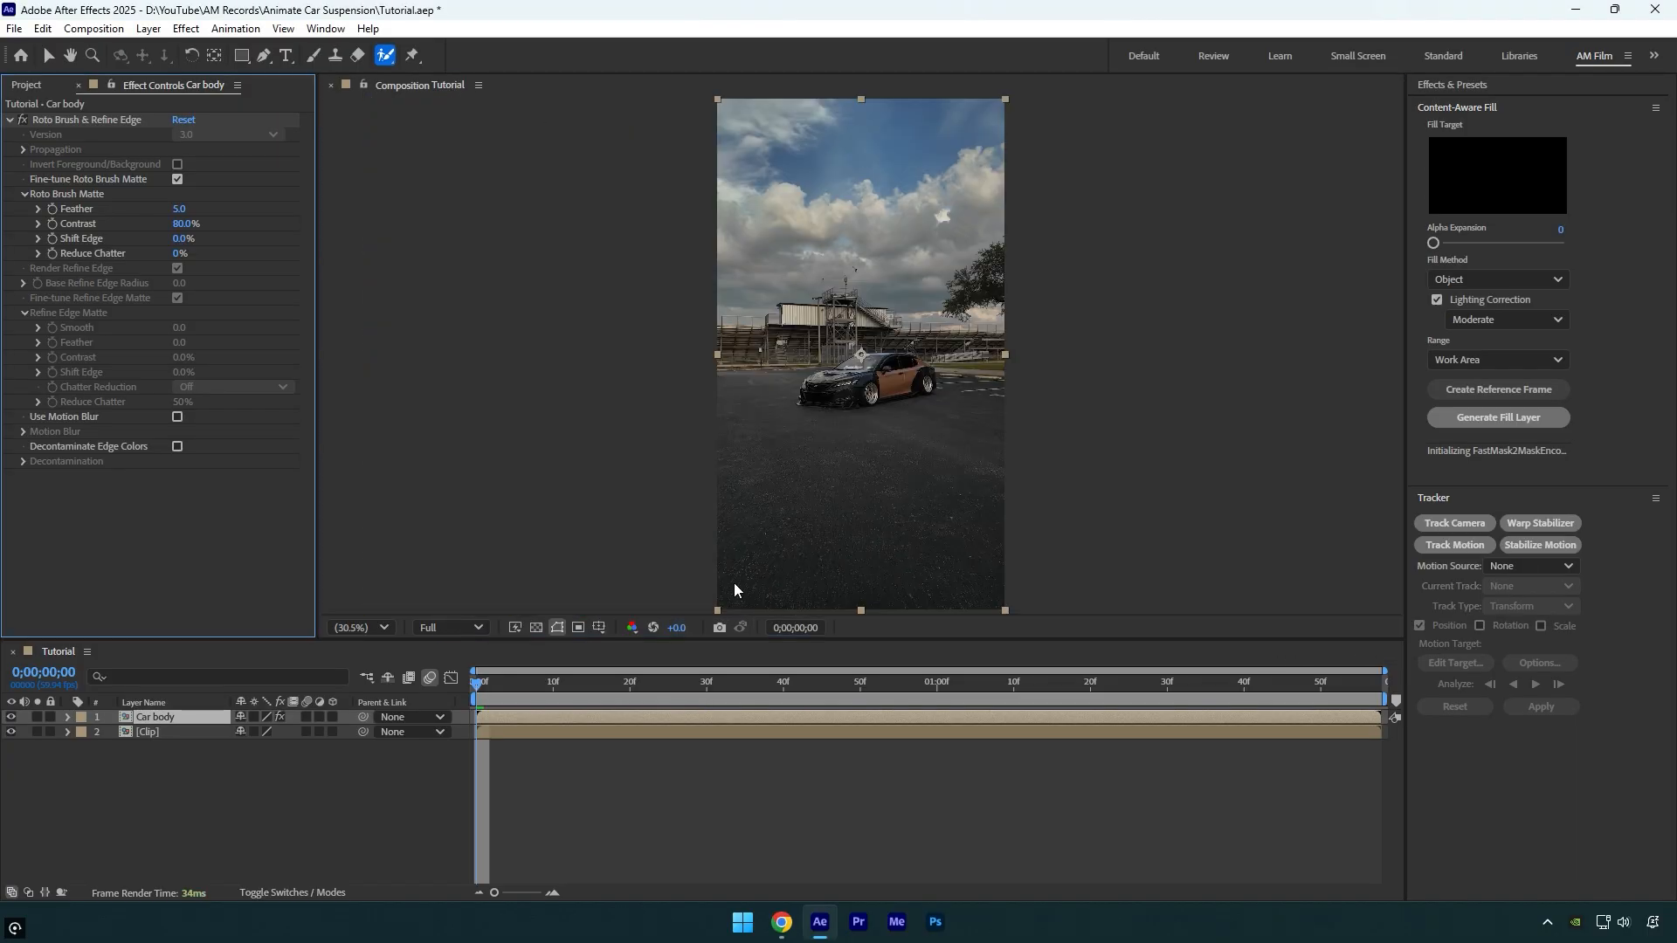
click(38, 716)
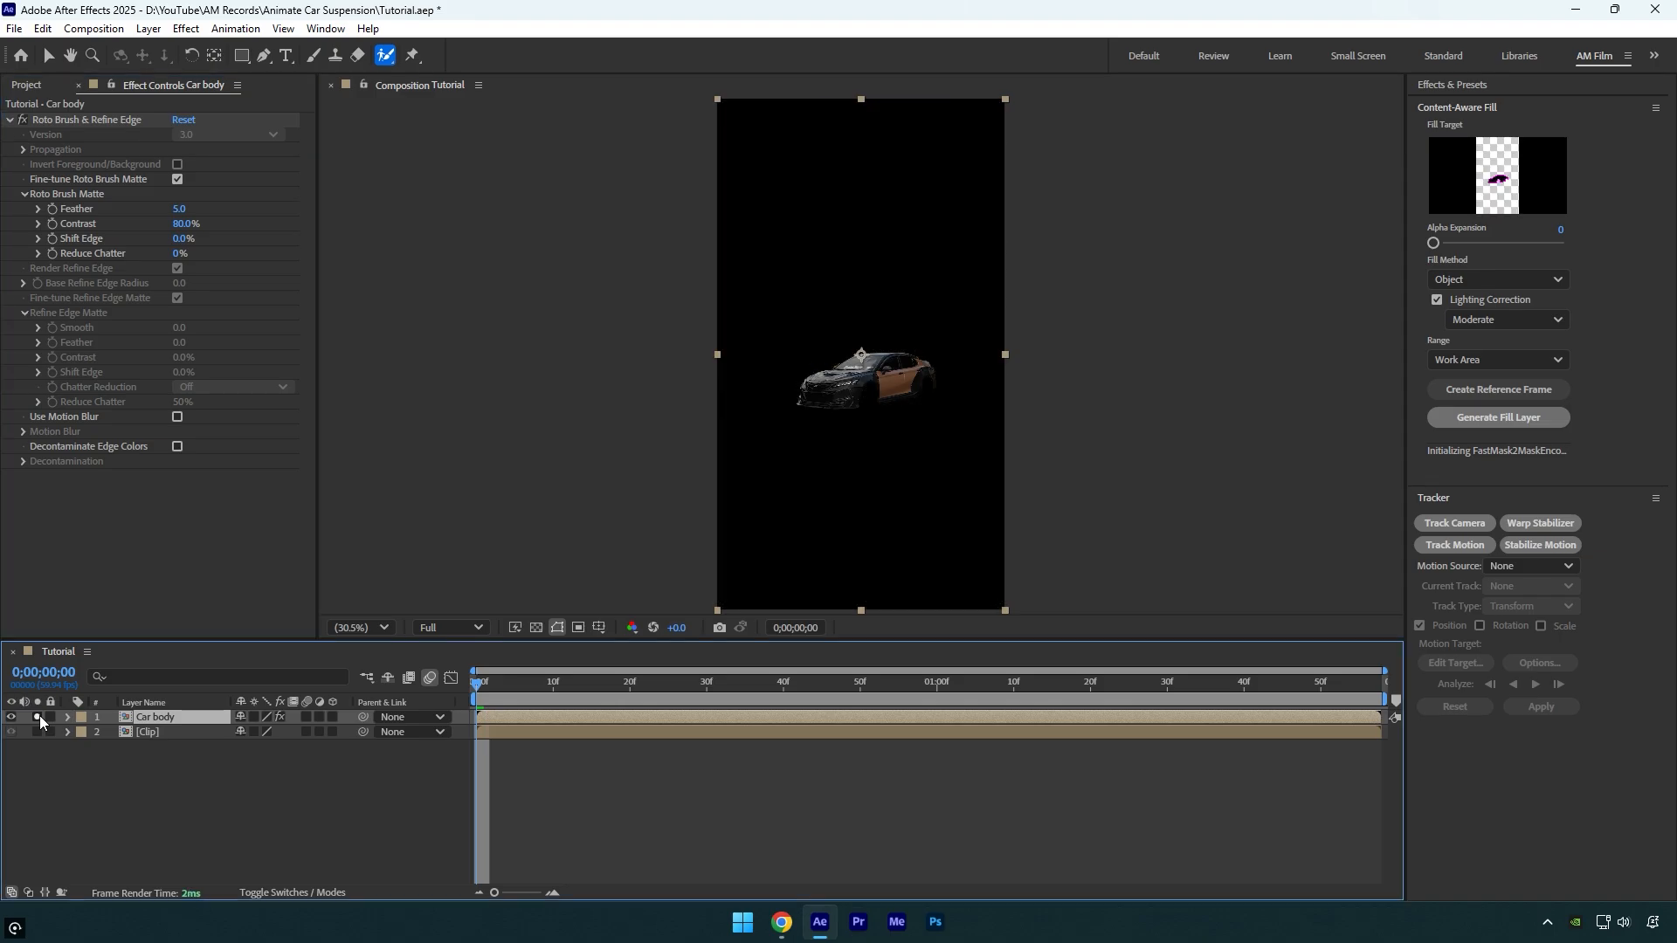
click(11, 730)
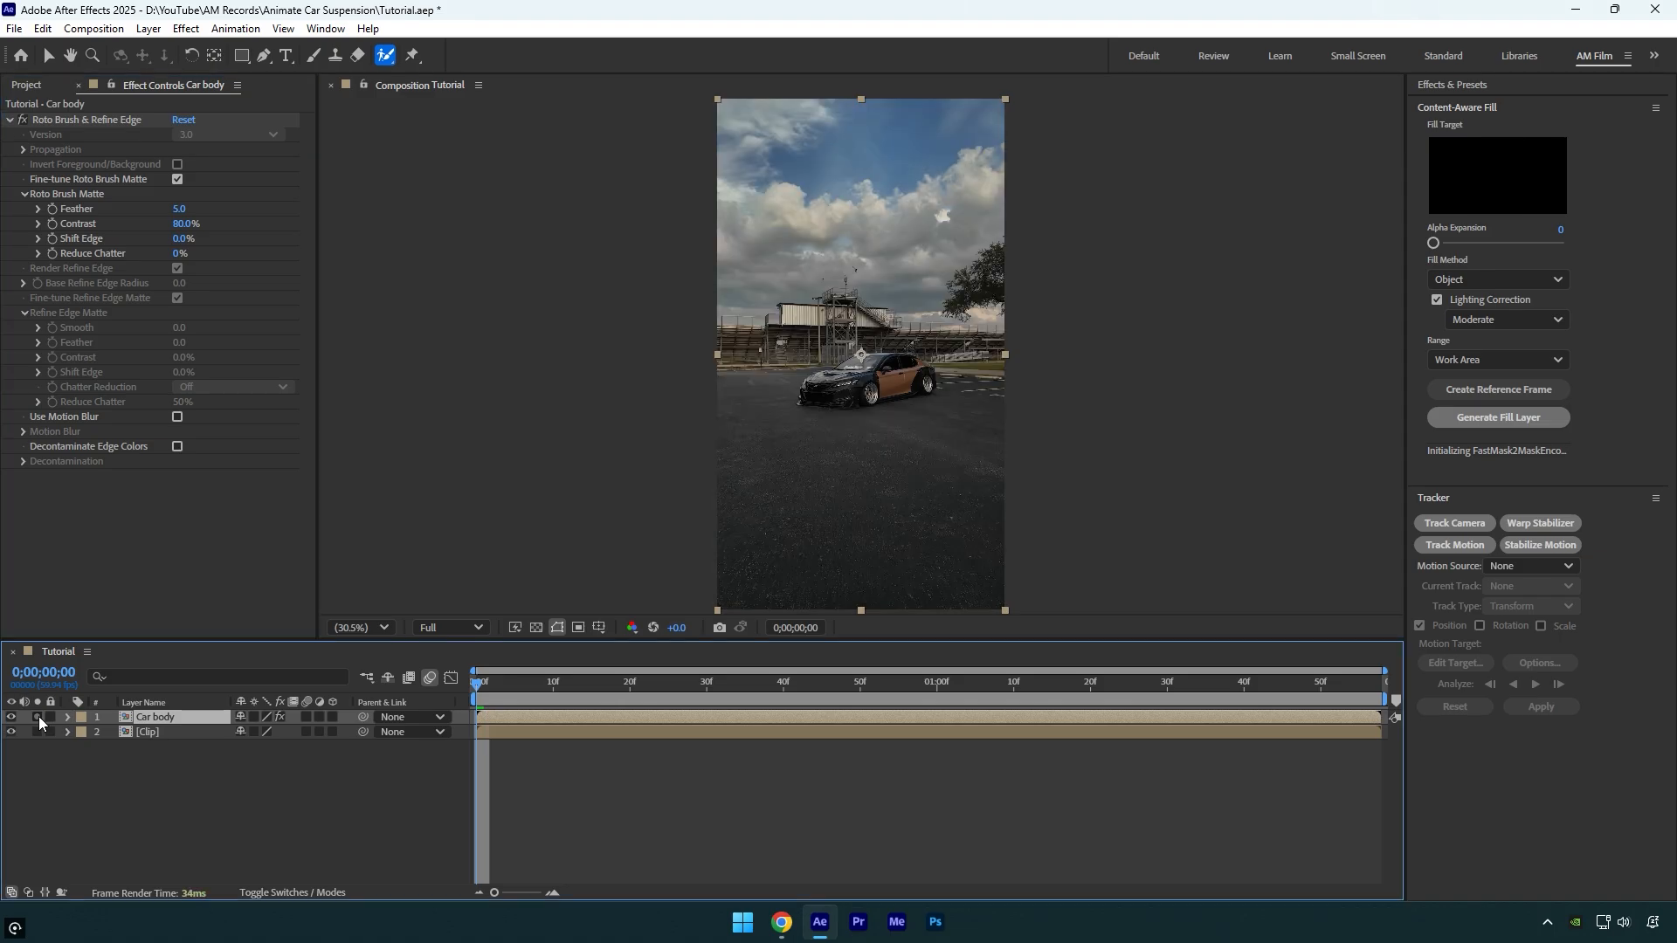
Step: Duplicate the clip twice, naming the copies 'Original clip / mask' and 'Clean'
key(ctrl+d)
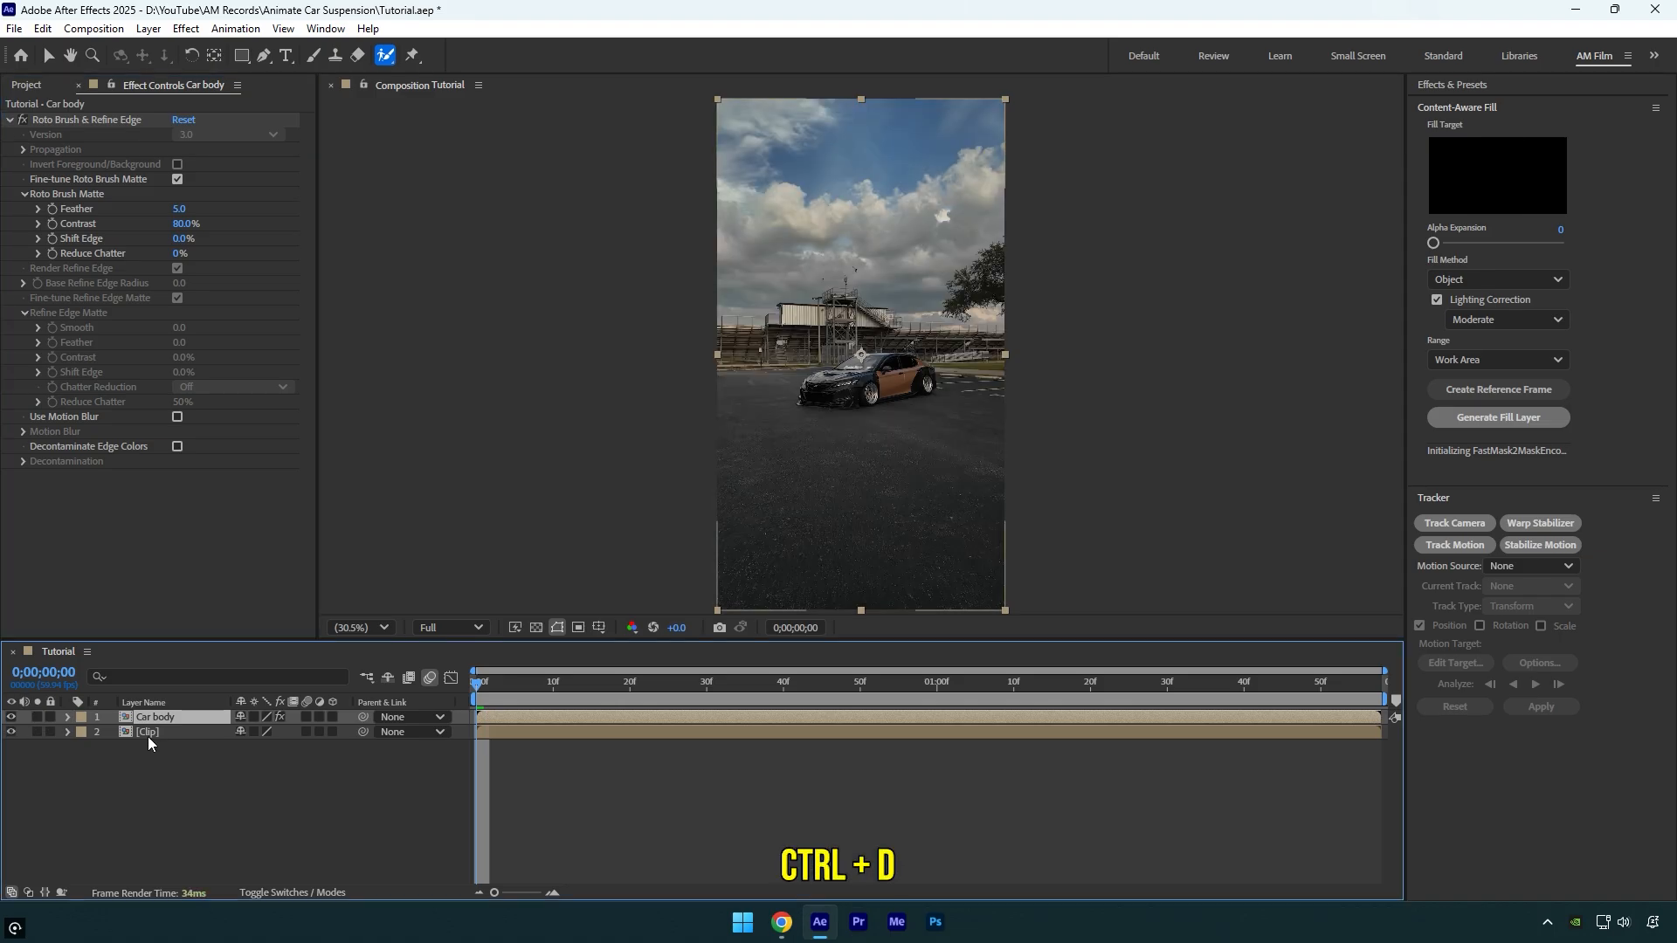
key(ctrl+d)
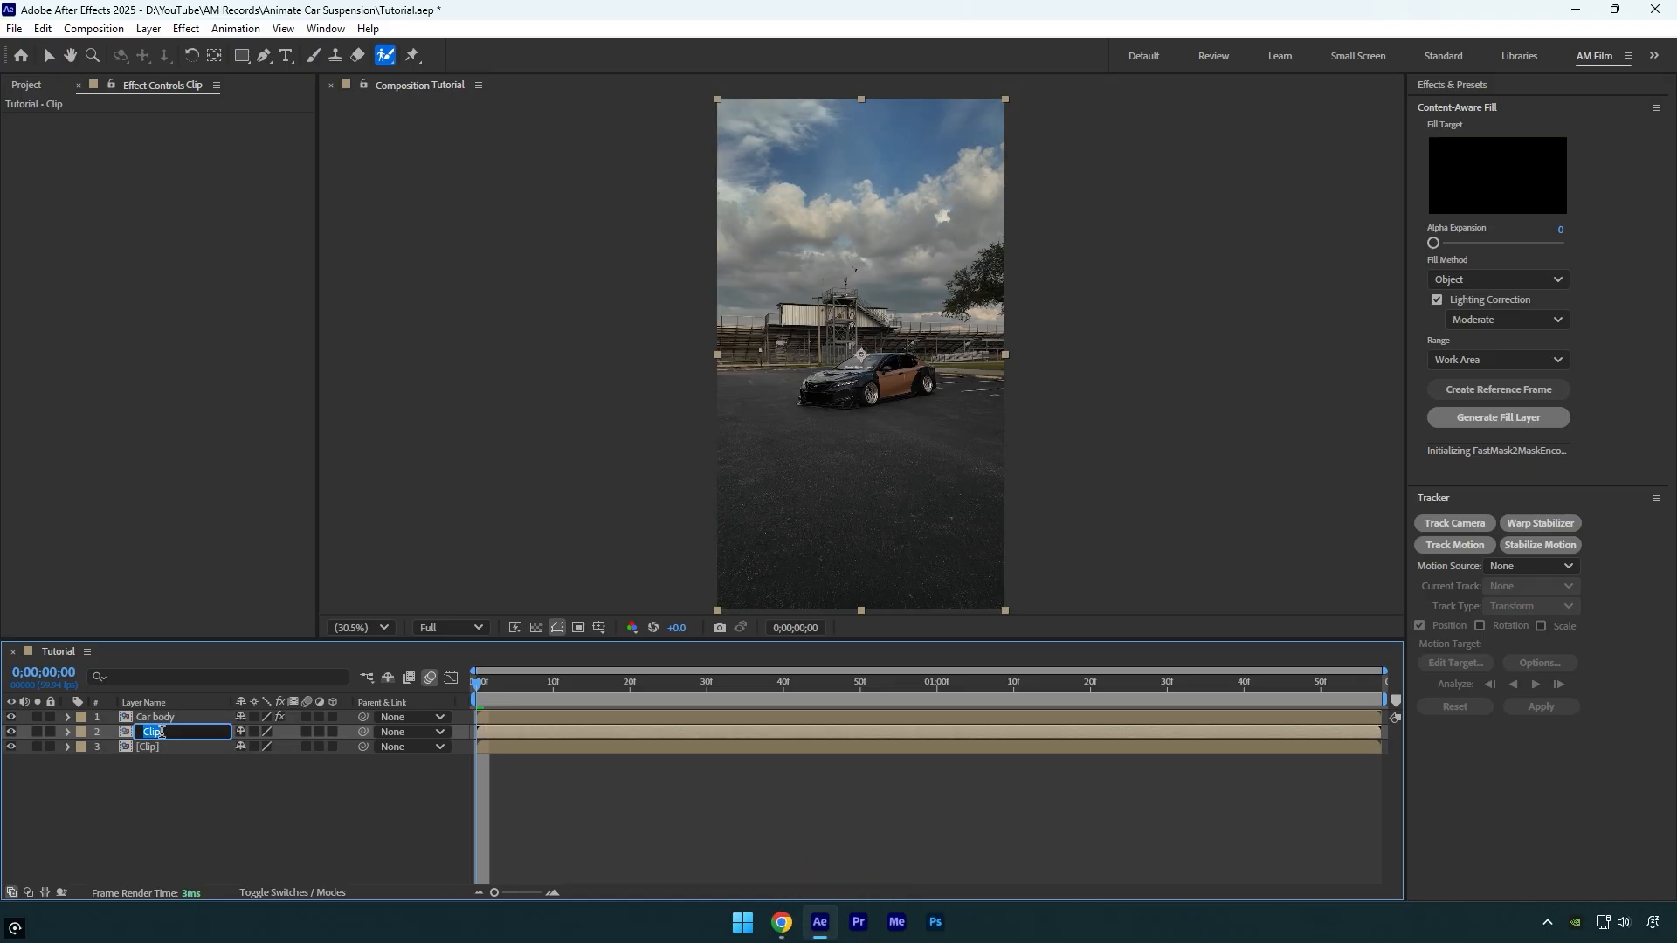
text(Original clip / mask)
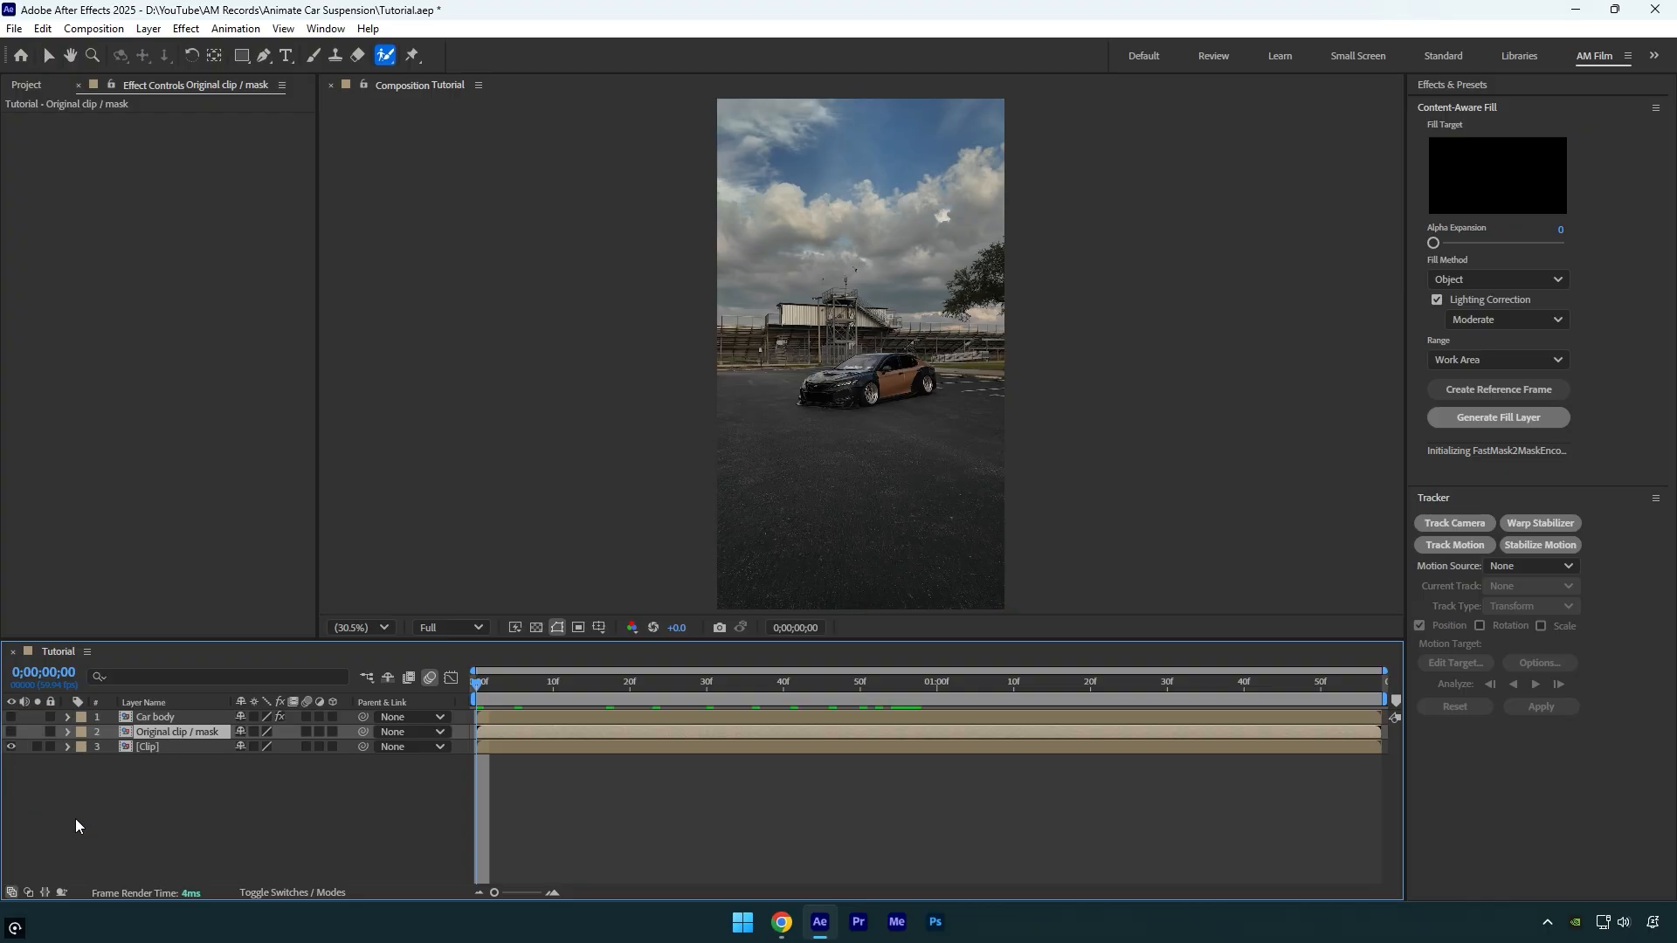
click(147, 747)
text(Clean)
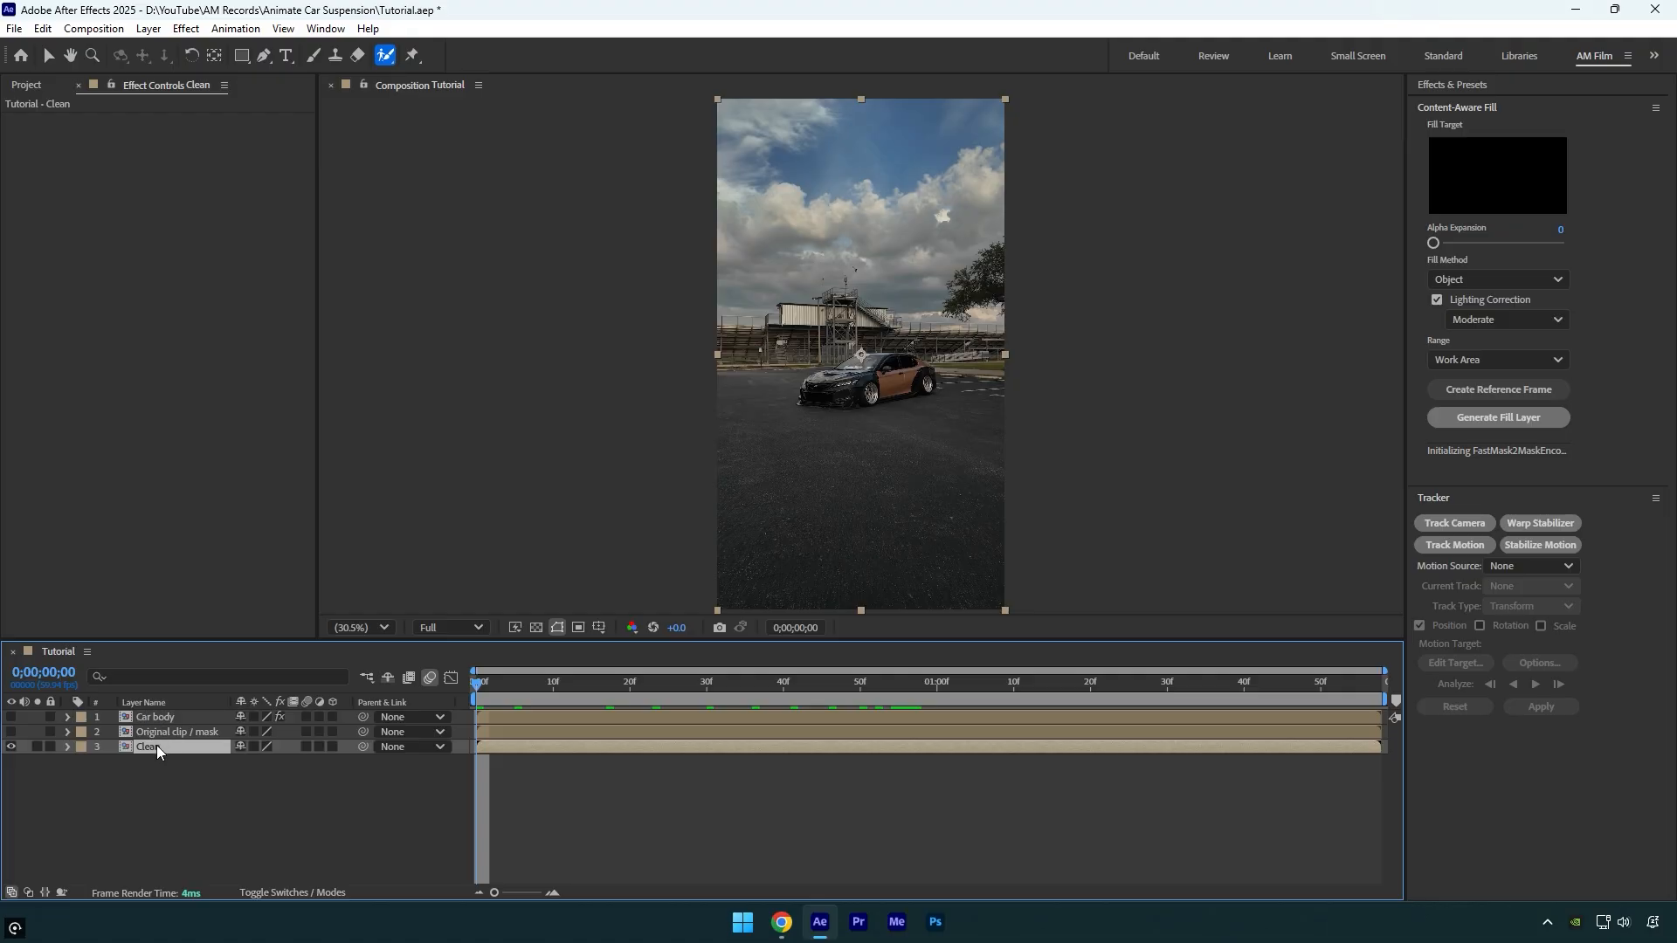
mouse_move(938, 371)
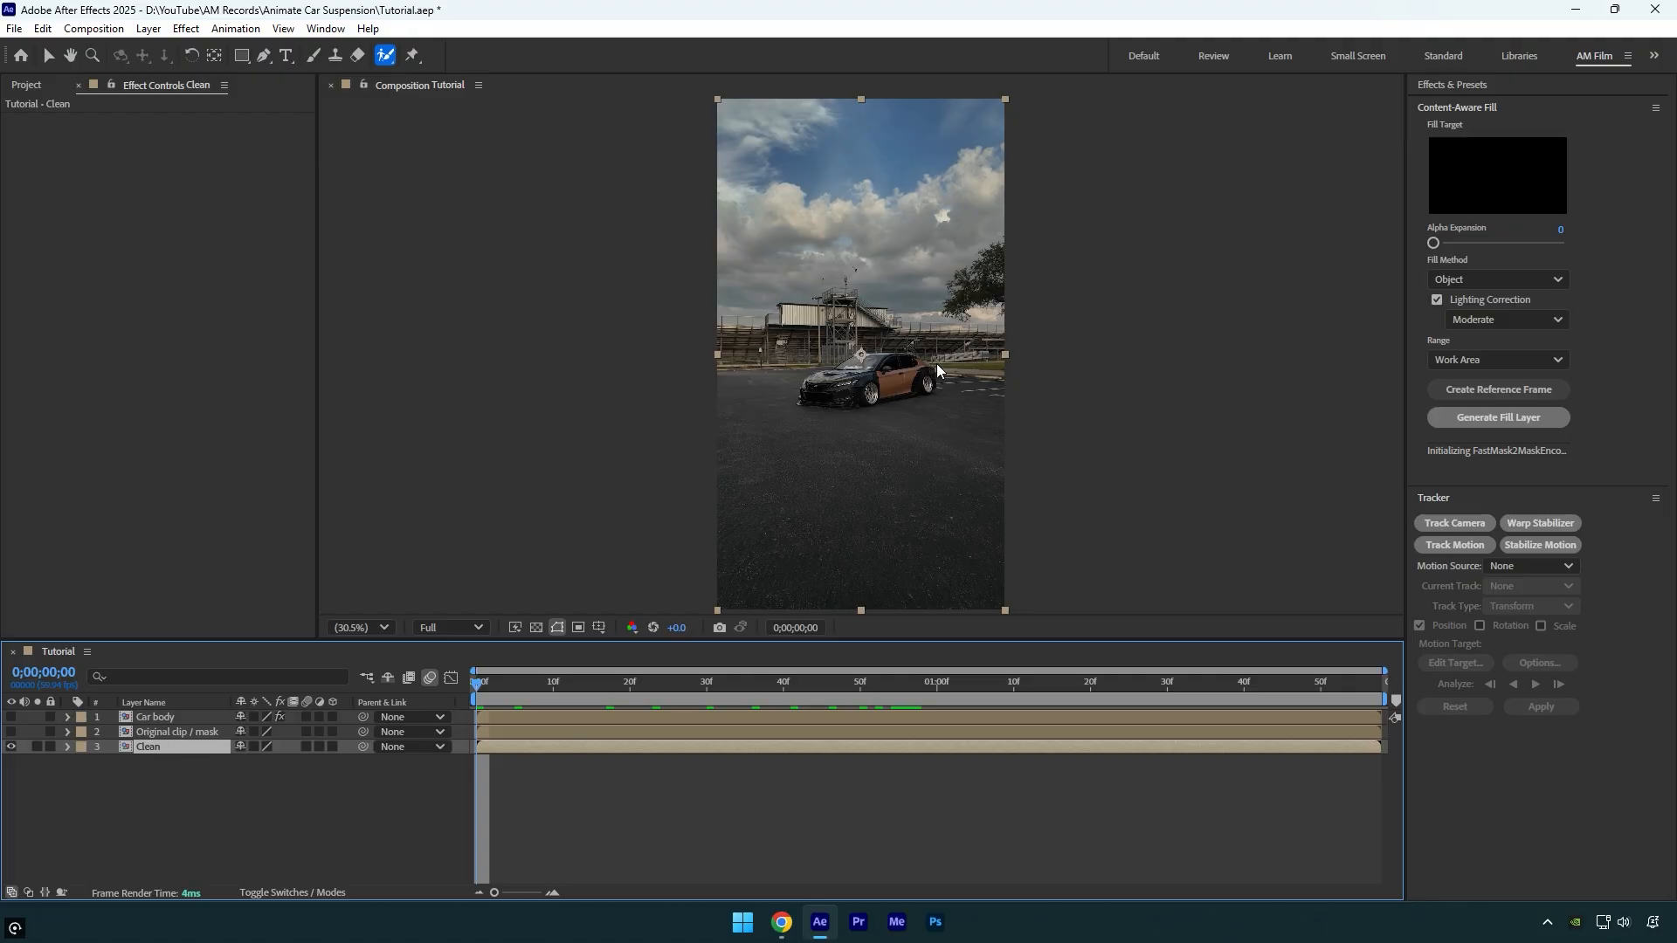
Step: Apply Mocha AE to Clean, launch Mocha, and track the car outline
click(92, 161)
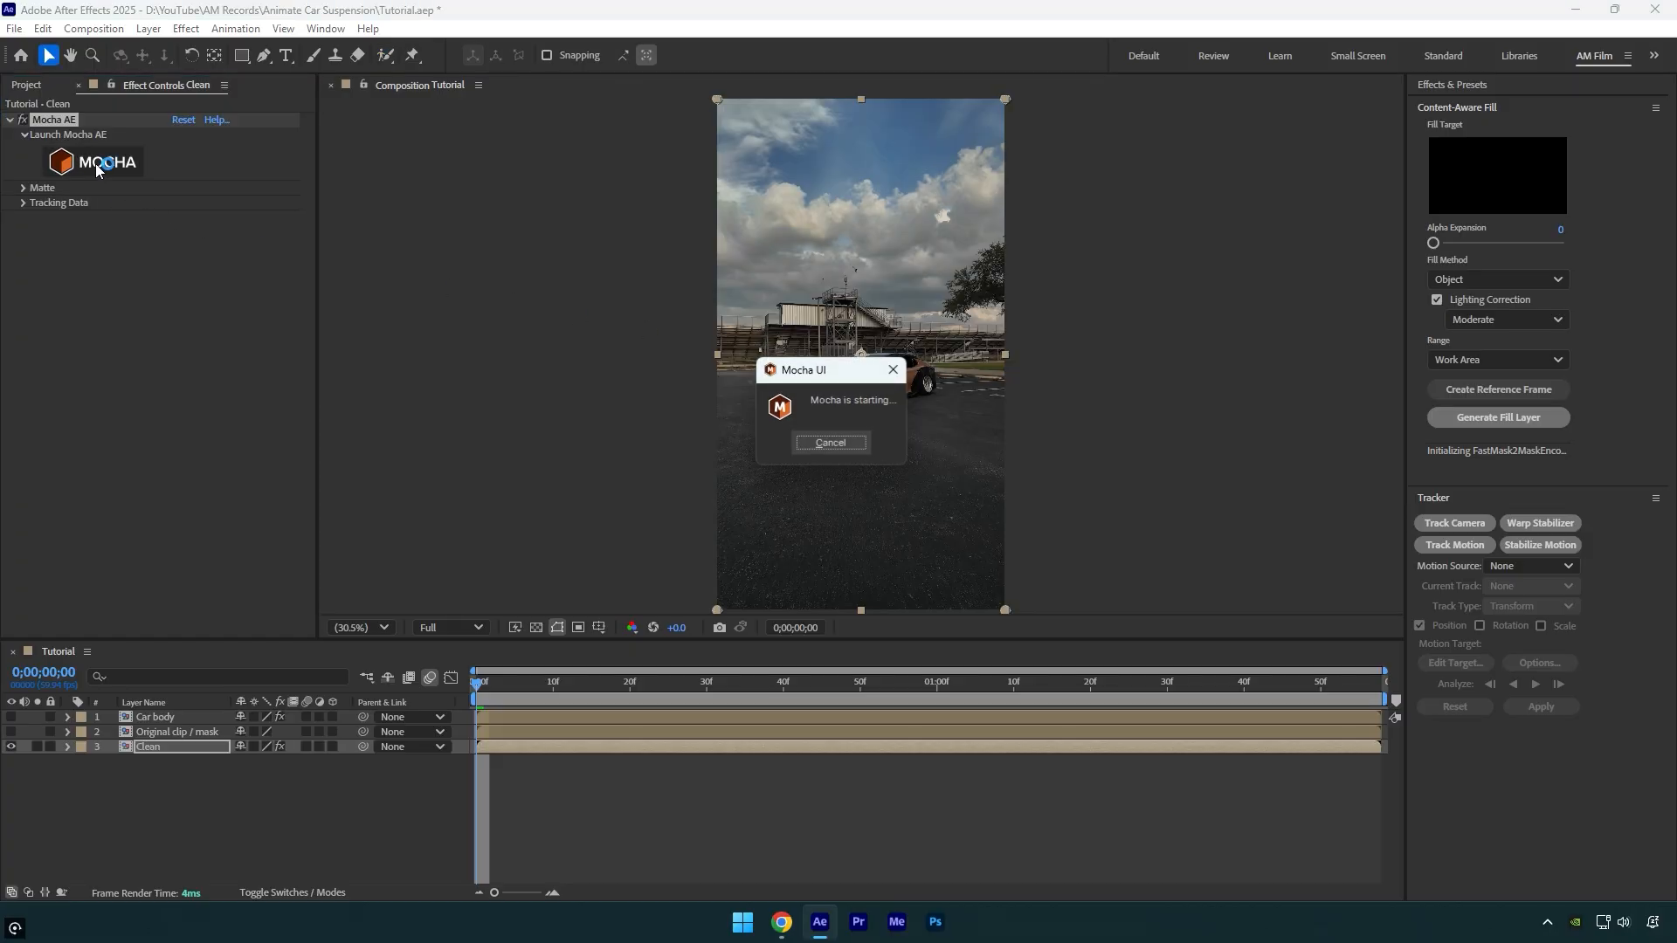
click(90, 162)
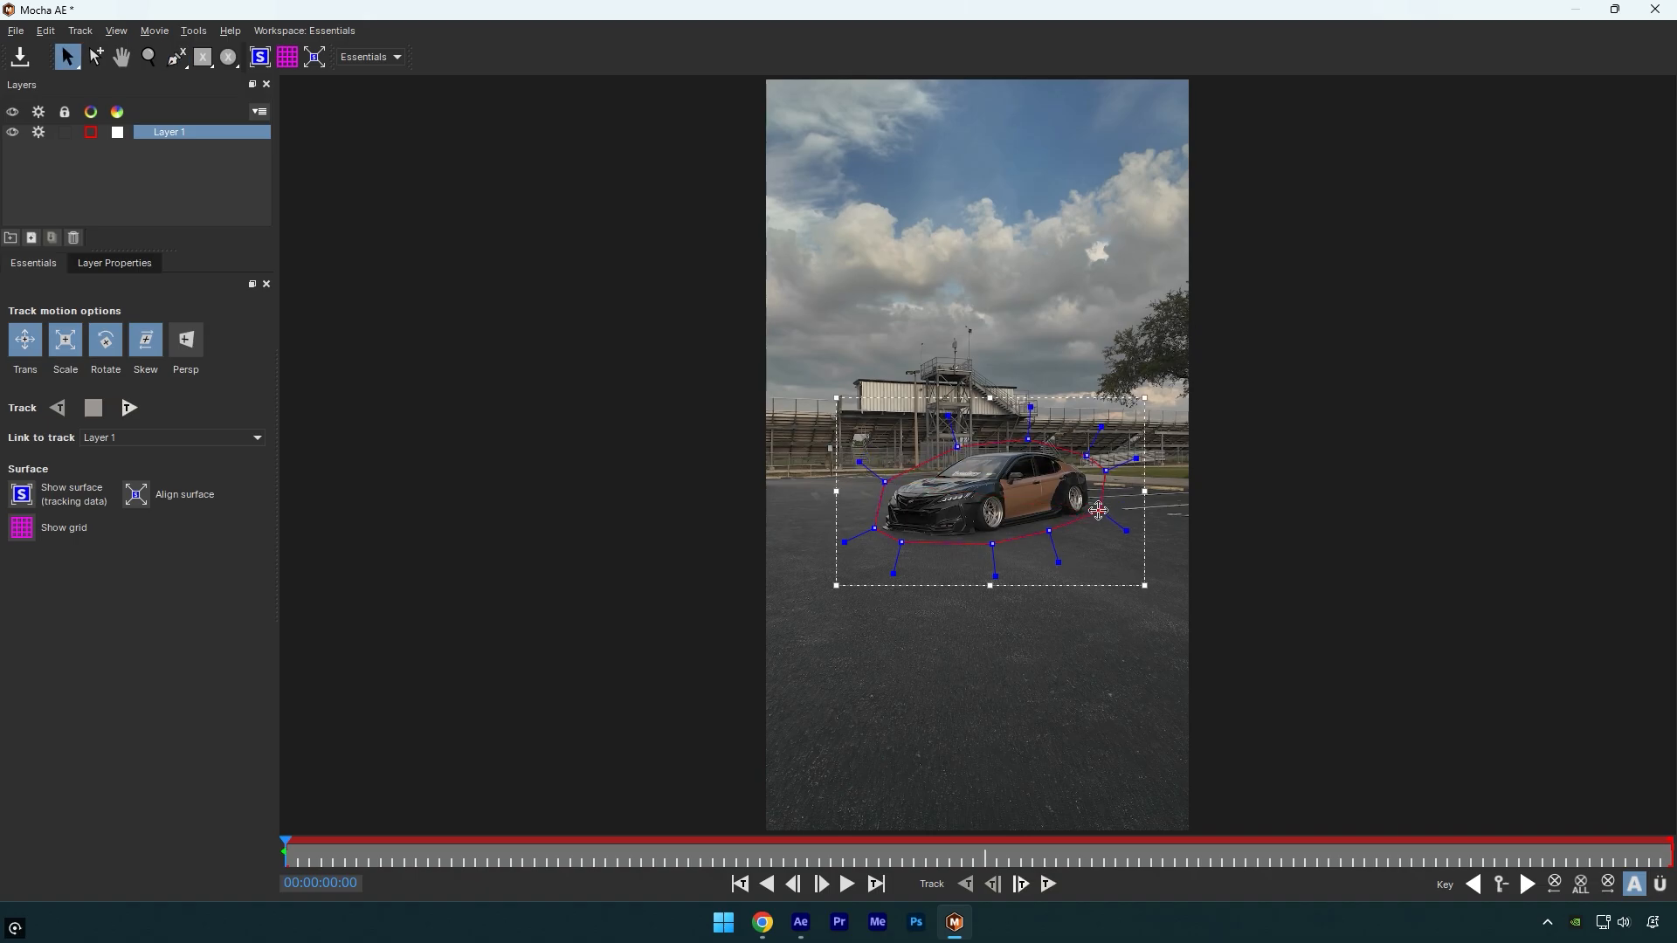
click(127, 407)
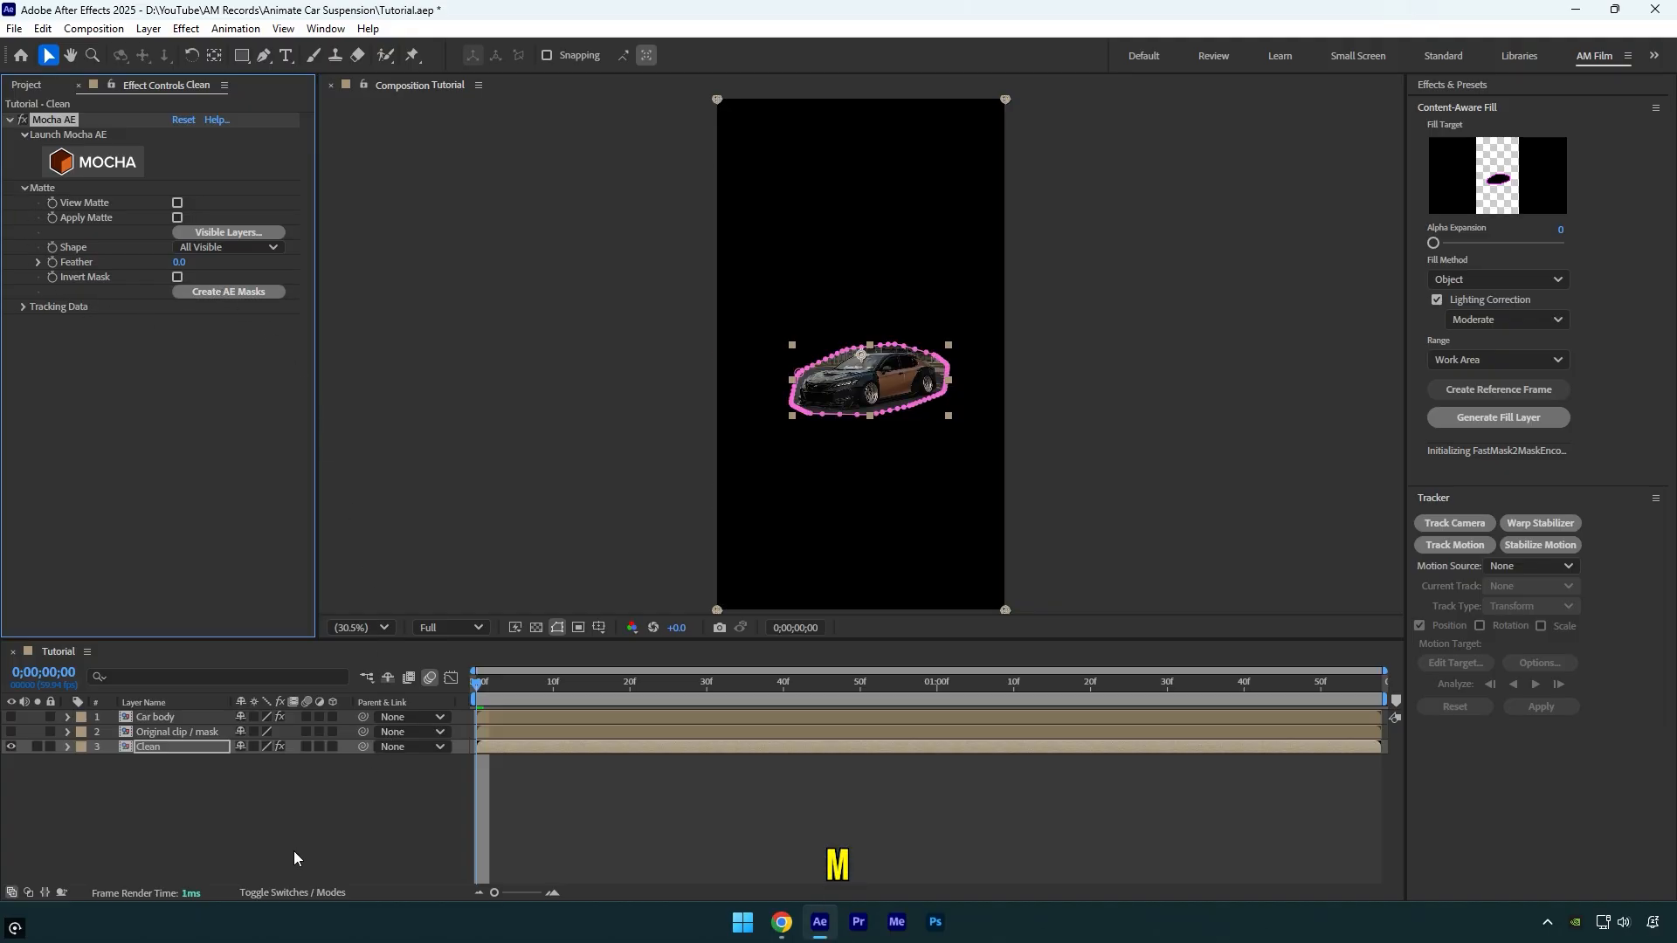
Step: Change the Clean layer's car mask mode from Add to Subtract
click(264, 761)
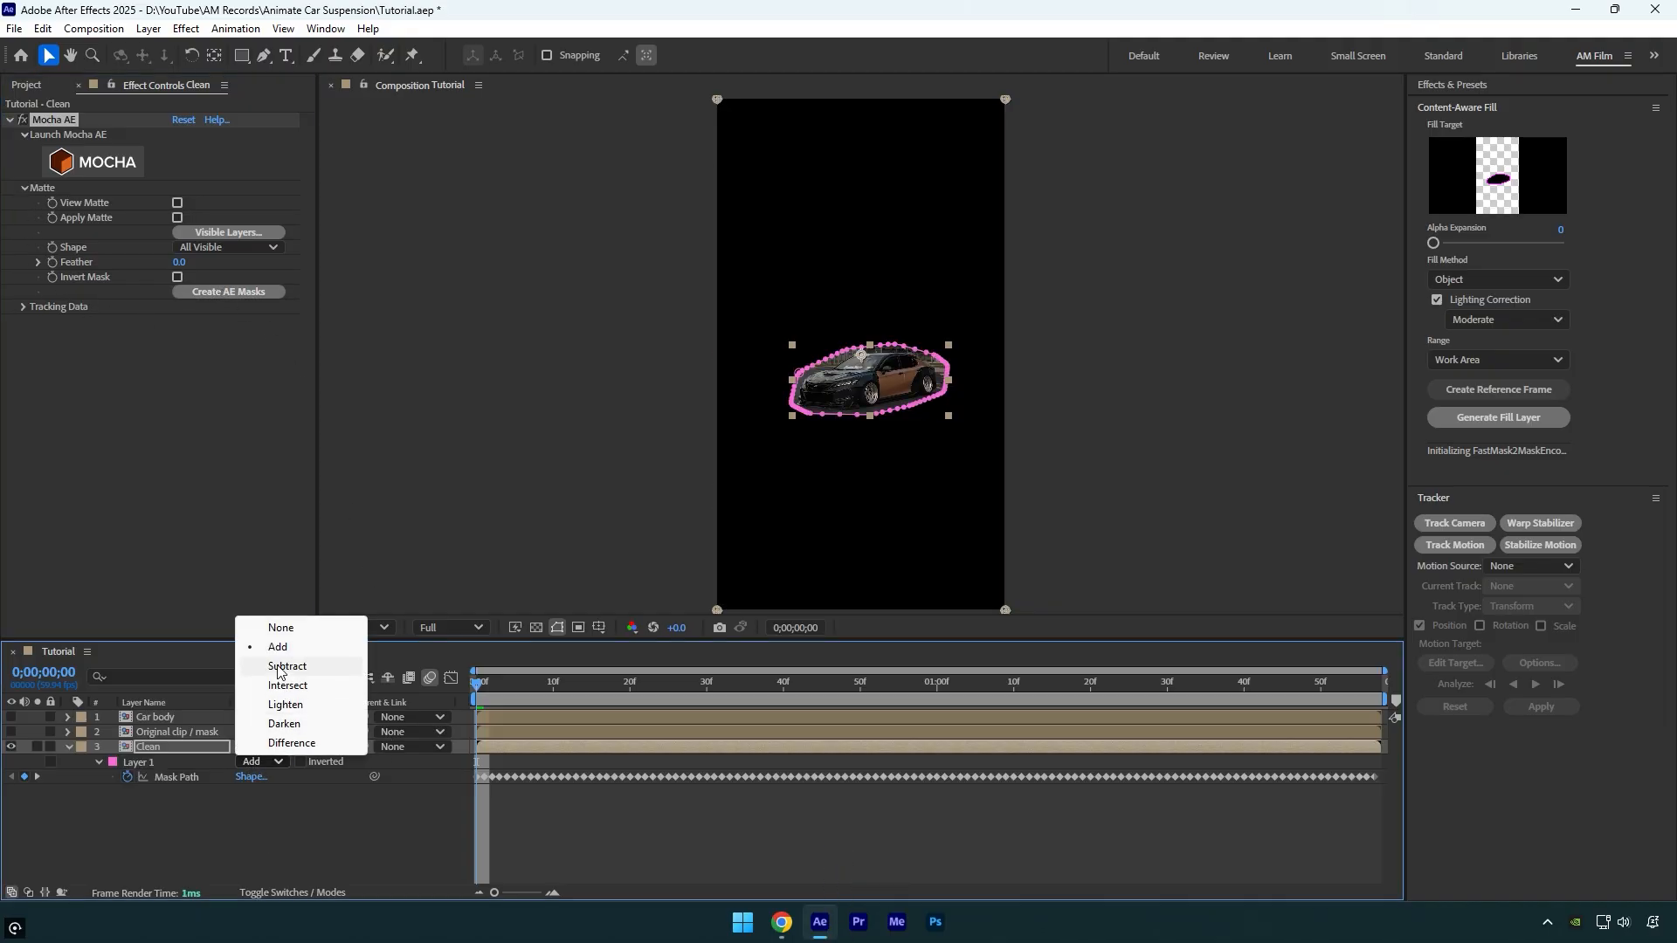
click(288, 666)
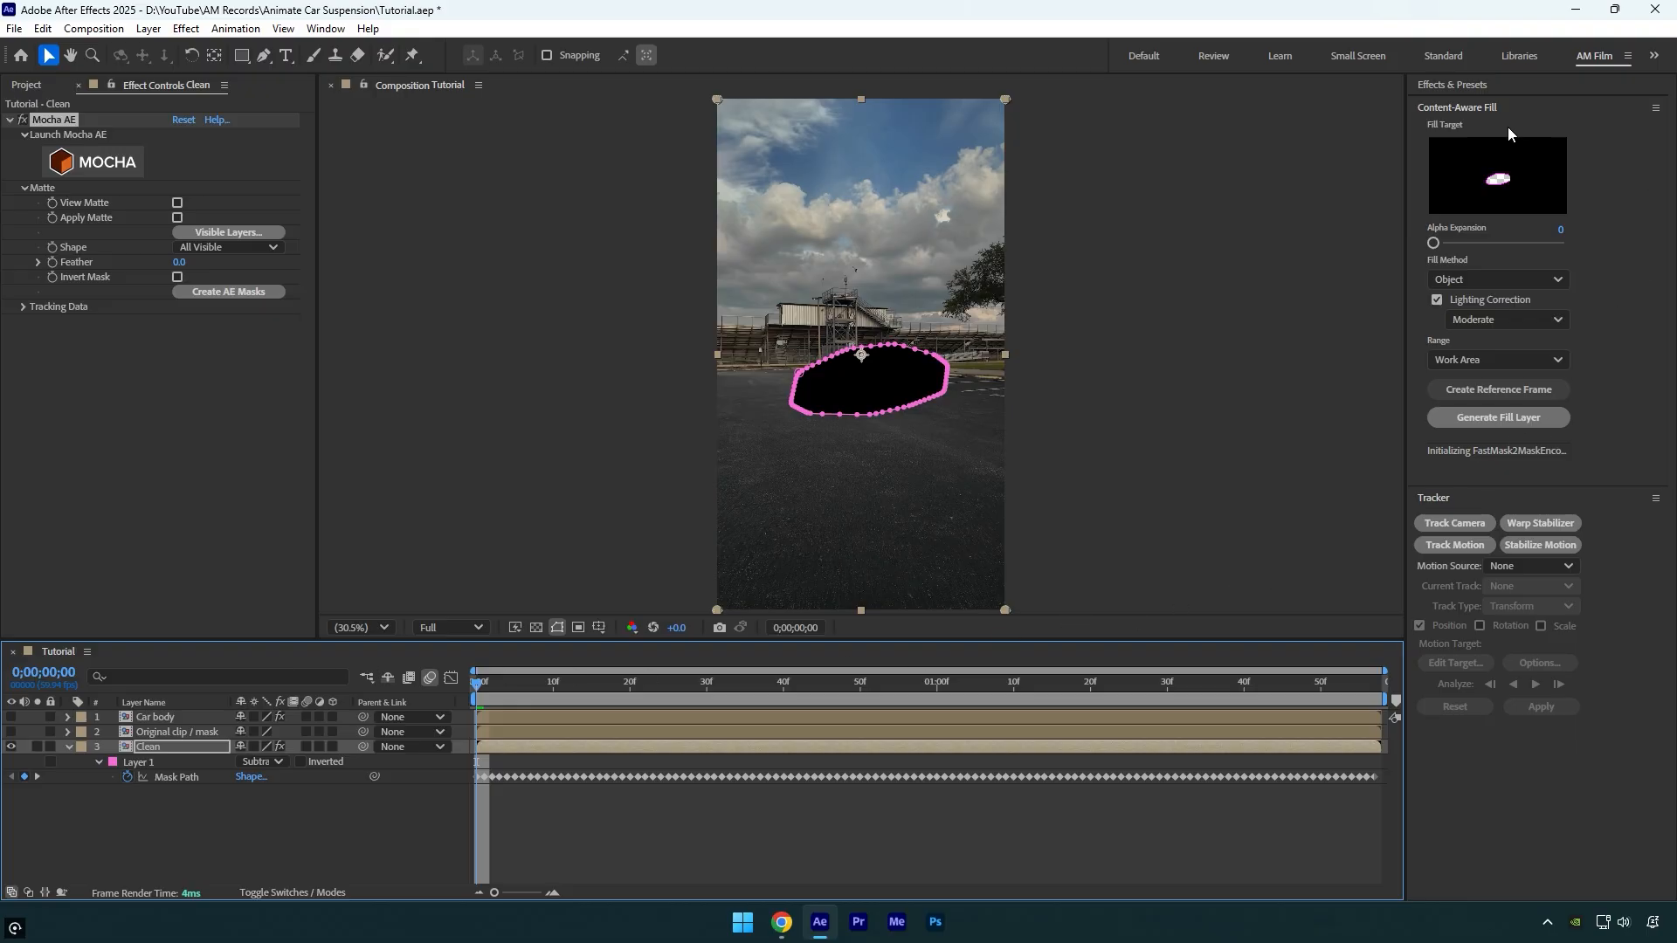
mouse_move(1625, 295)
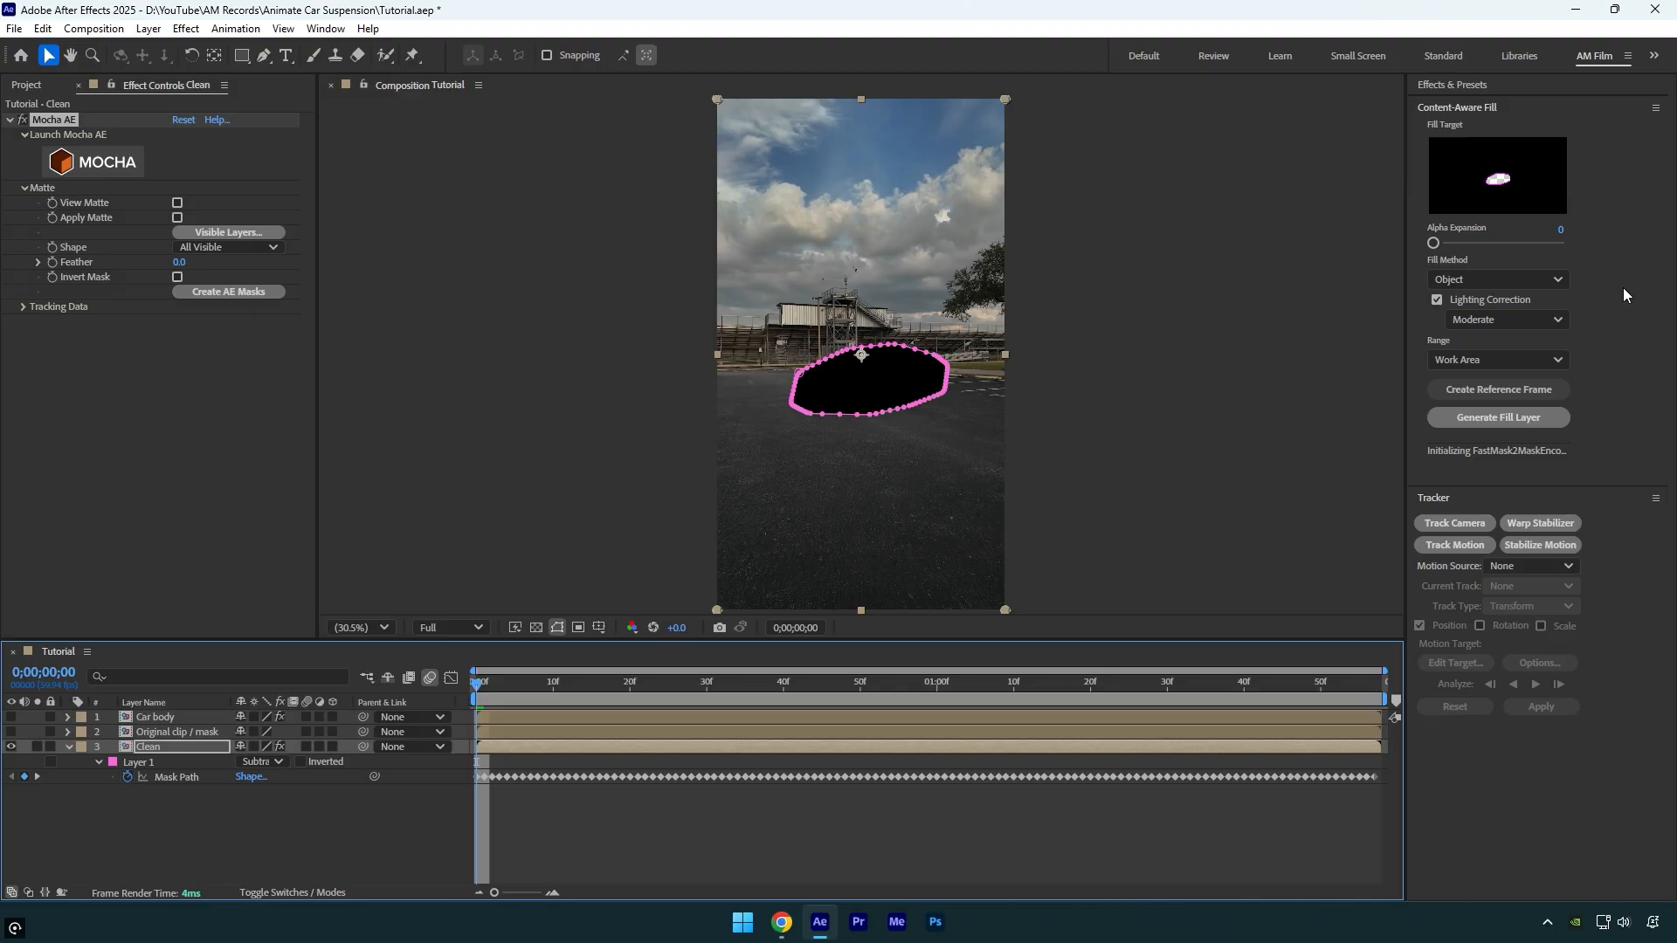
mouse_move(1646, 339)
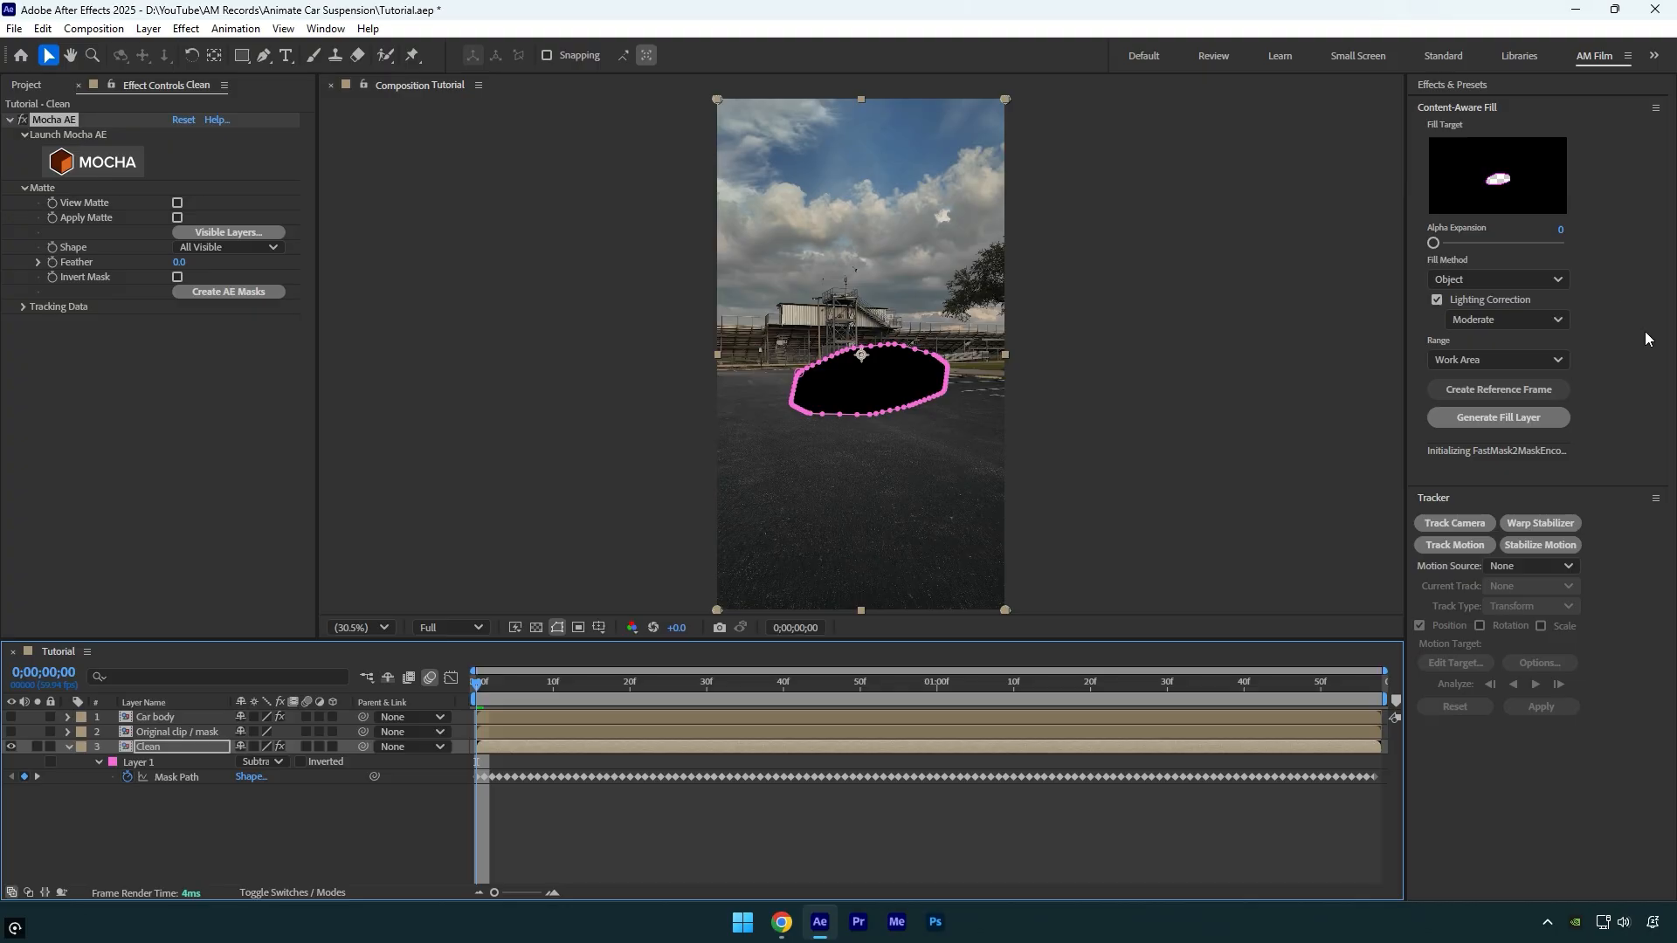
mouse_move(1609, 413)
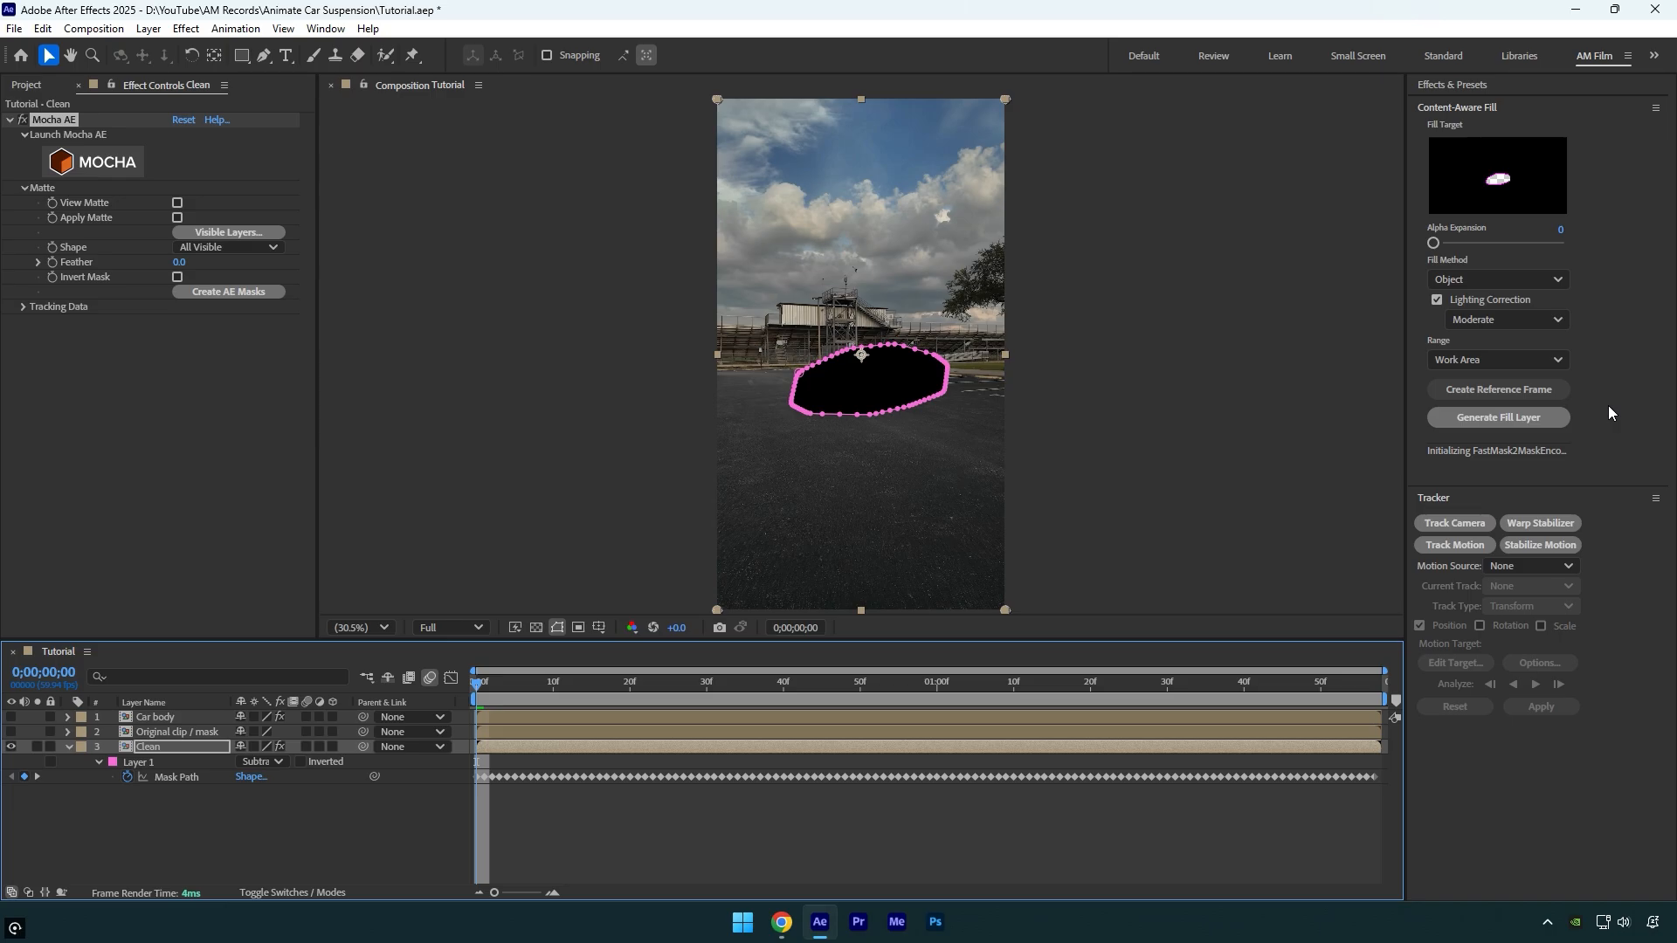
Step: Create a reference frame, open it in Photoshop, and paint over the transparent hole
click(1496, 390)
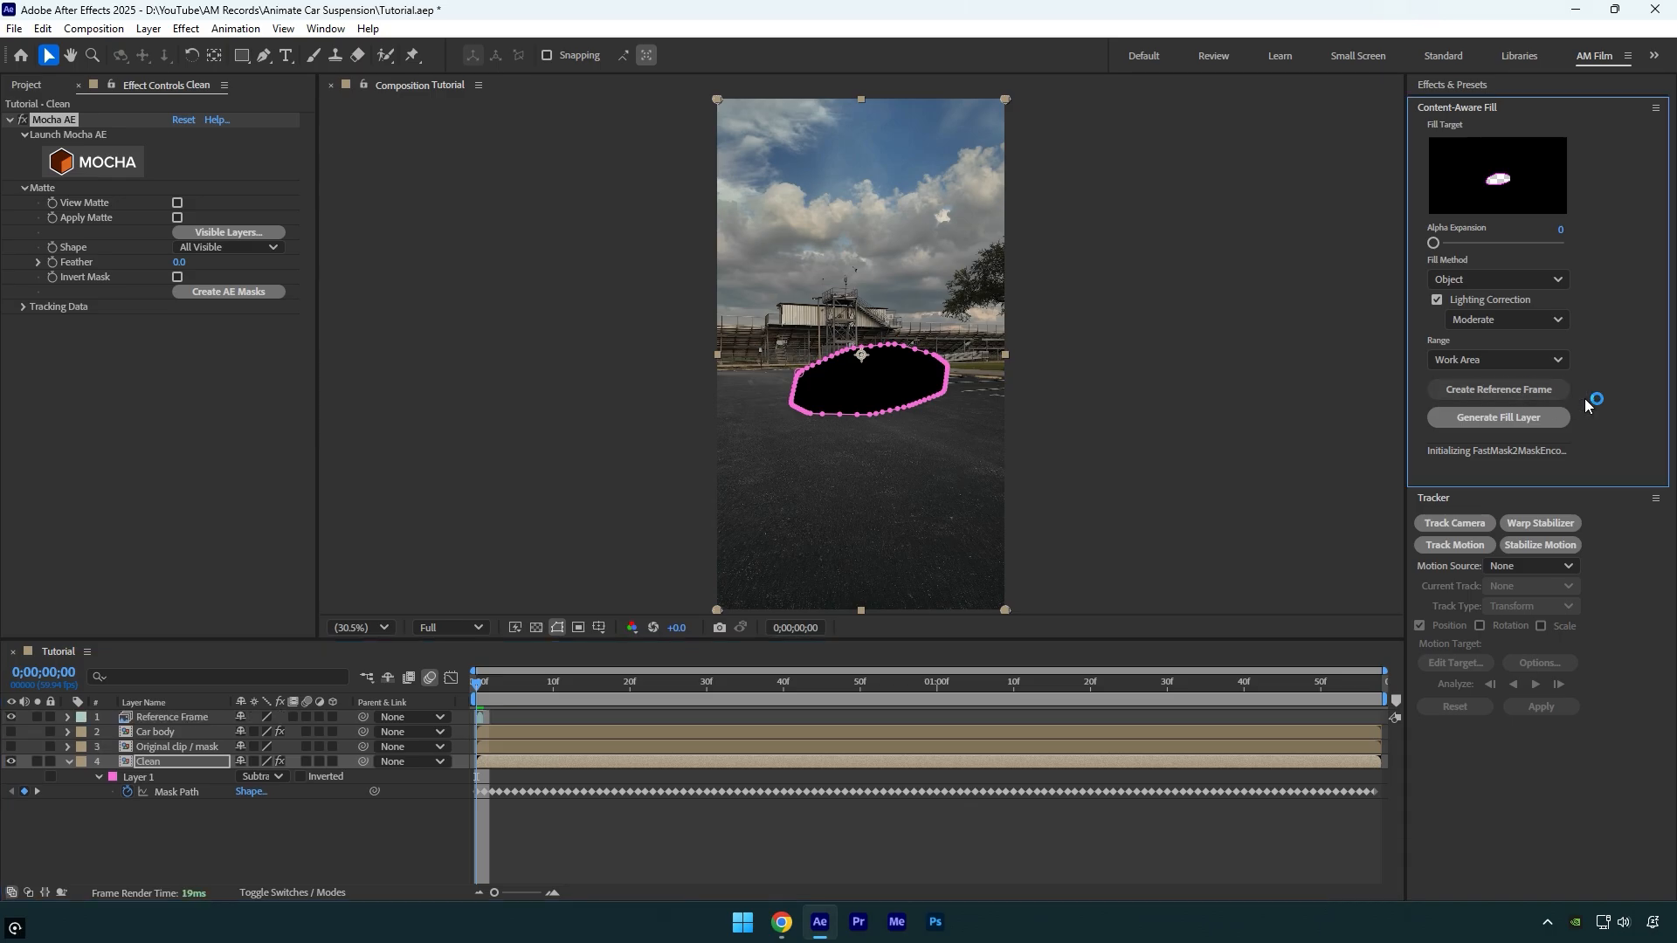
click(932, 920)
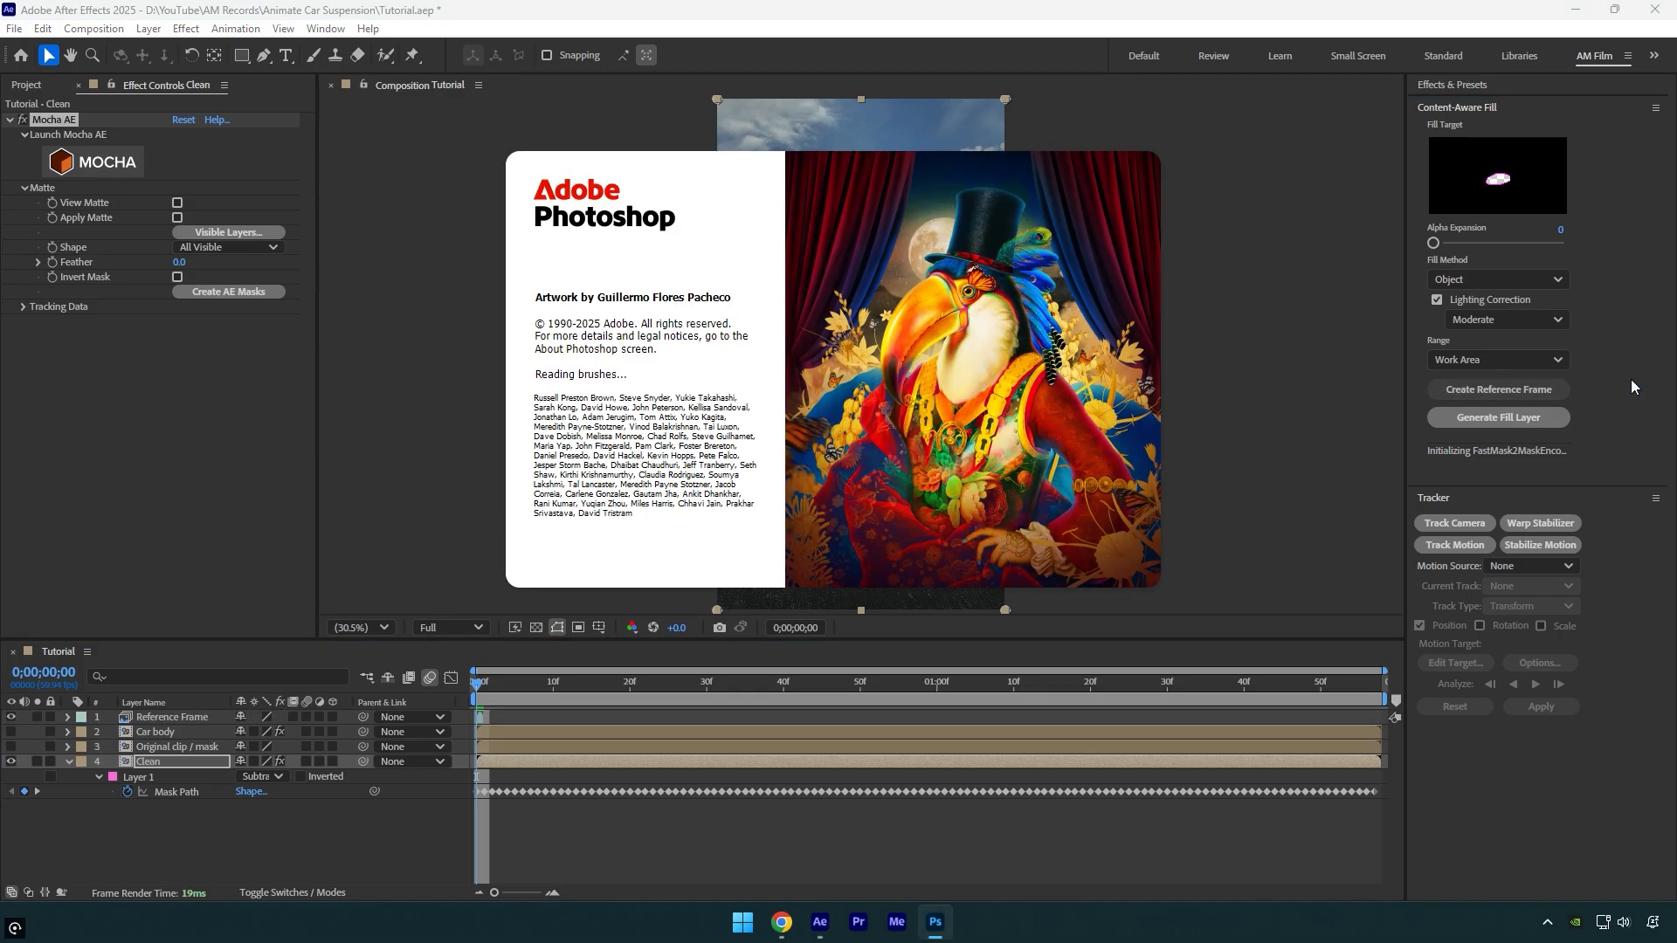
click(933, 929)
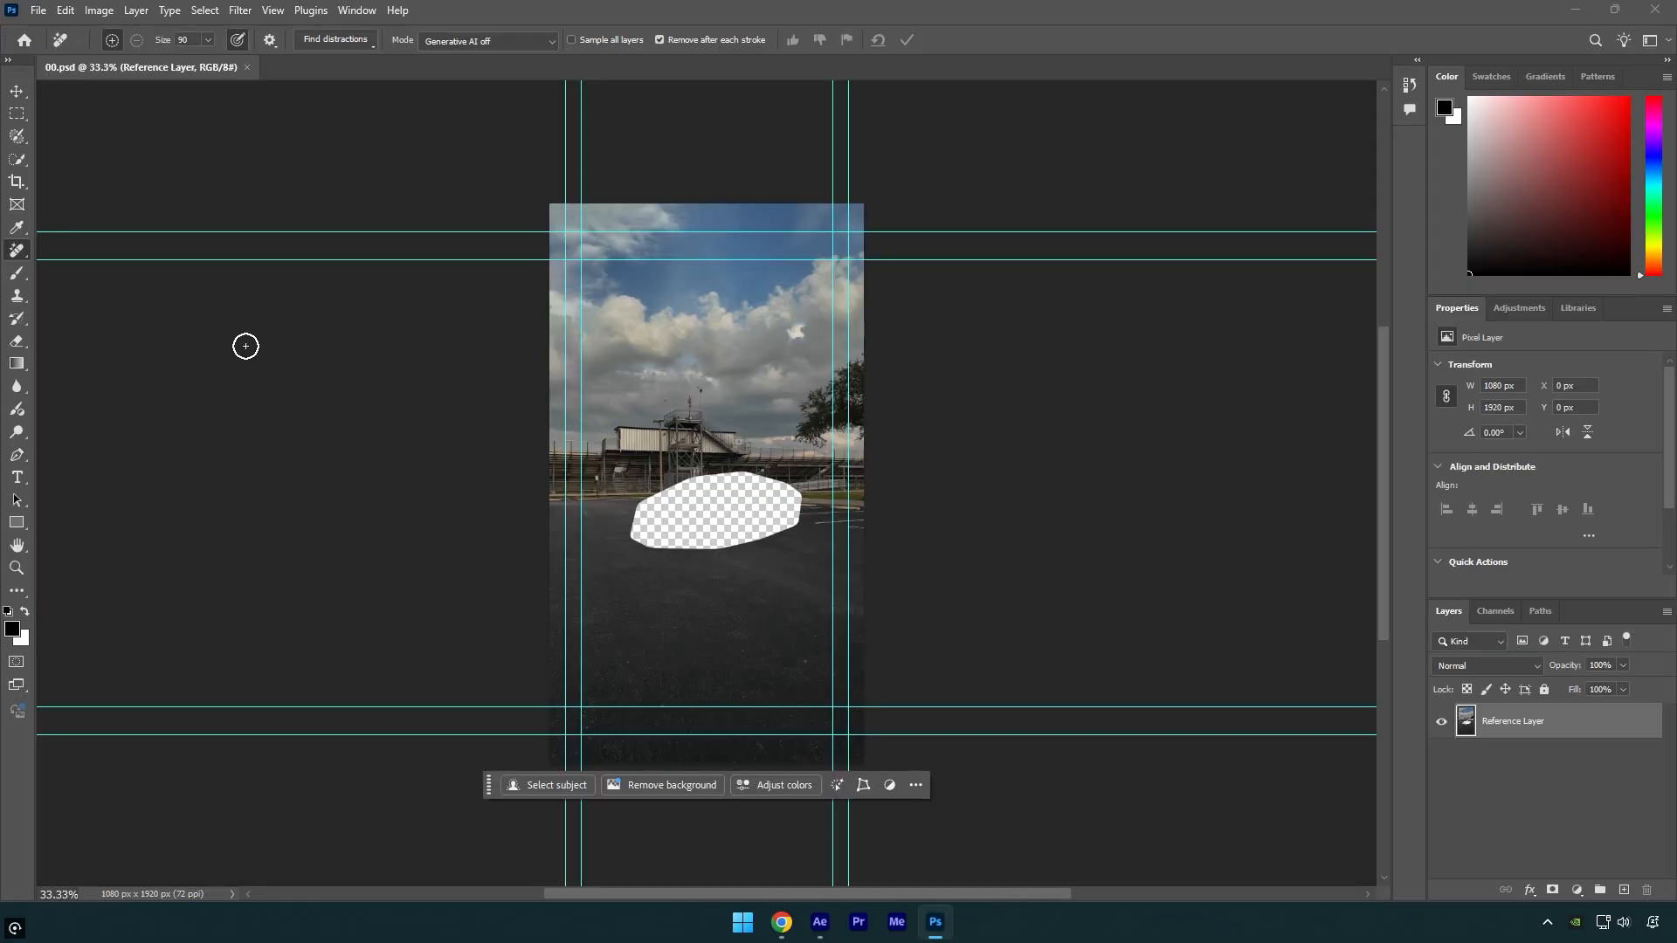
mouse_move(647, 503)
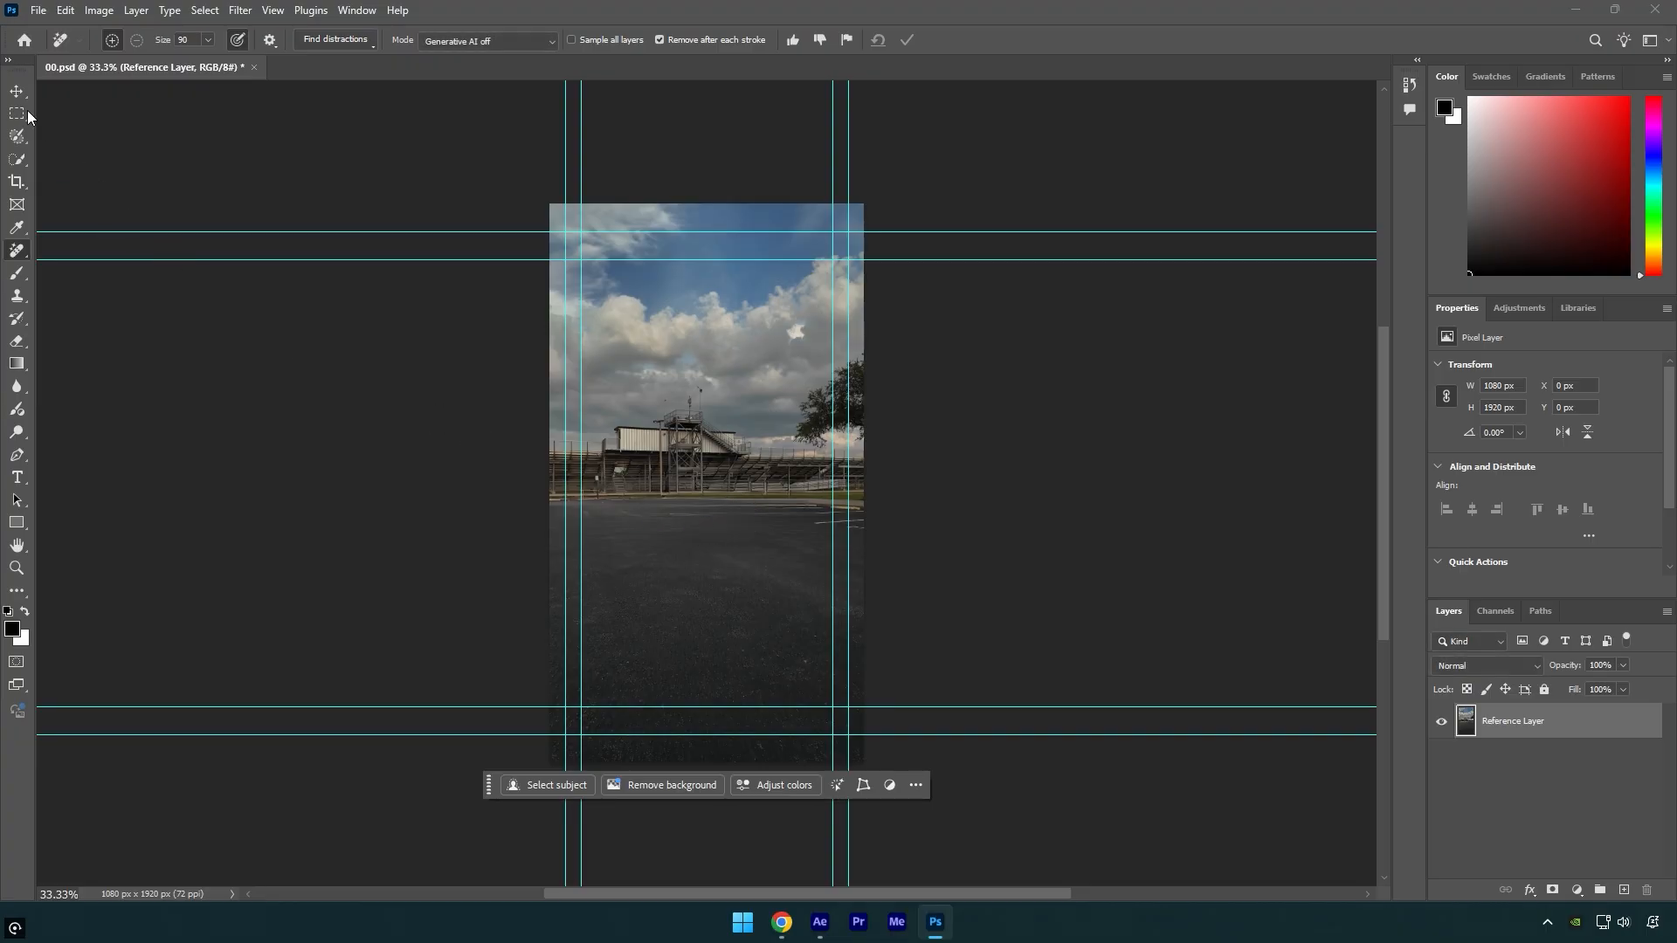
mouse_move(133, 263)
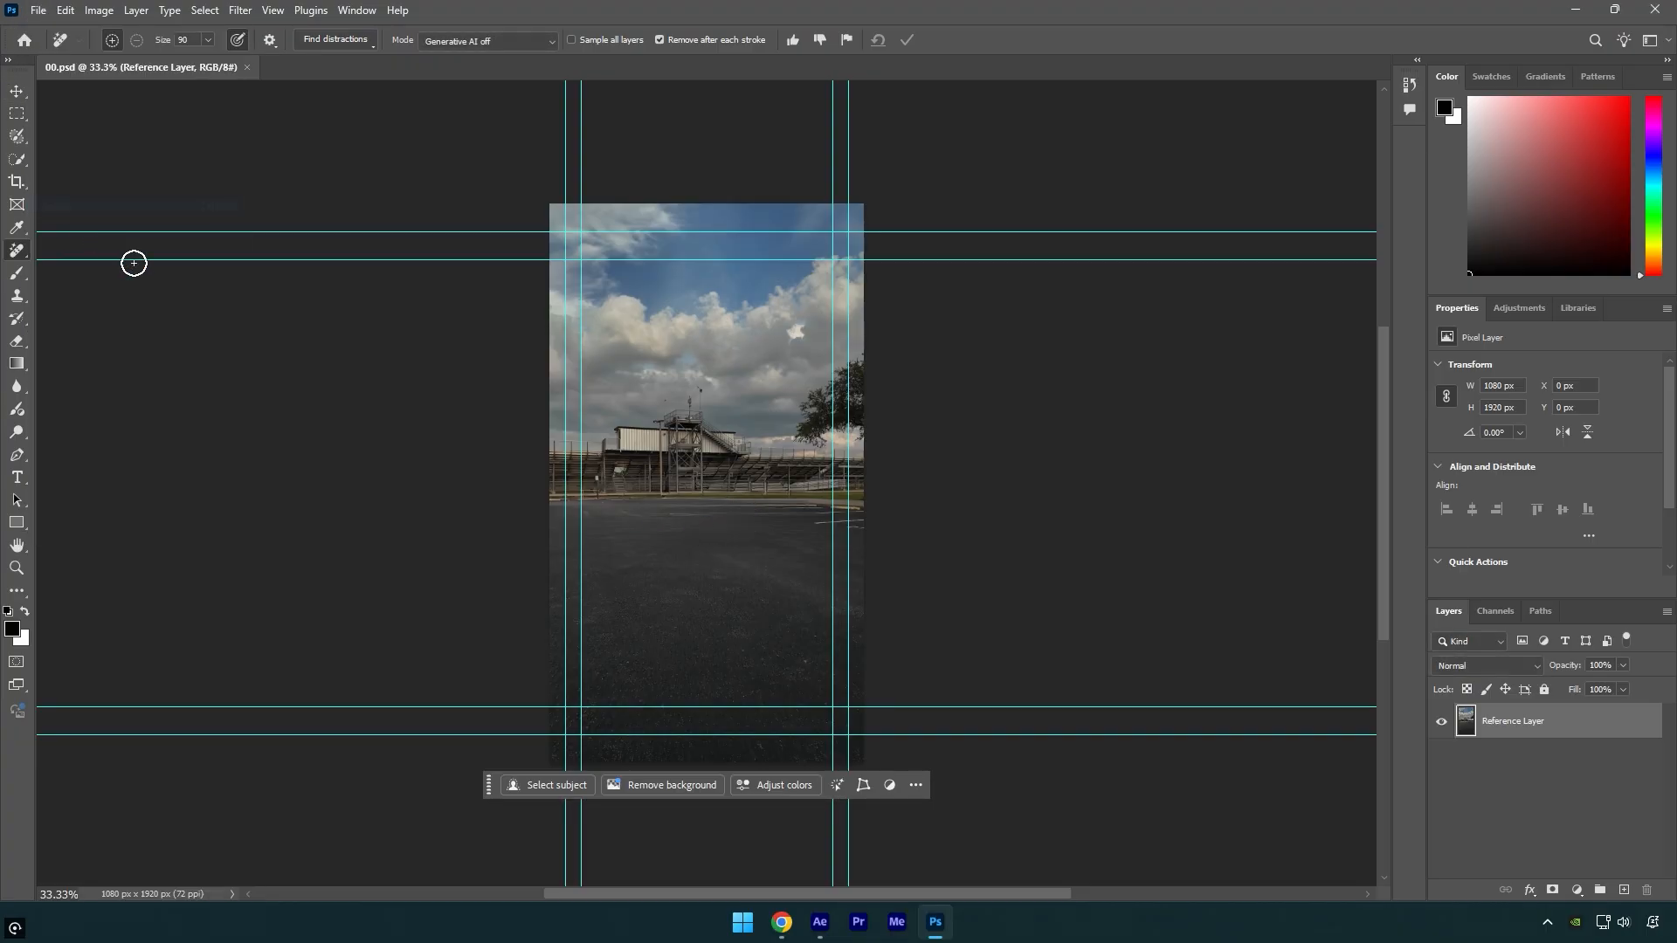
Step: Generate the Fill [000-117].png layer and adjust layer visibility so Car body shows over the road
click(818, 920)
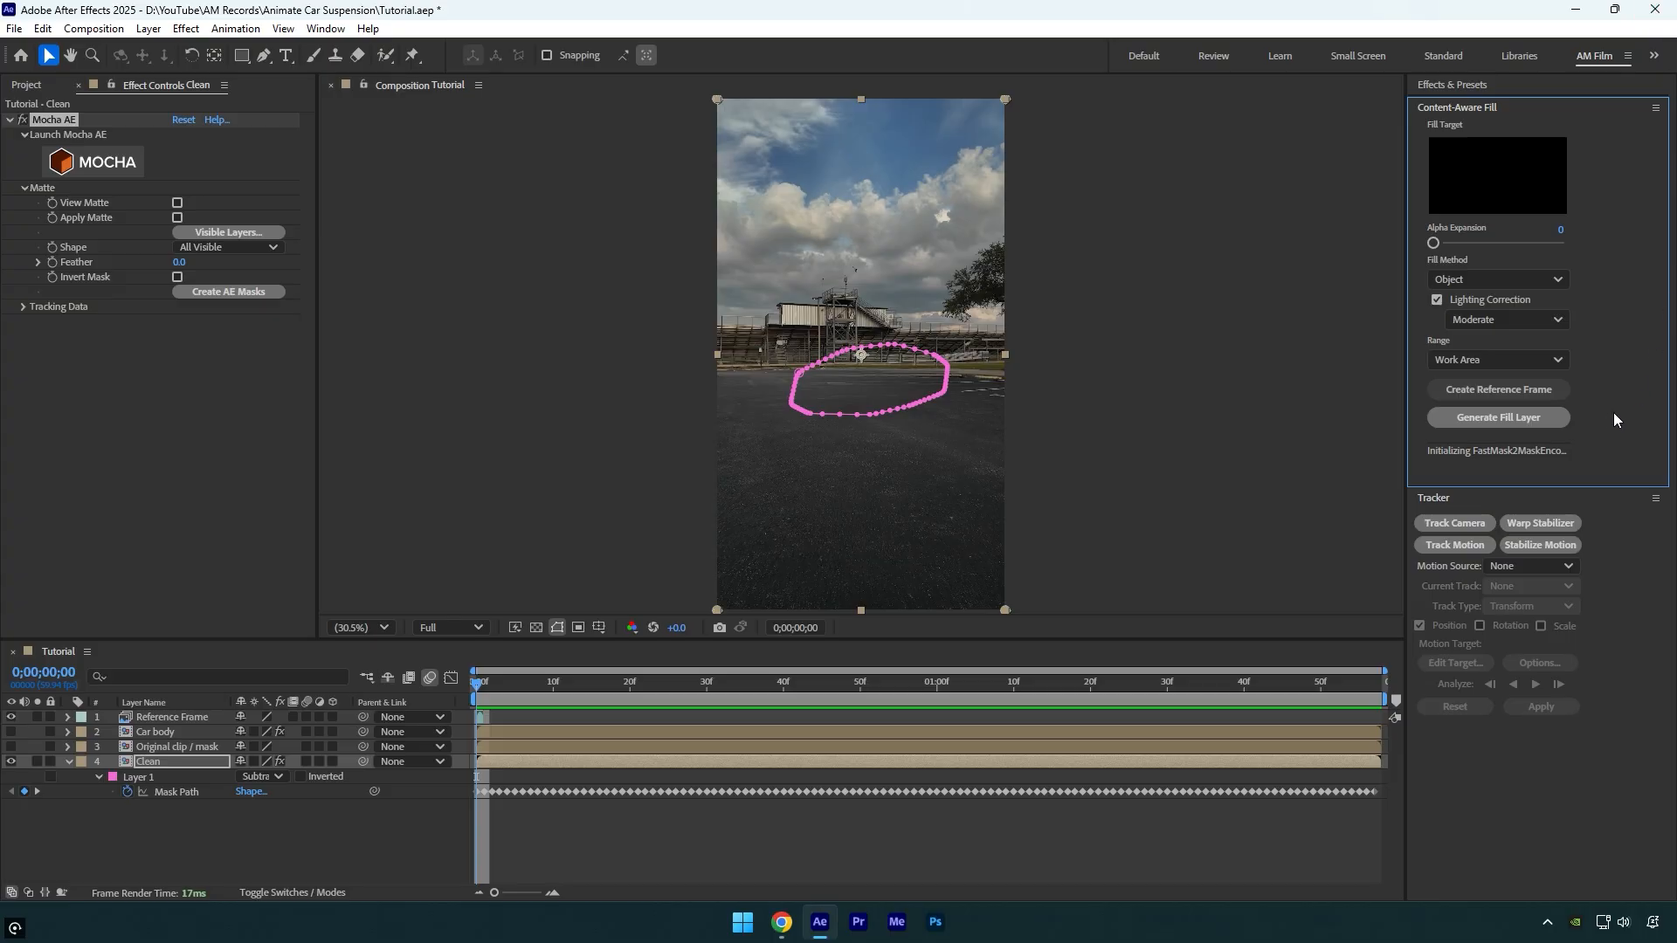
click(1496, 418)
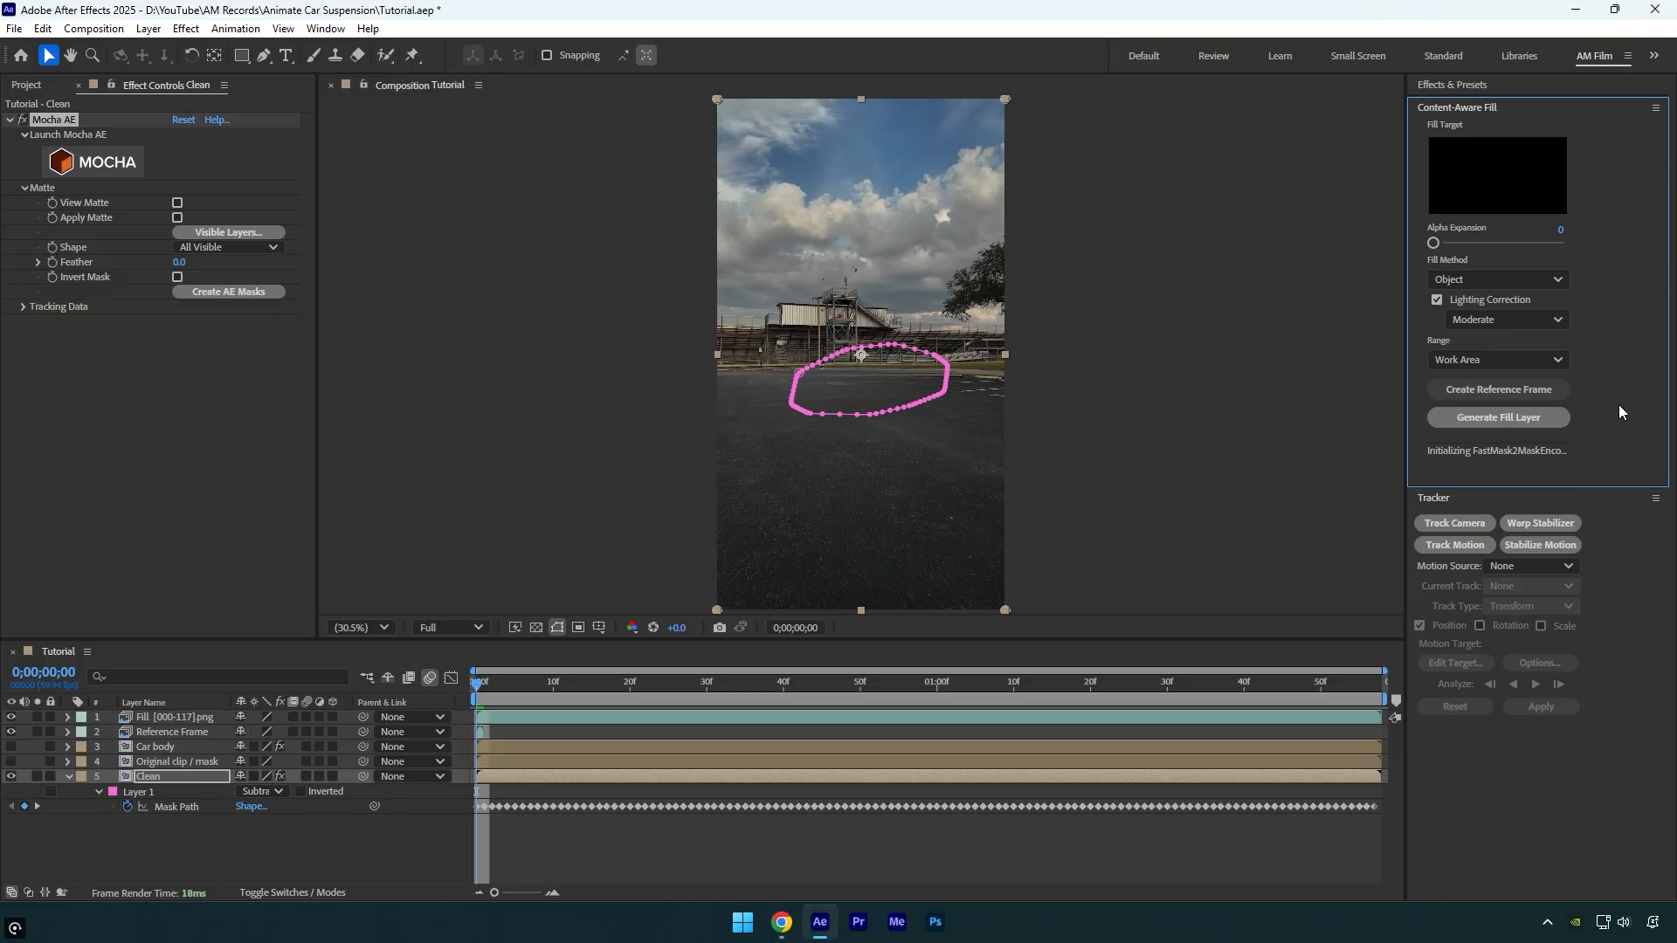
click(745, 682)
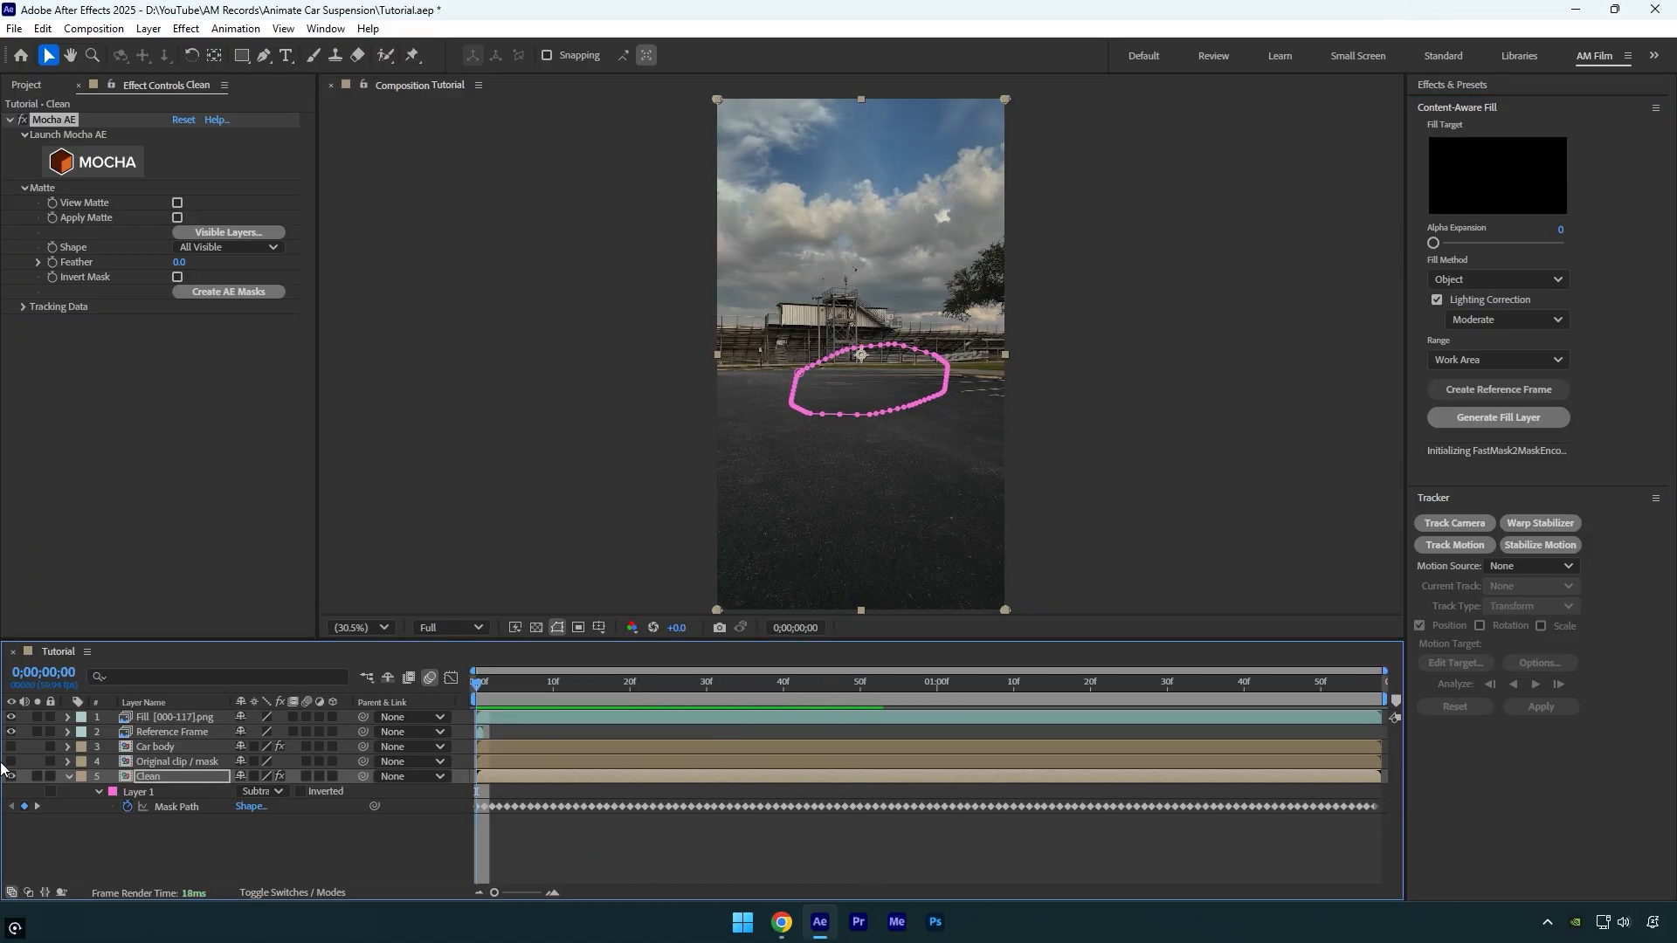
click(177, 761)
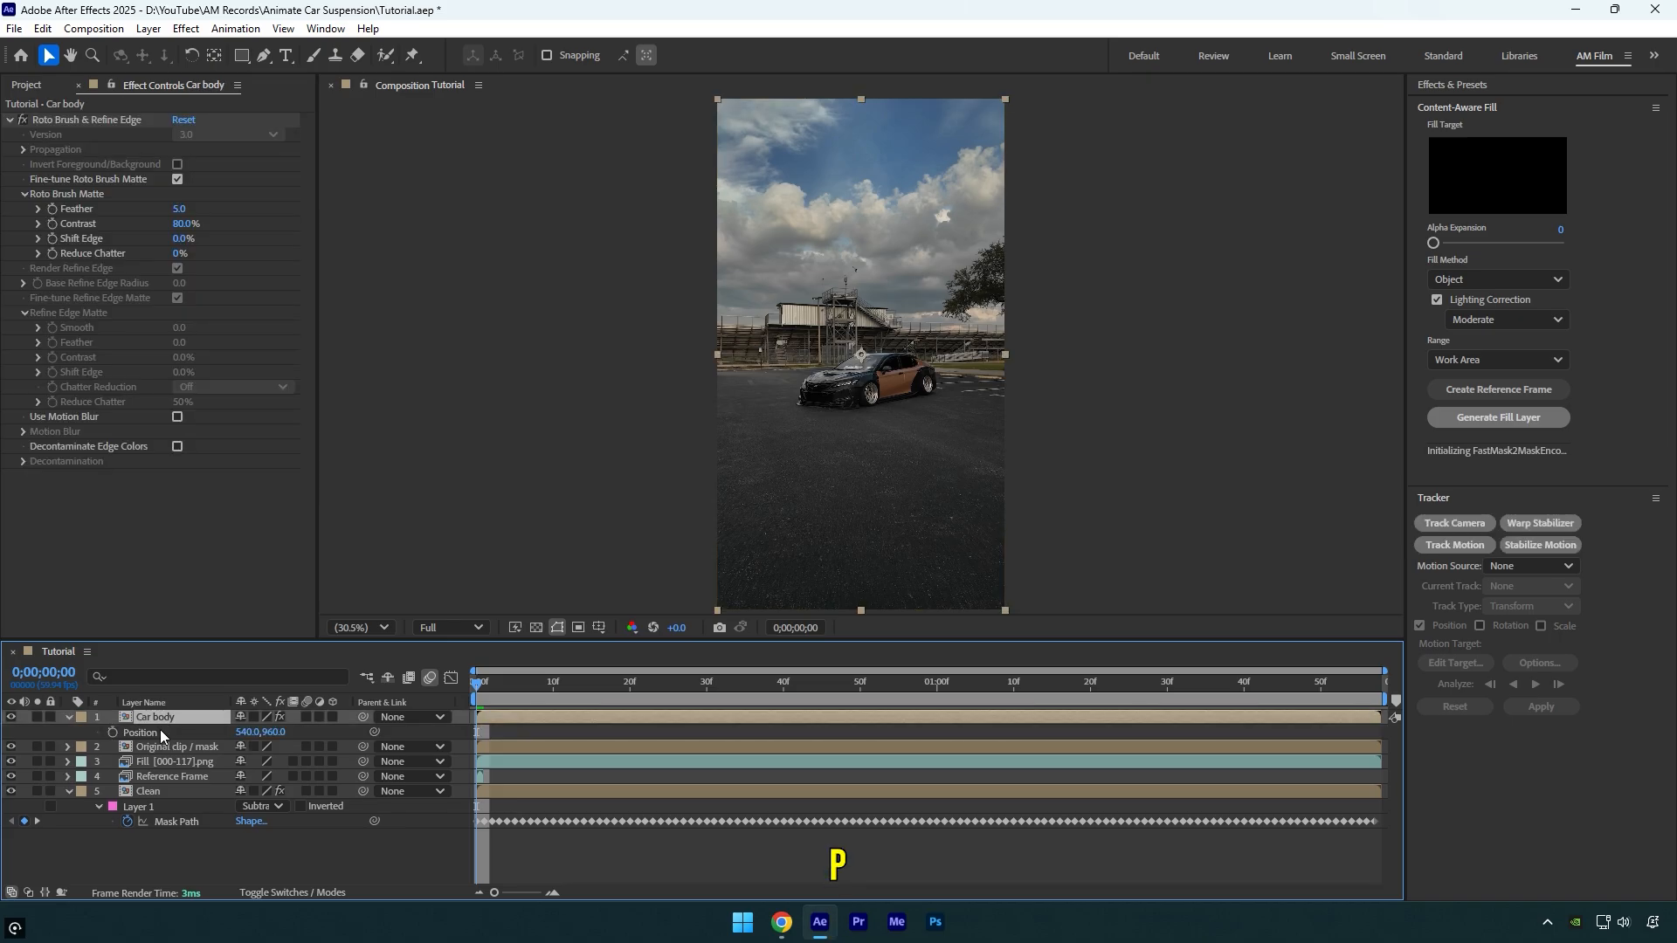
Step: Keyframe Car body Position at frame 0, then set Y from 960 to 967 at frame 28
click(114, 732)
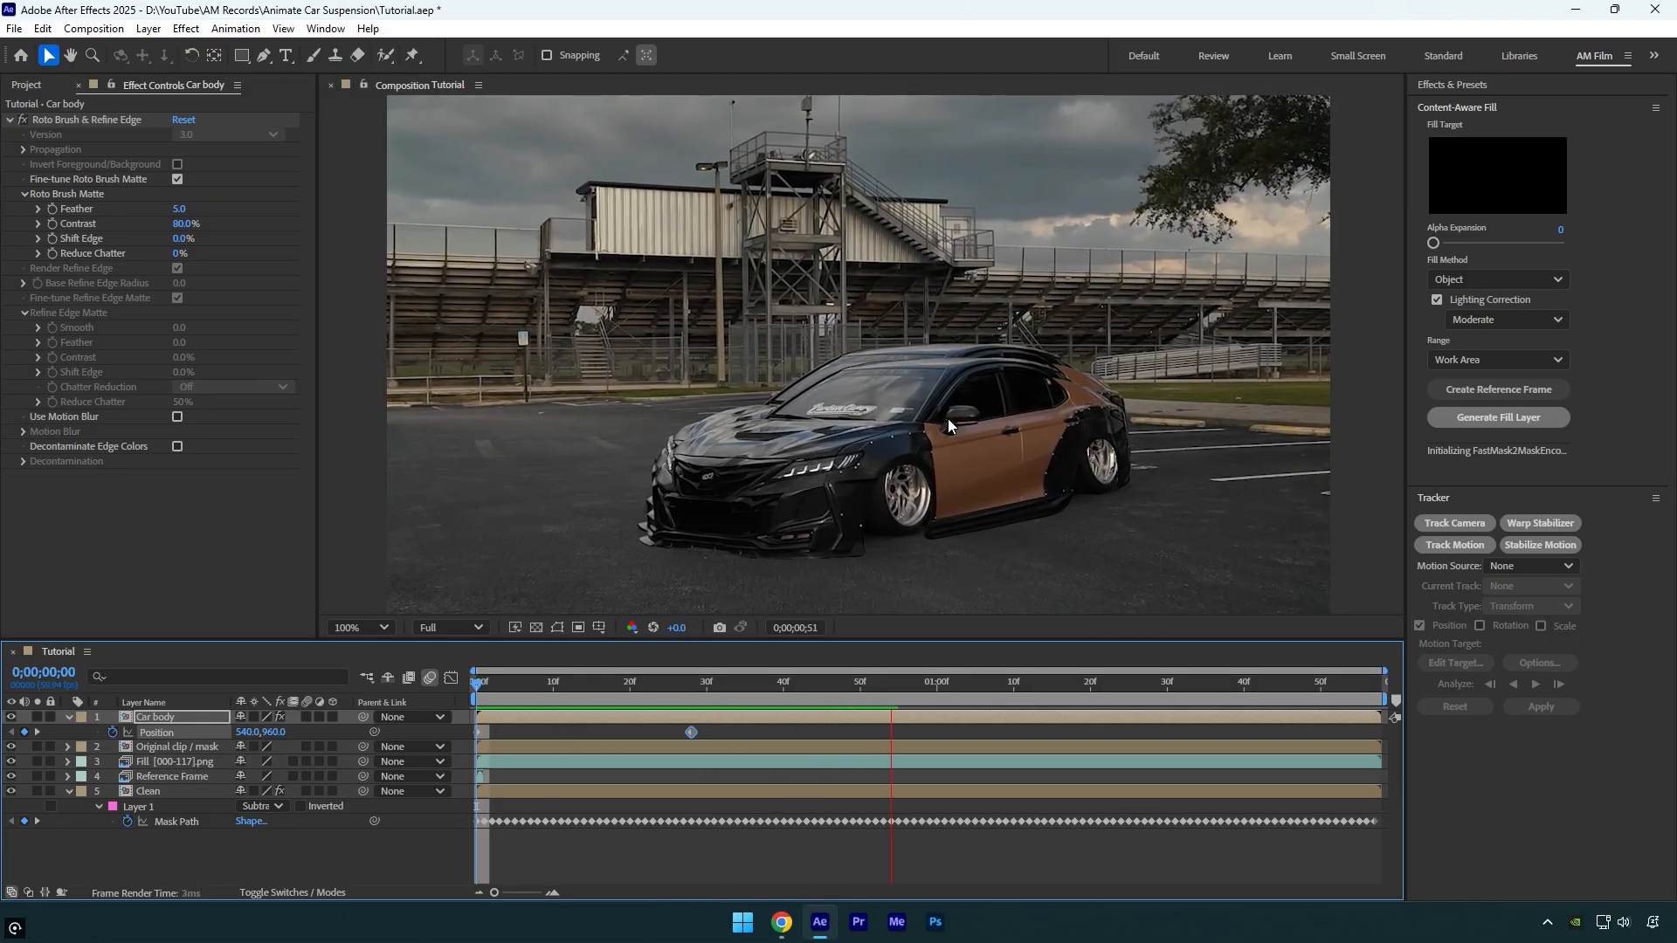
click(692, 681)
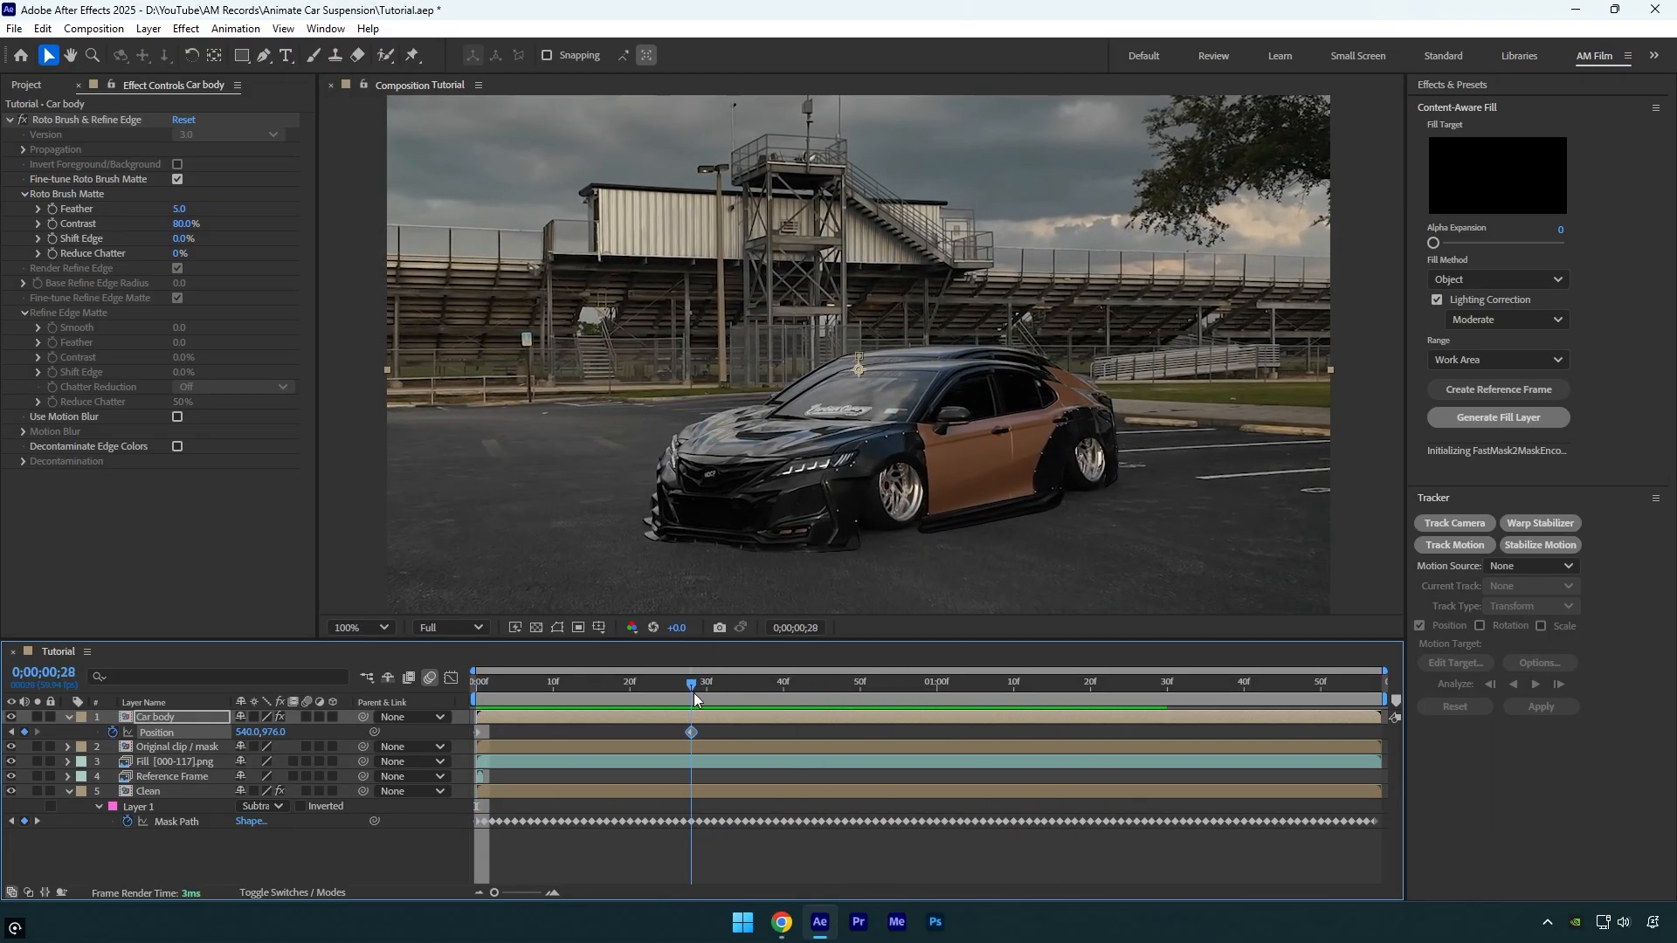
click(692, 681)
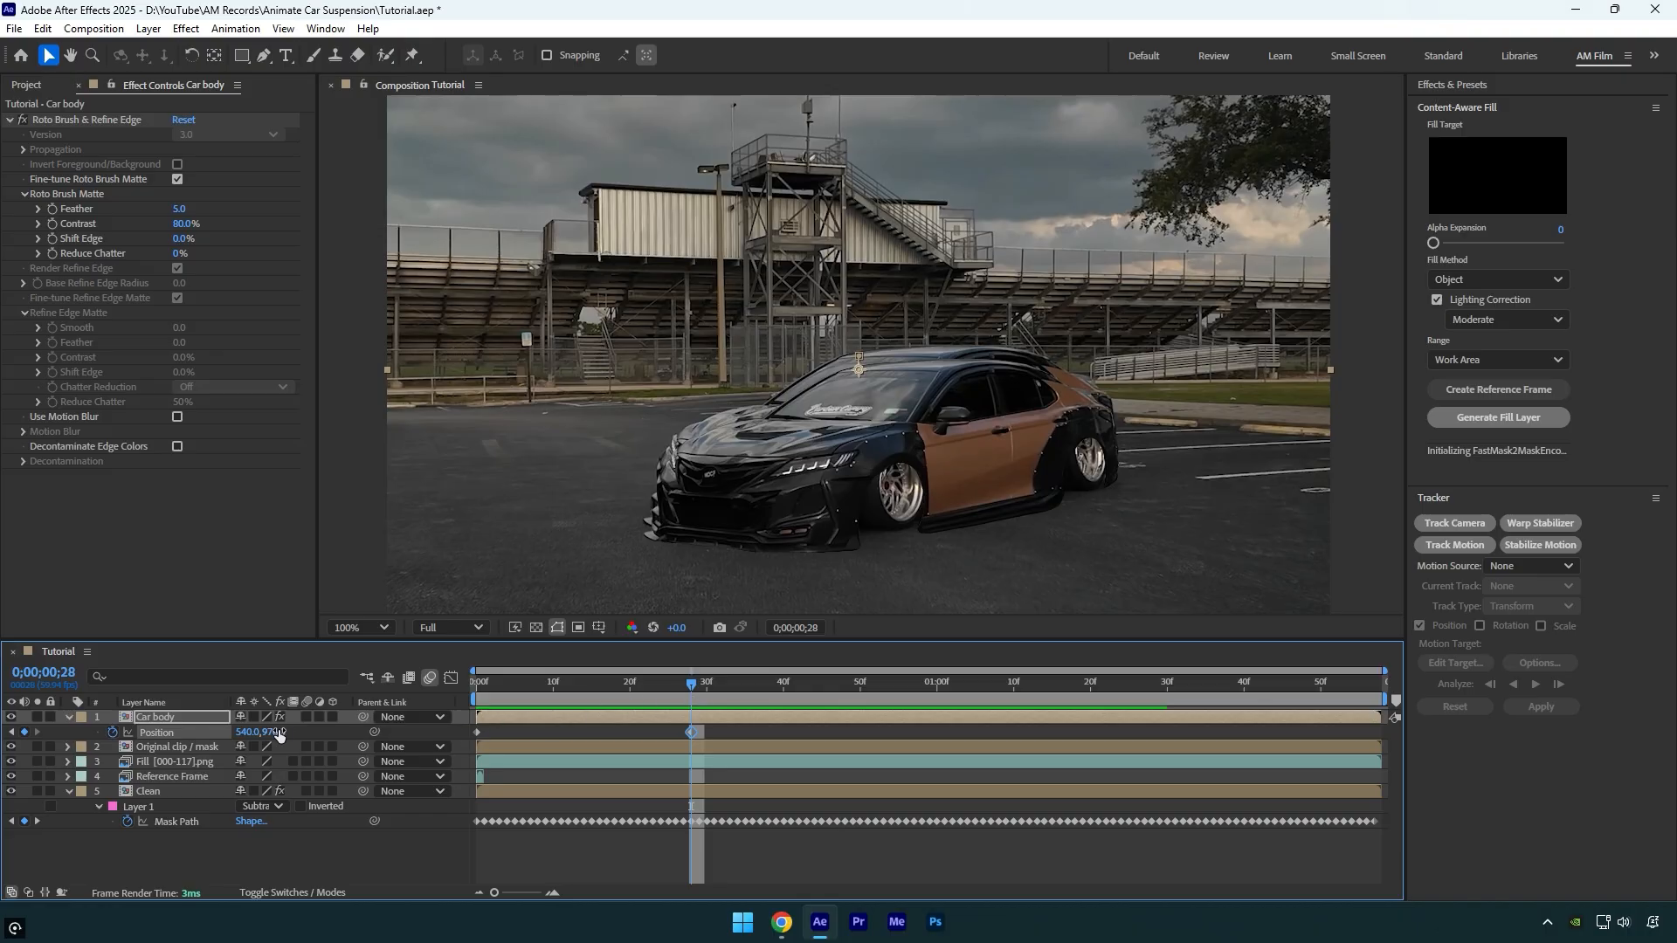
click(575, 681)
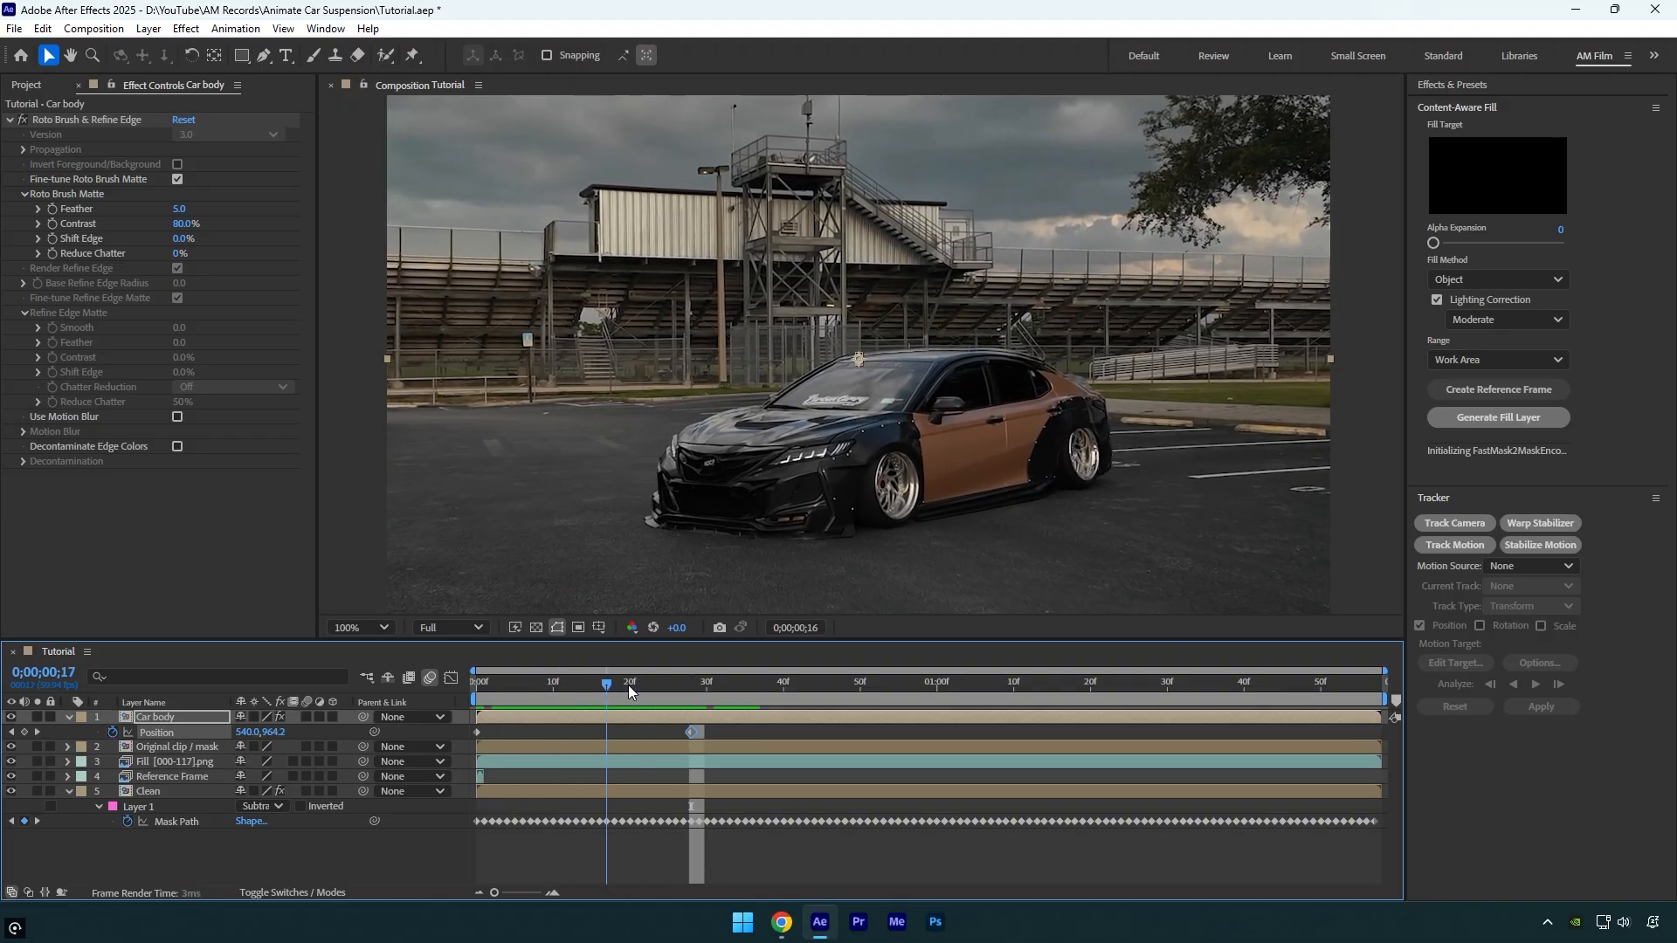
click(693, 681)
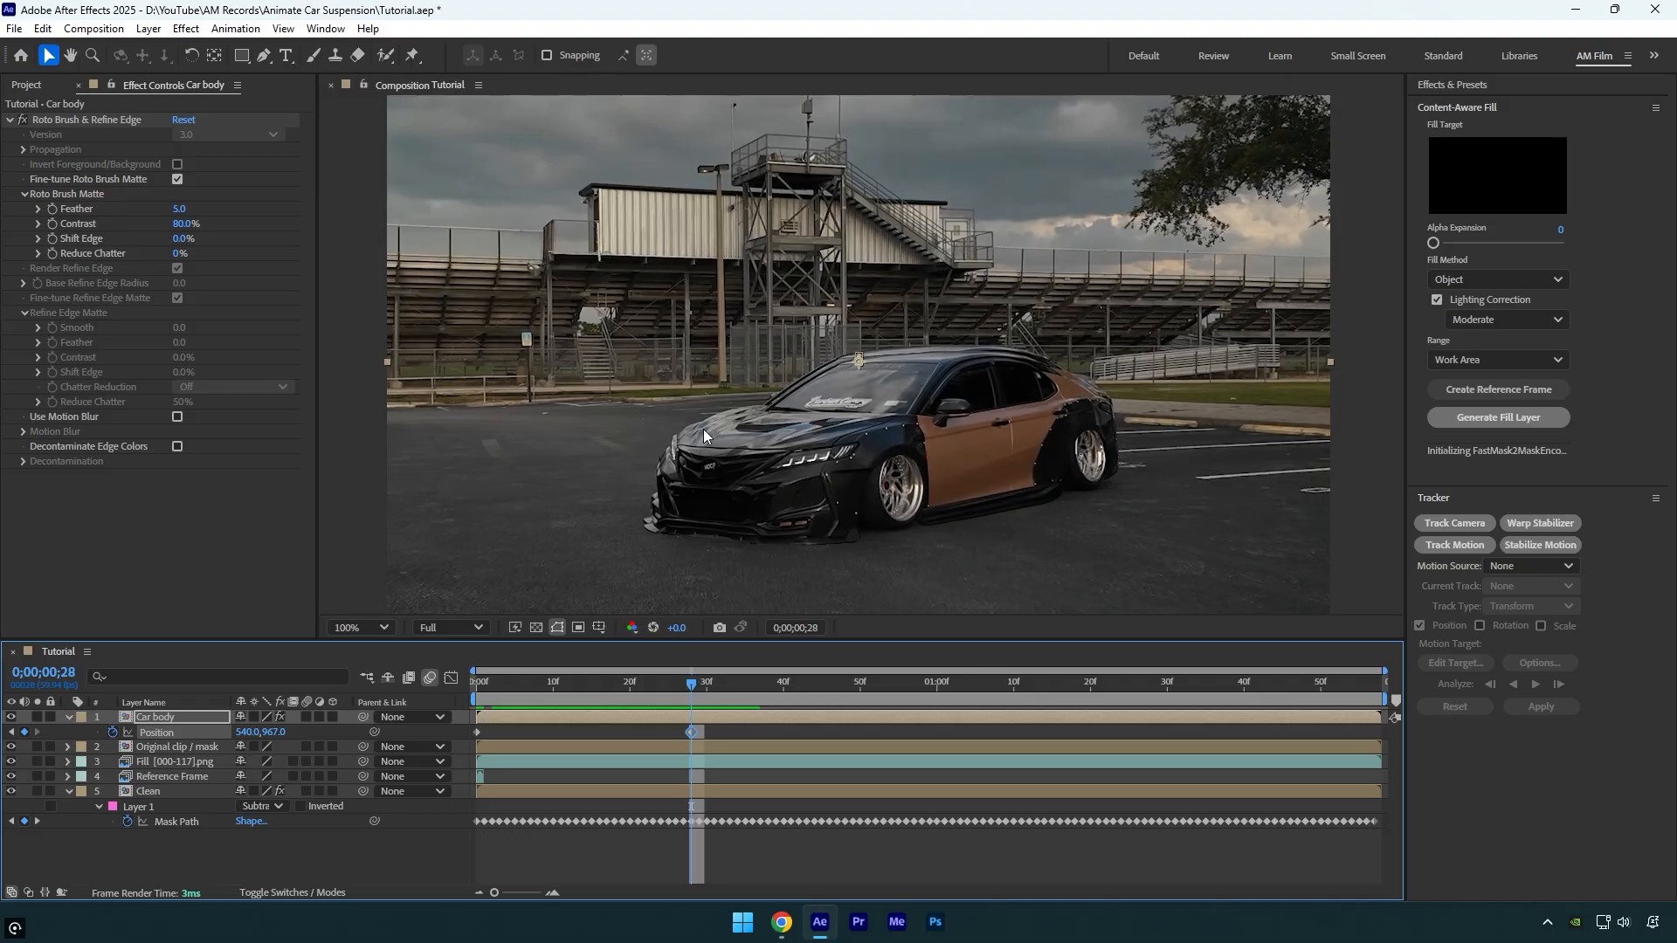
mouse_move(632, 638)
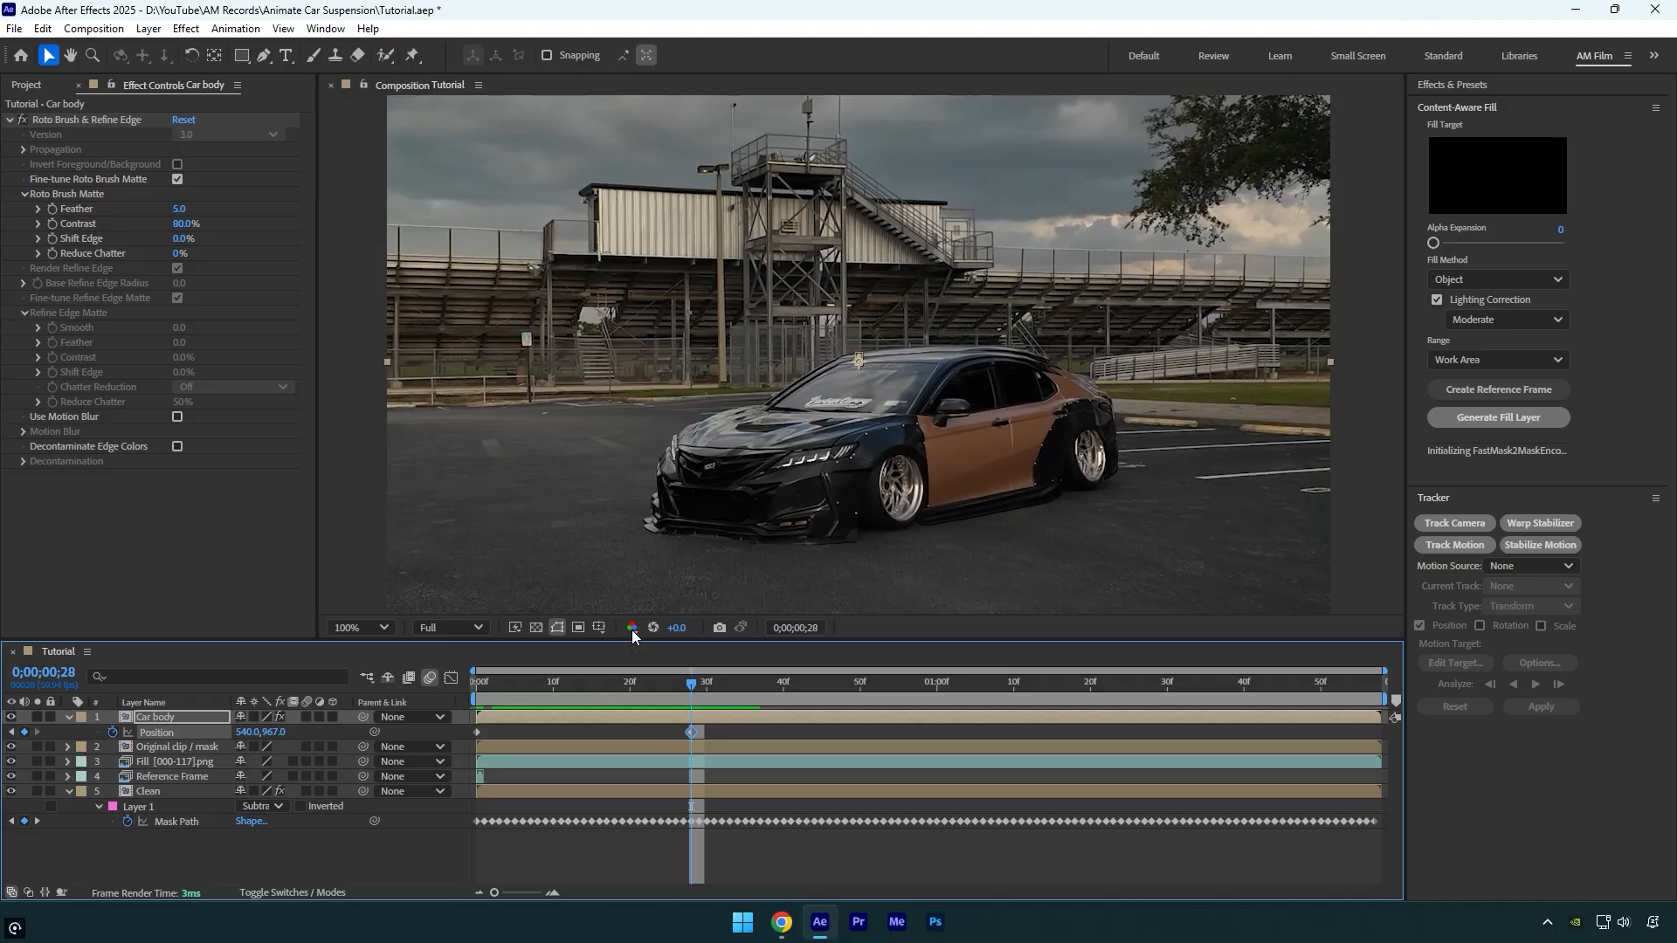
click(177, 747)
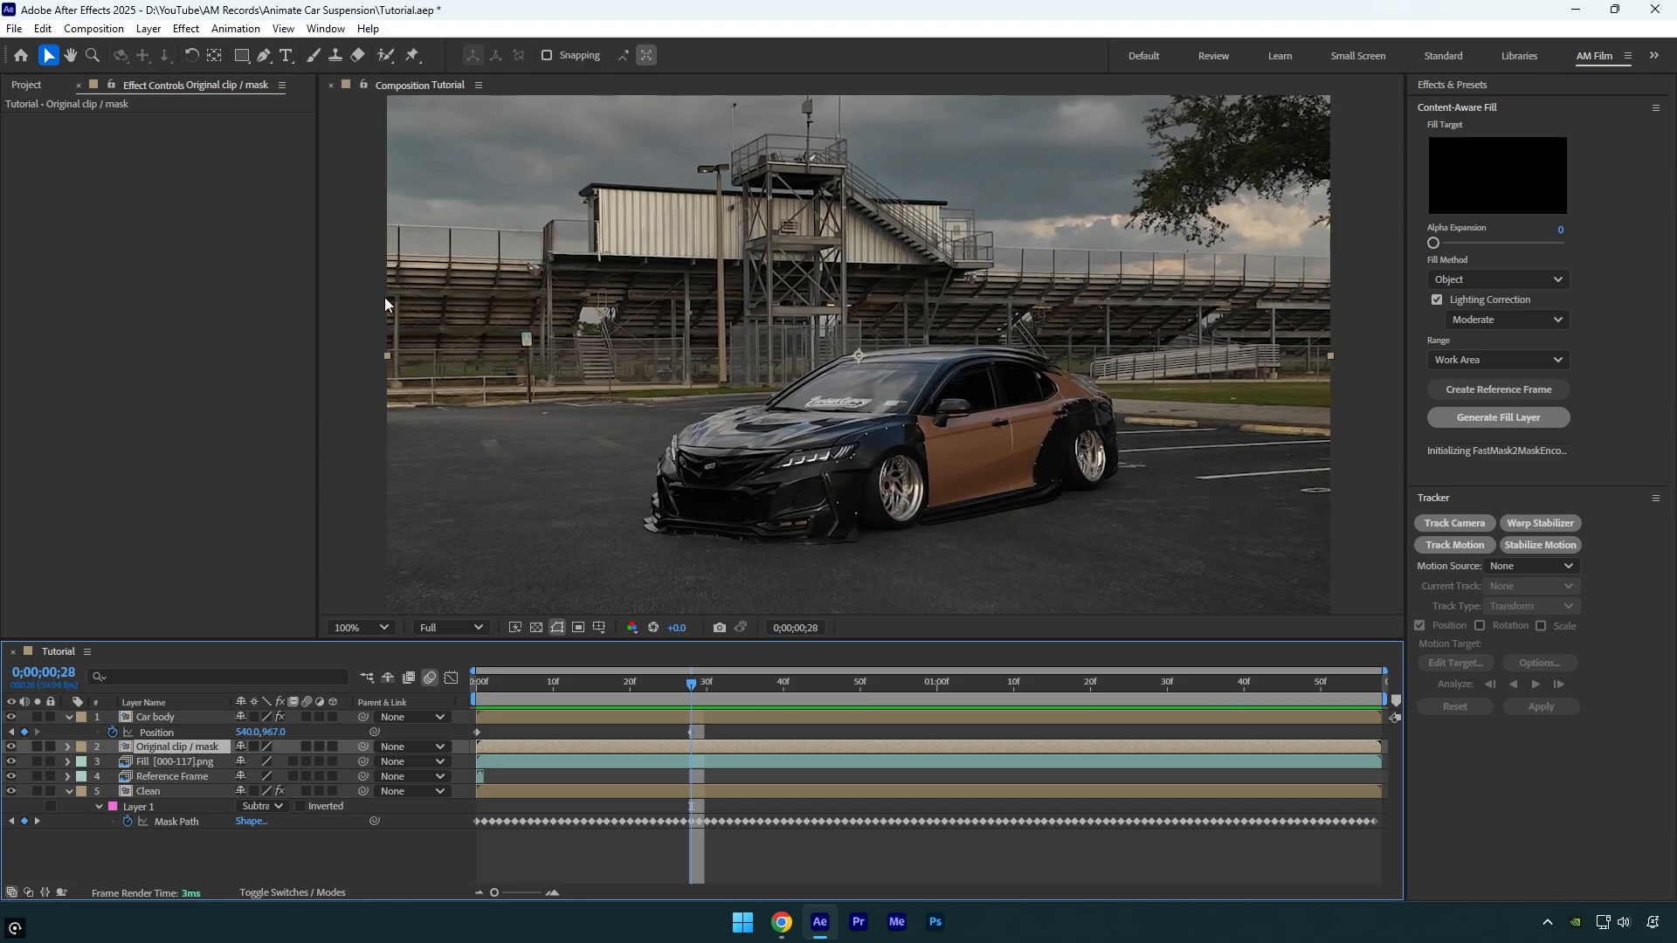
Step: Draw Mask 1 and Mask 2 around the wheels on Original clip / mask and reveal their paths
click(259, 54)
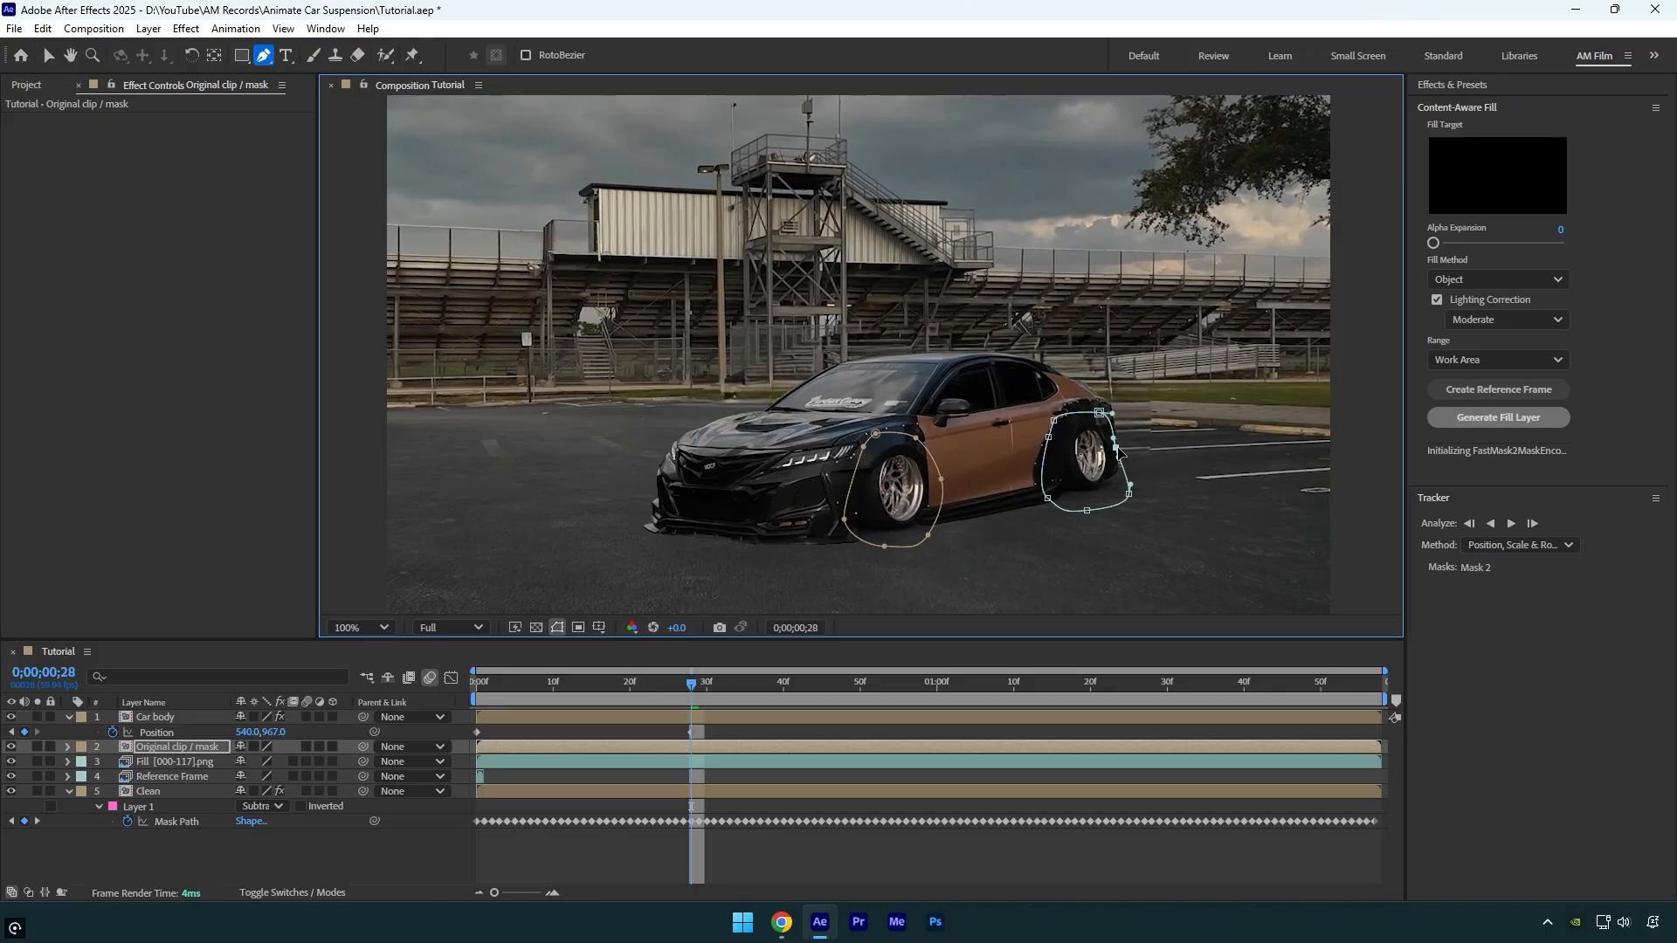
click(67, 747)
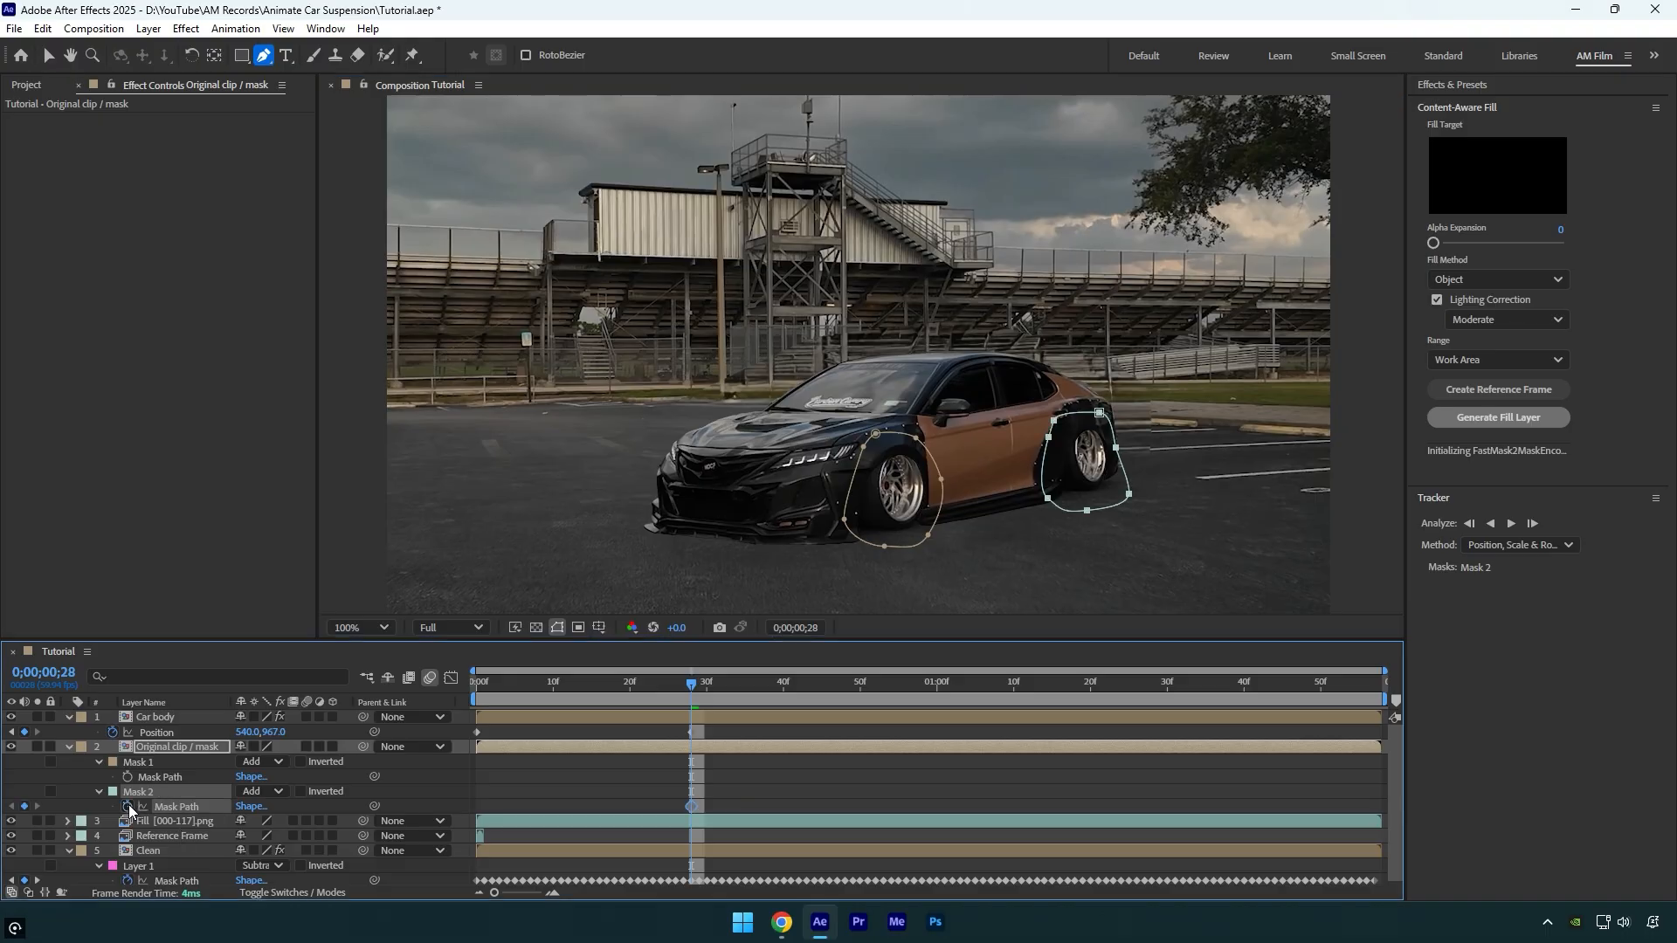
click(138, 762)
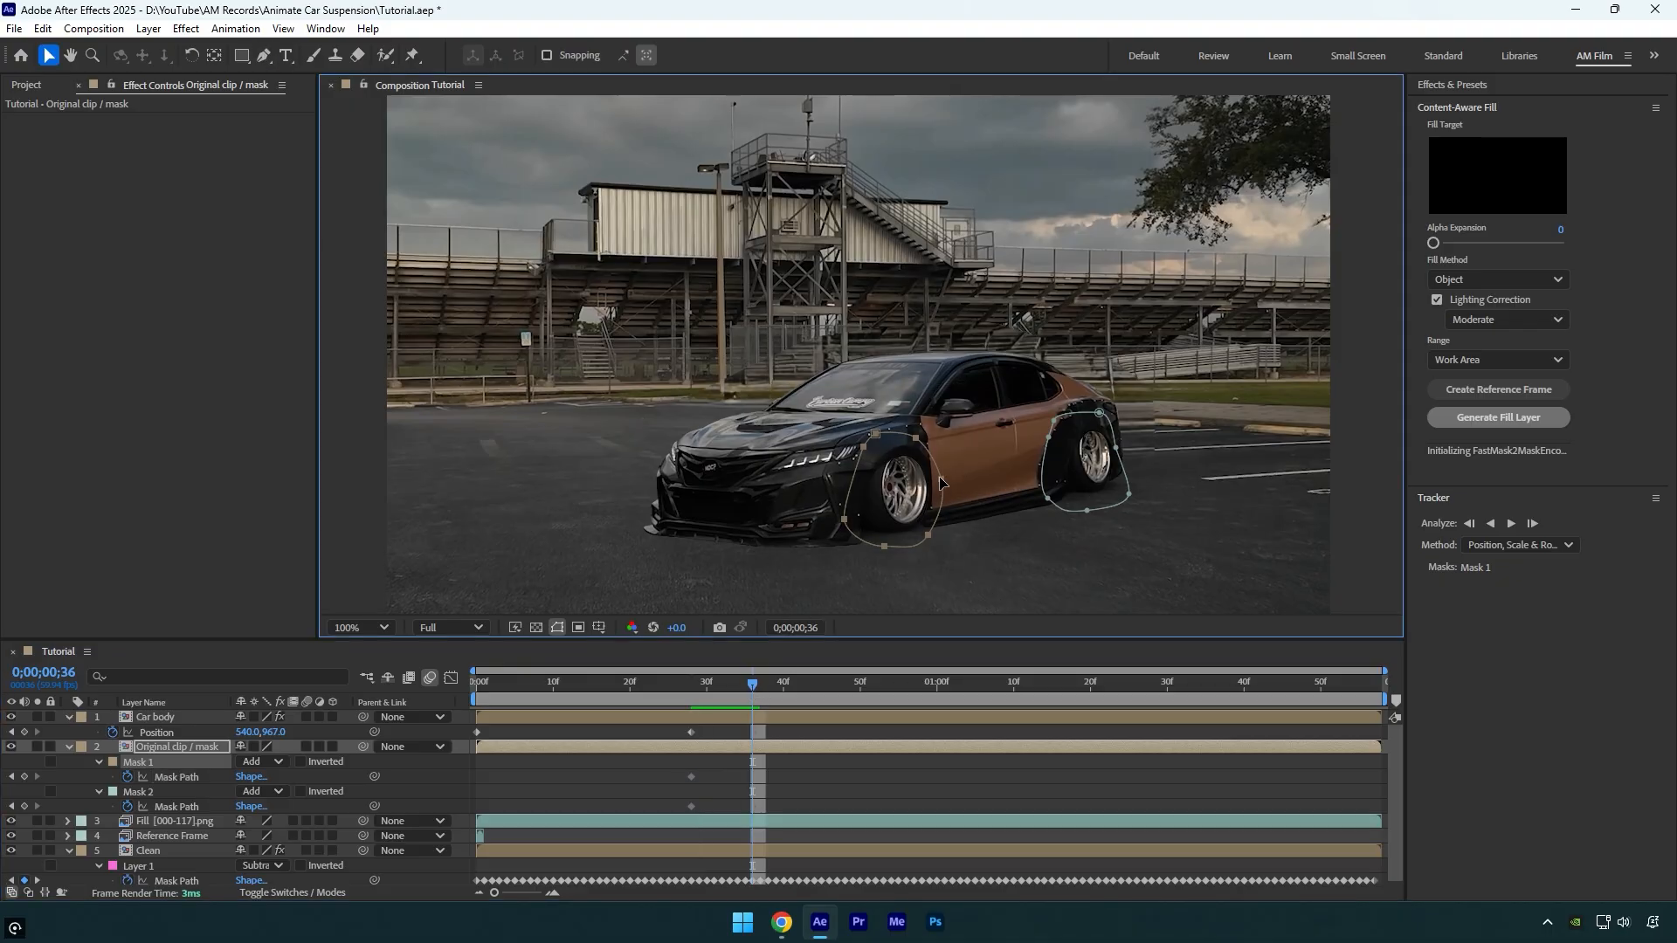
Step: Track both wheel masks forward, fix a mask shape near the end, and preview from frame 0
click(137, 791)
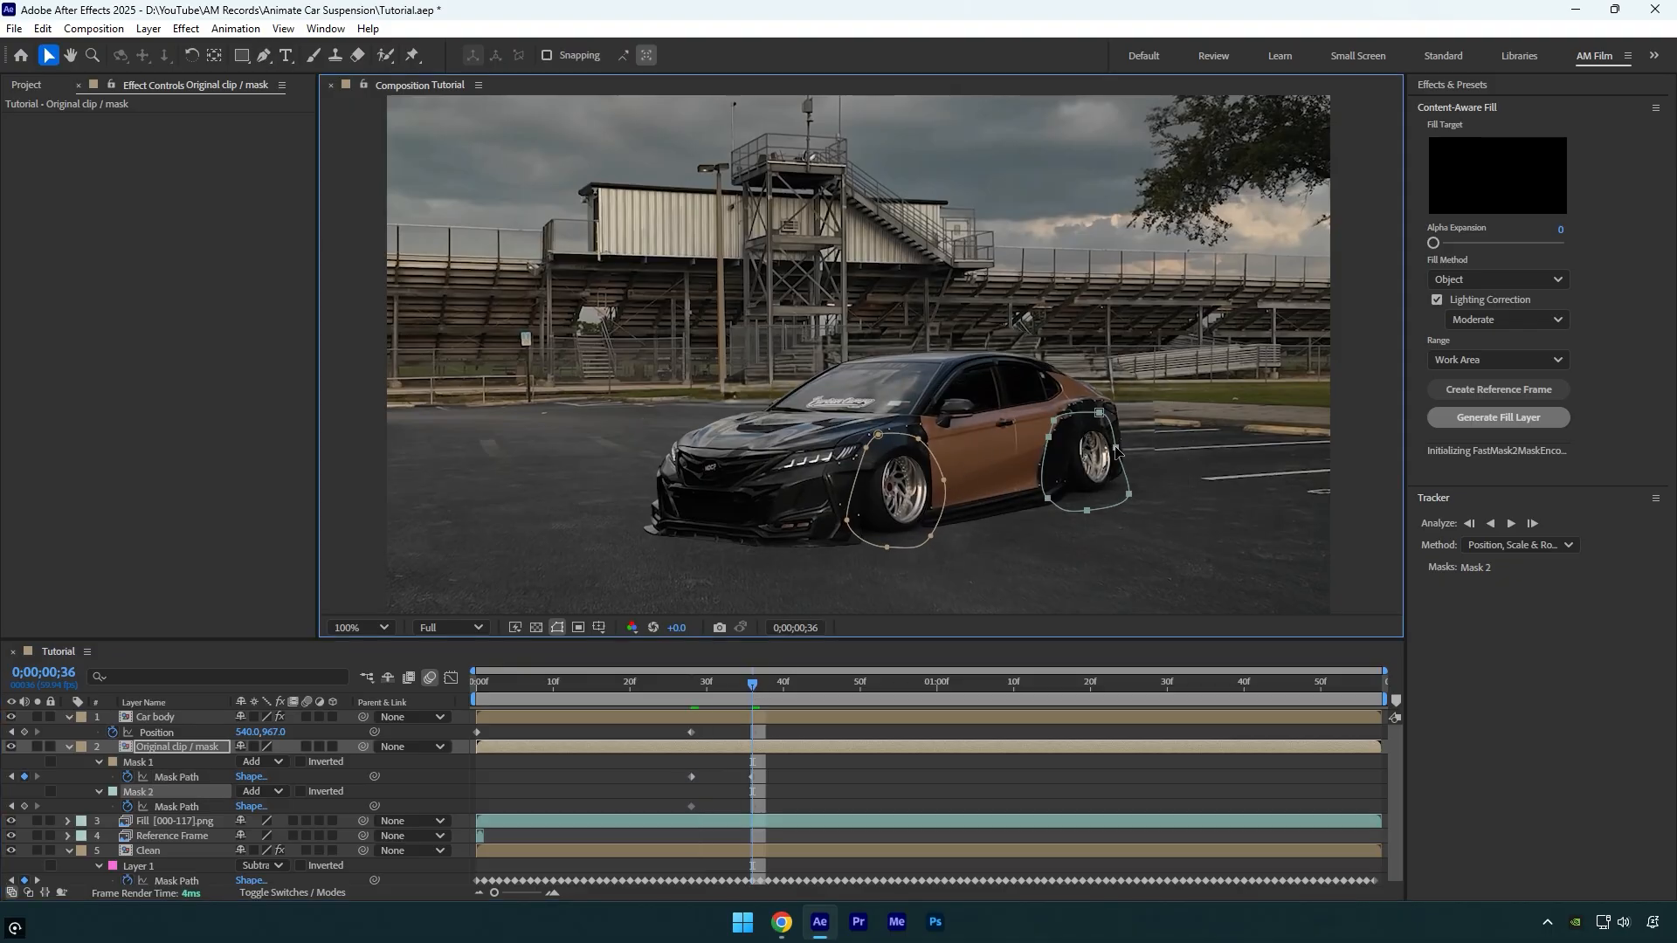
click(1135, 681)
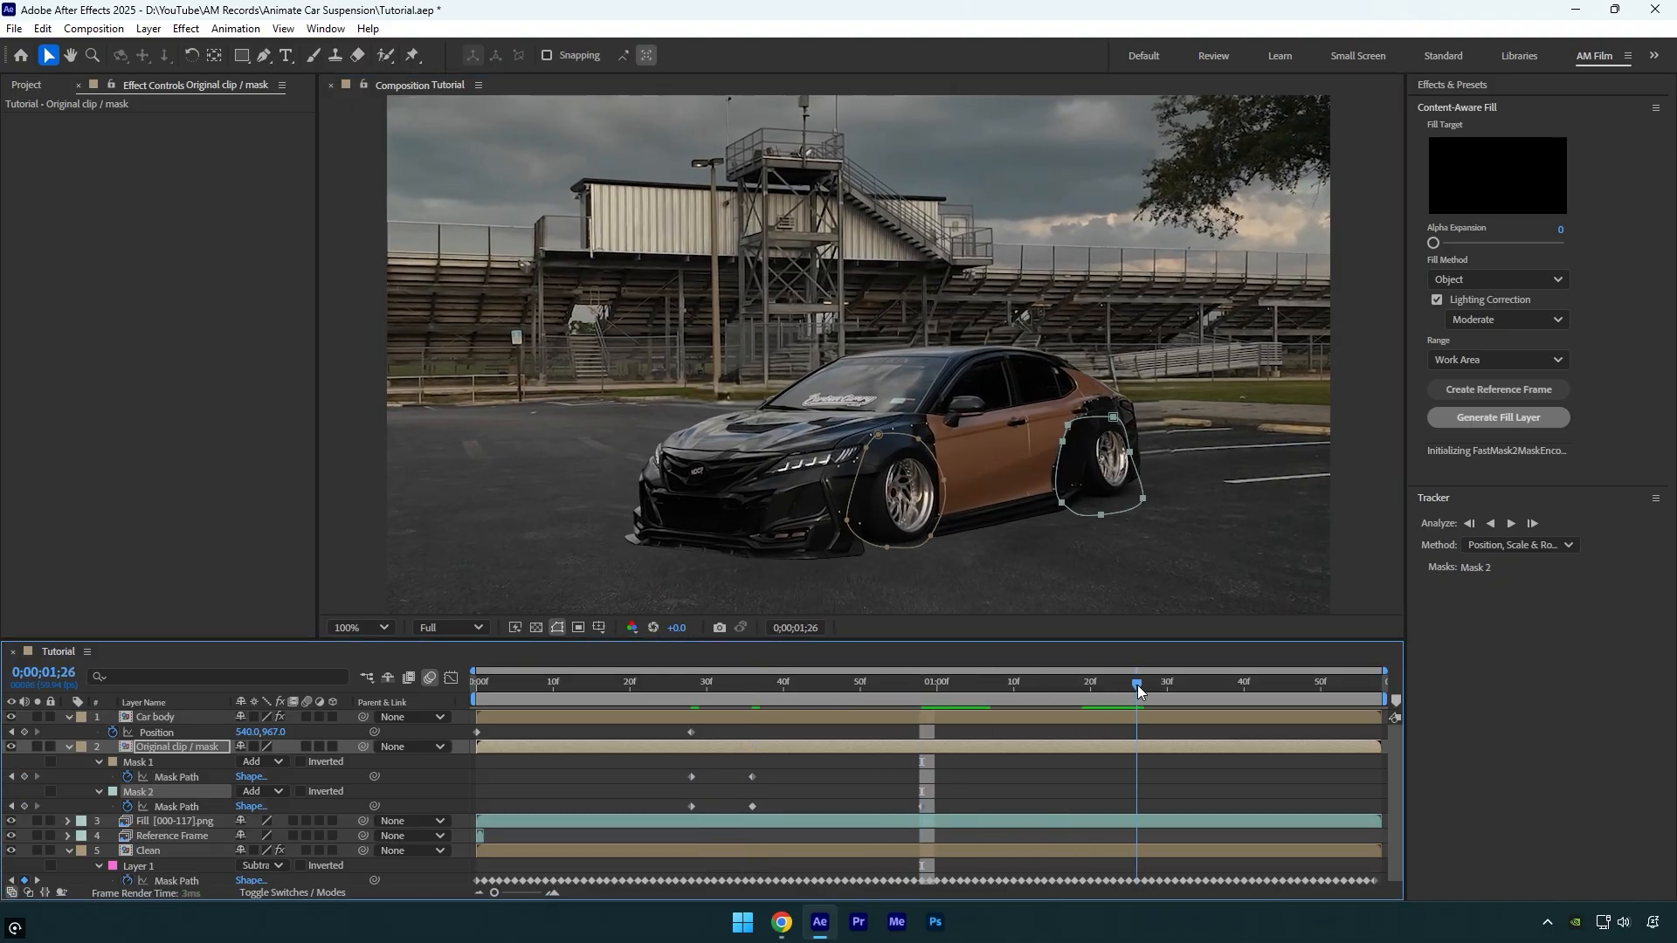
click(1244, 682)
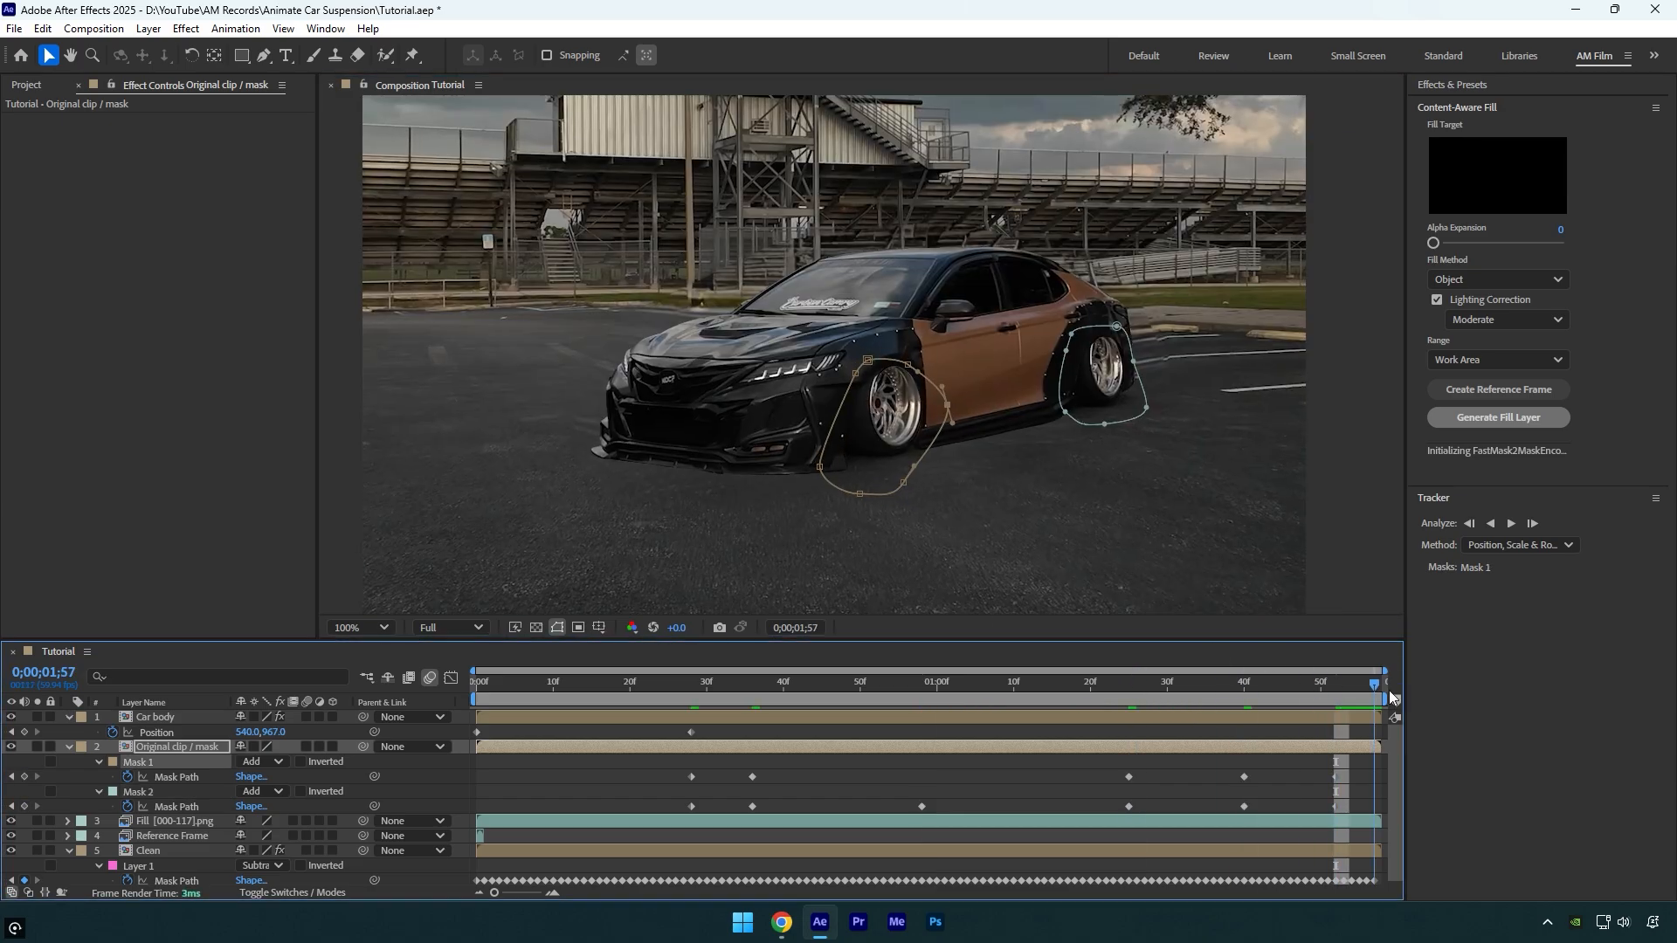
click(614, 681)
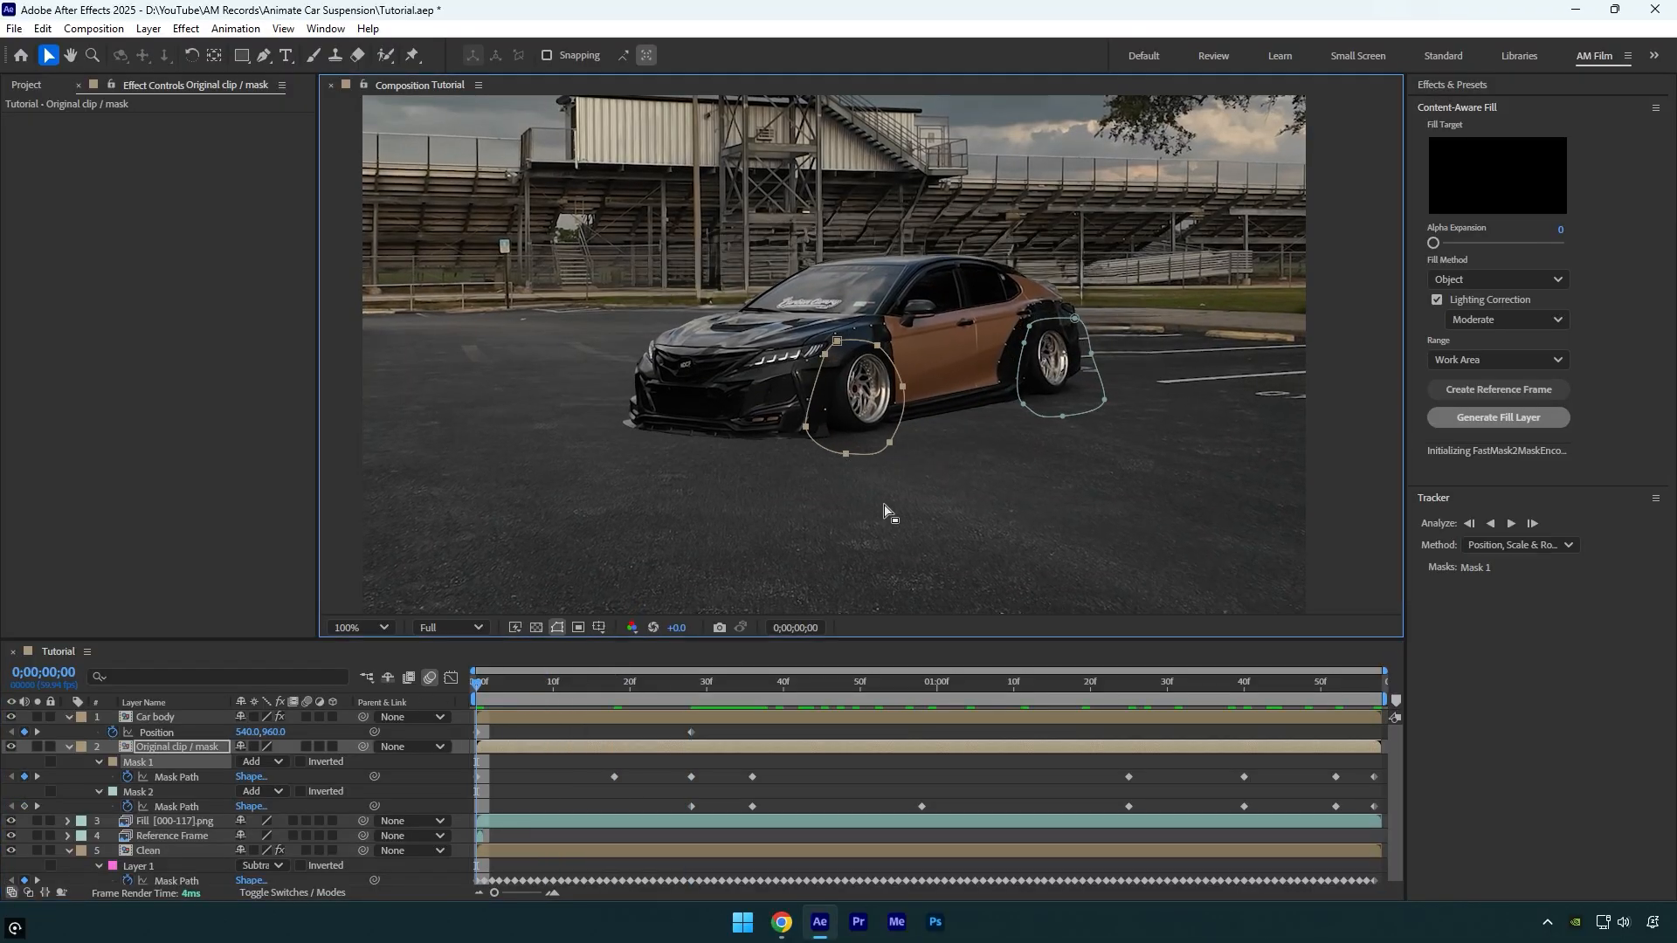
click(663, 681)
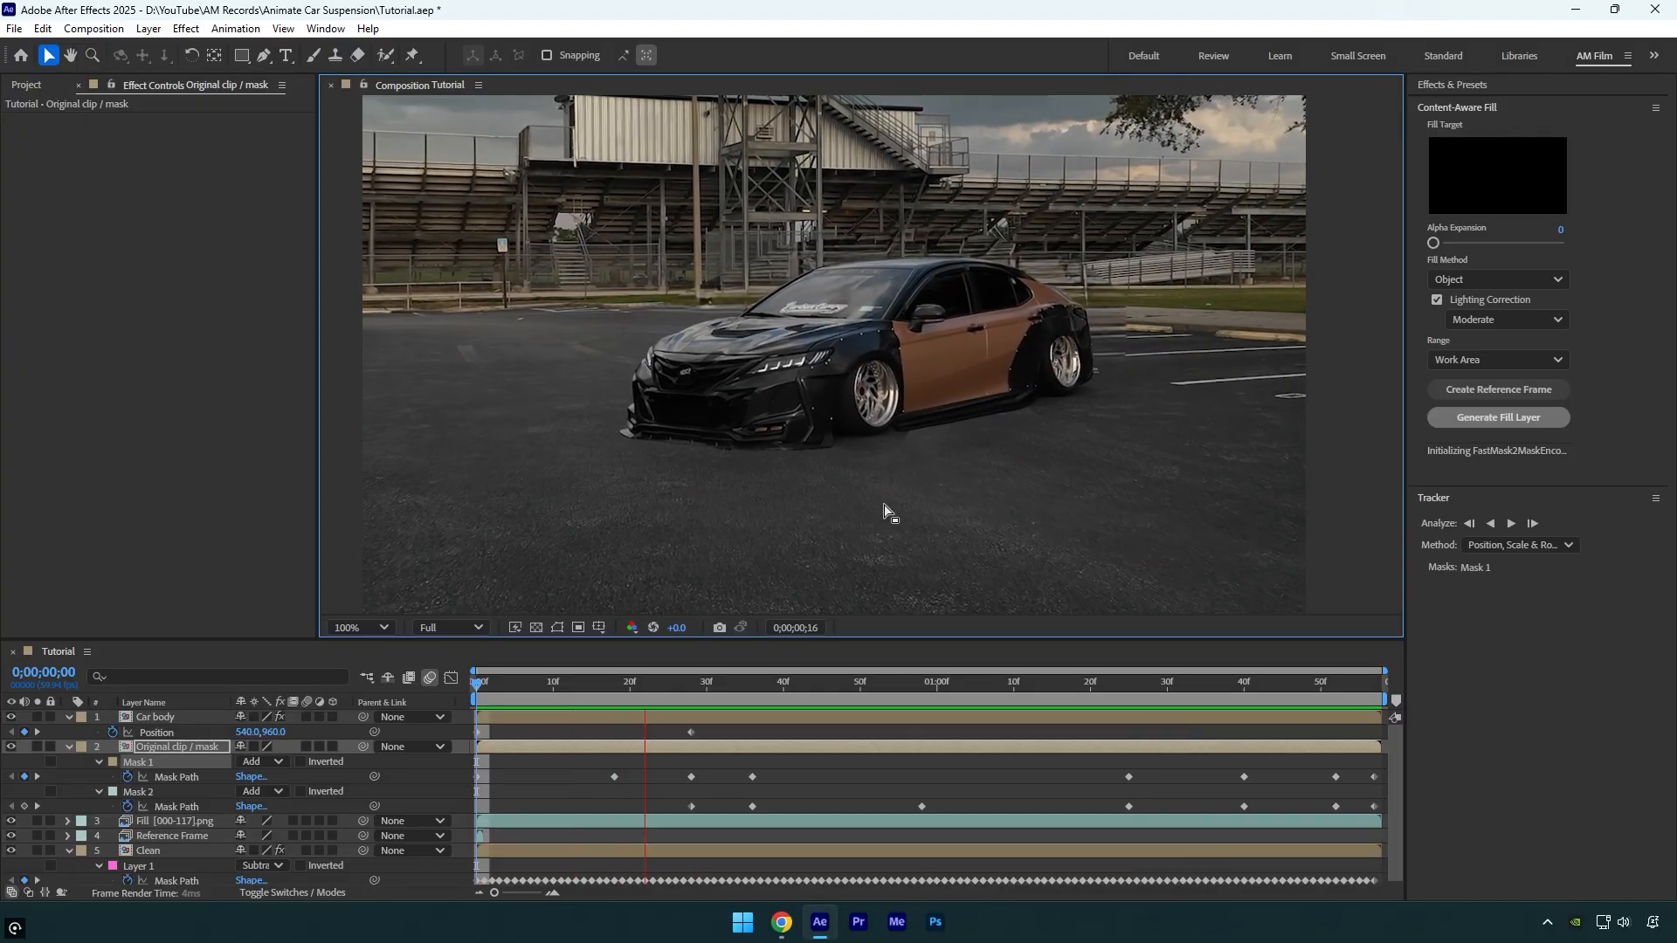
click(745, 681)
text(Shadows)
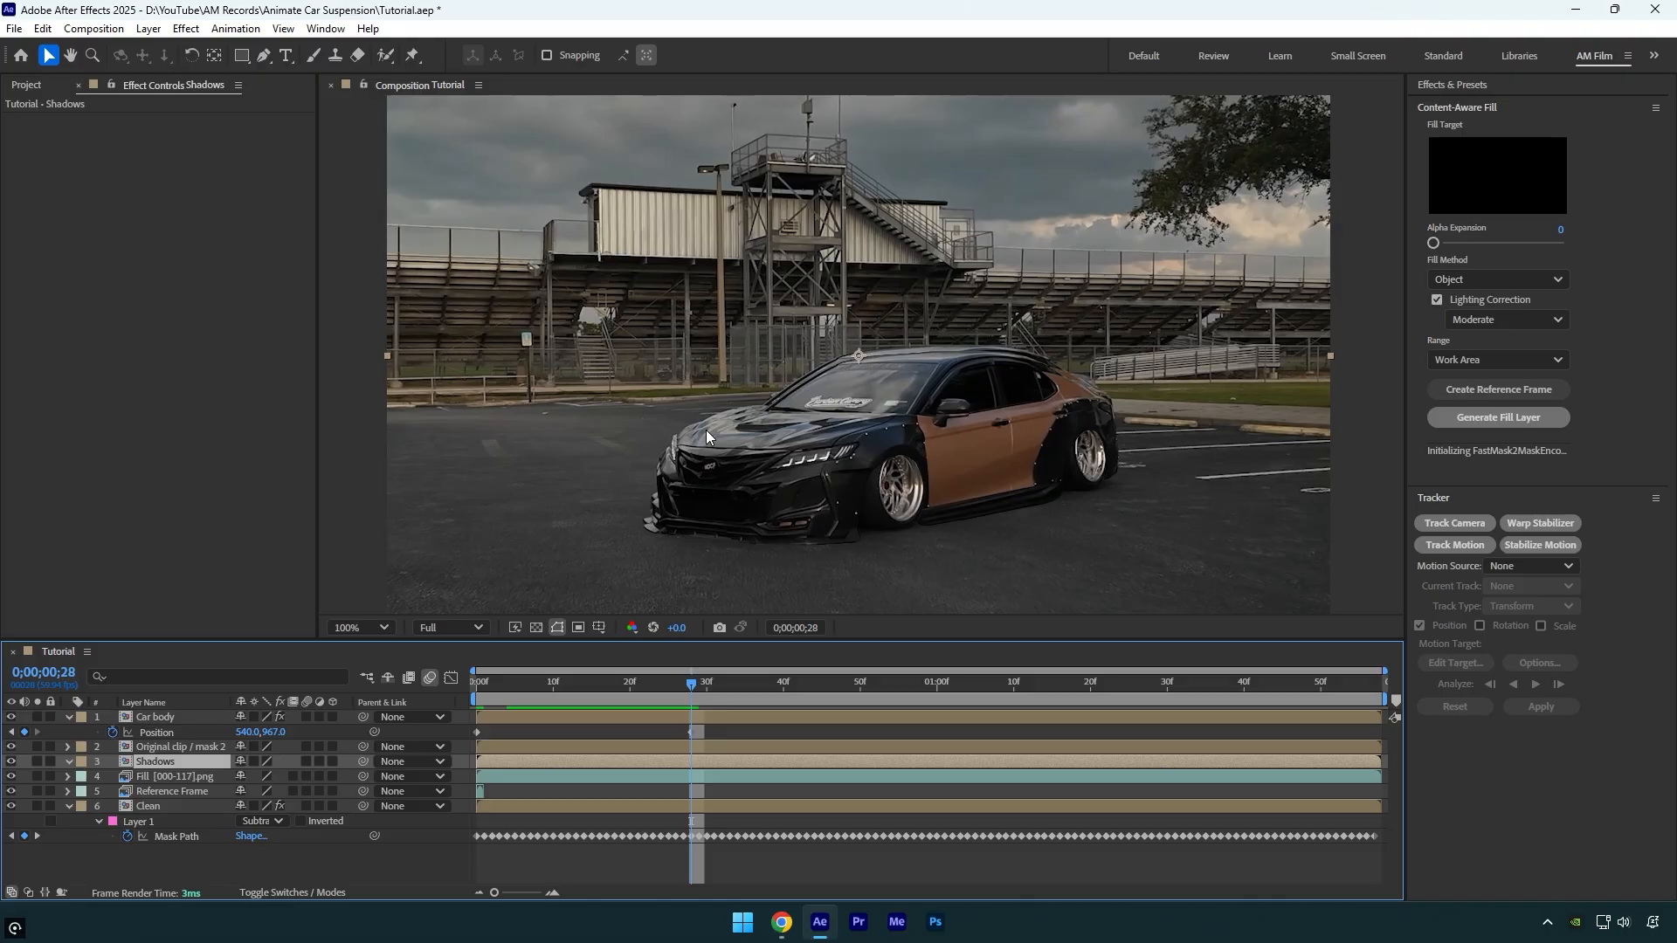
Step: On the Shadows layer, mask the road beneath the car and reveal its Mask Path
click(258, 55)
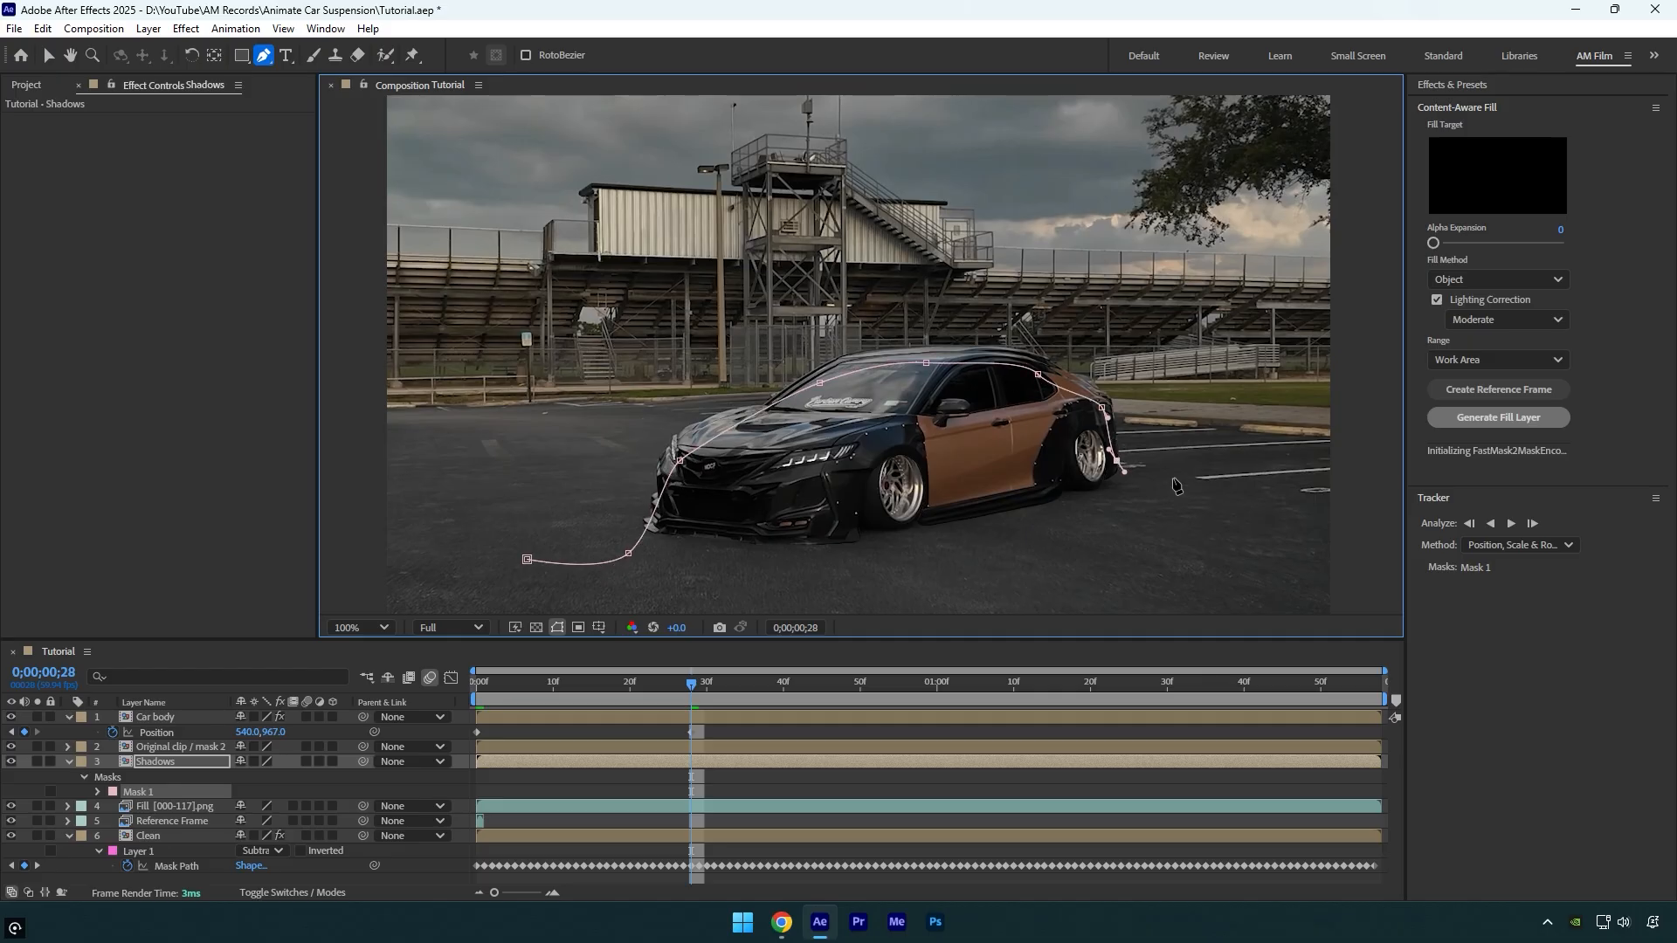
click(362, 627)
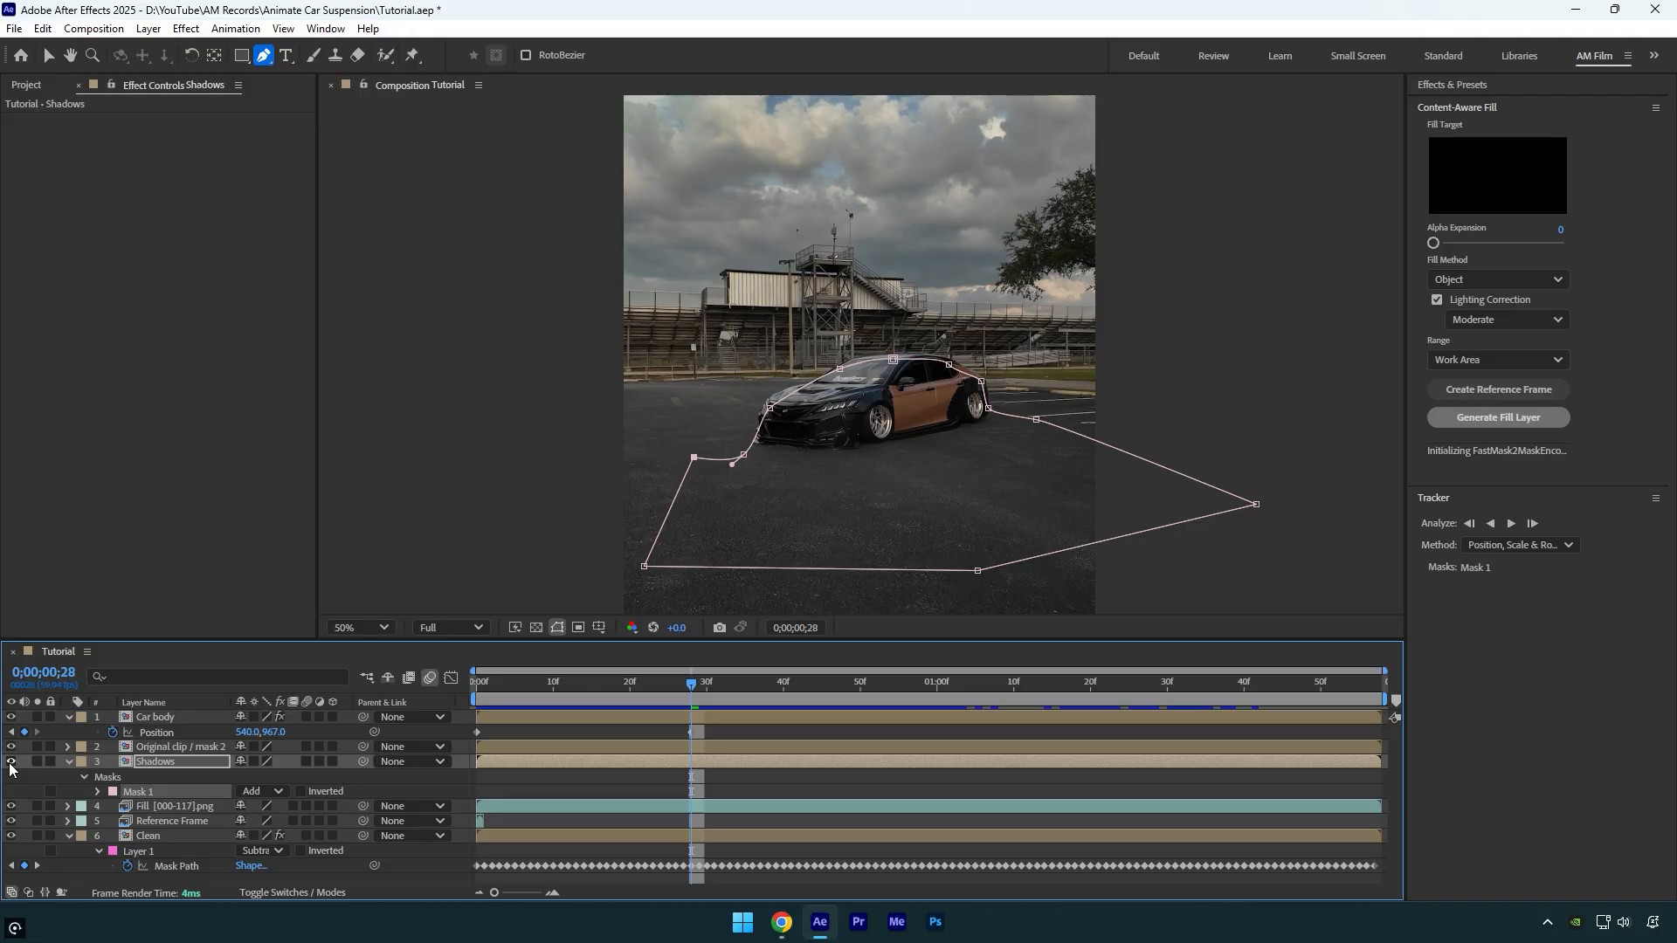
click(96, 777)
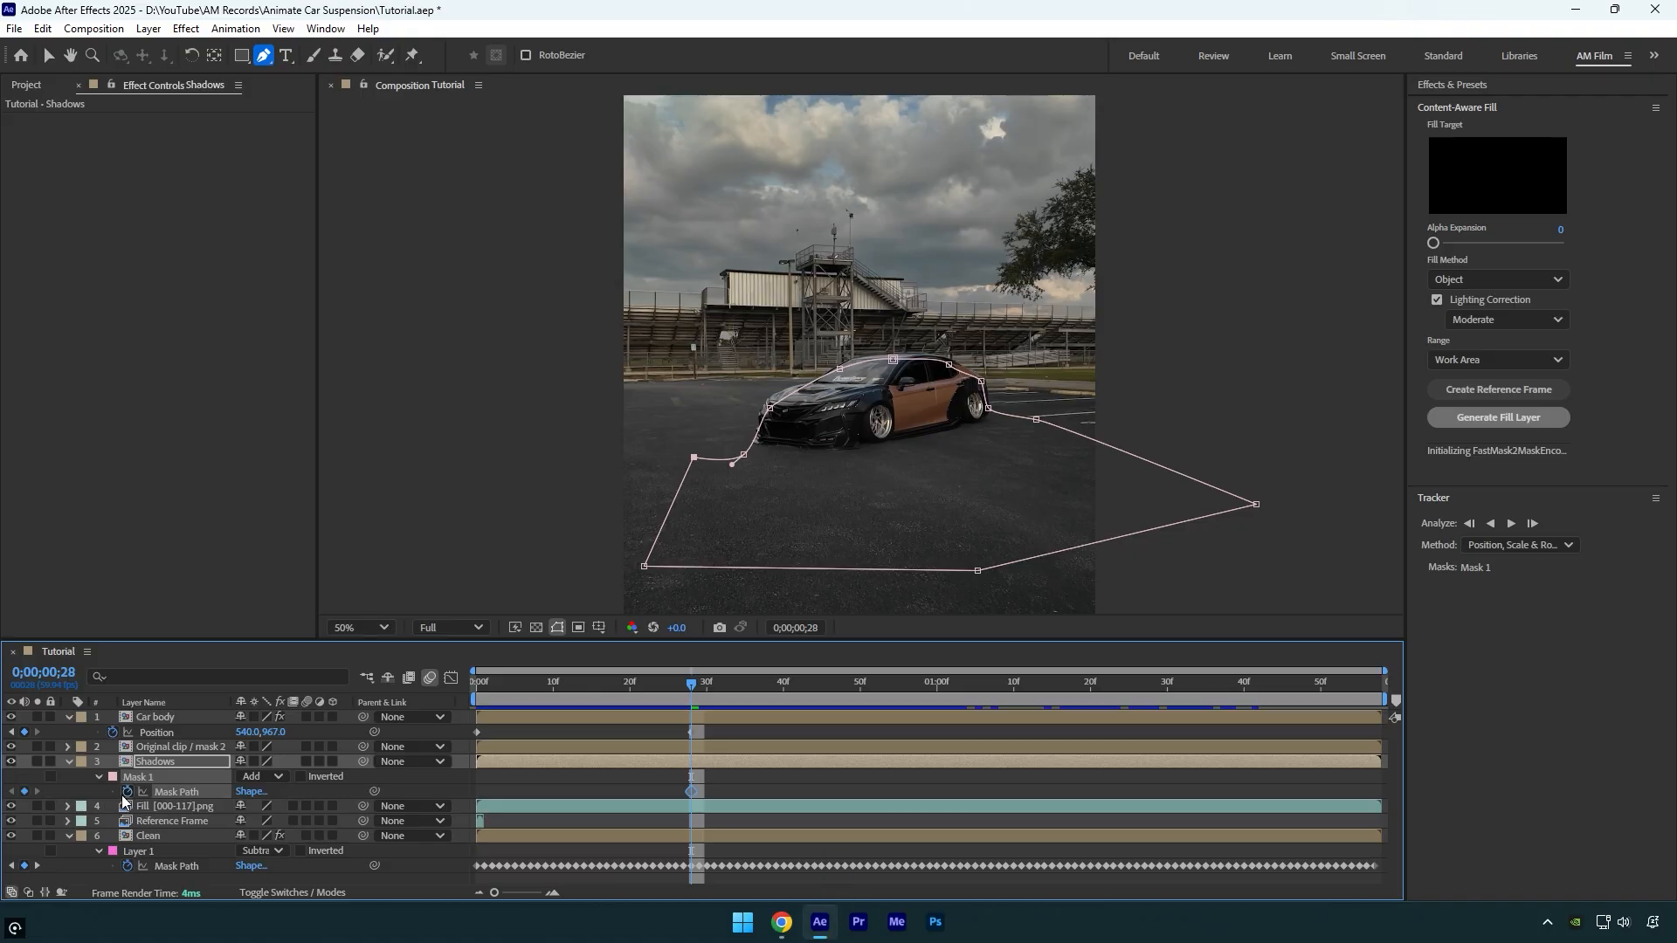